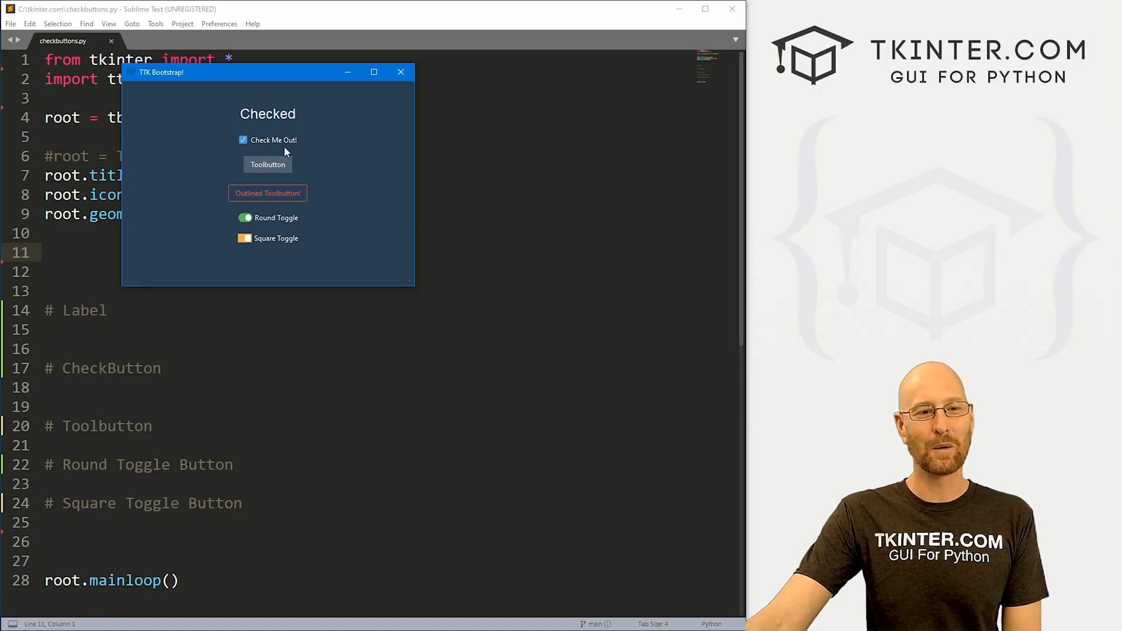
Toggle the Toolbutton on in the running checkbuttons demo.
left_click(266, 164)
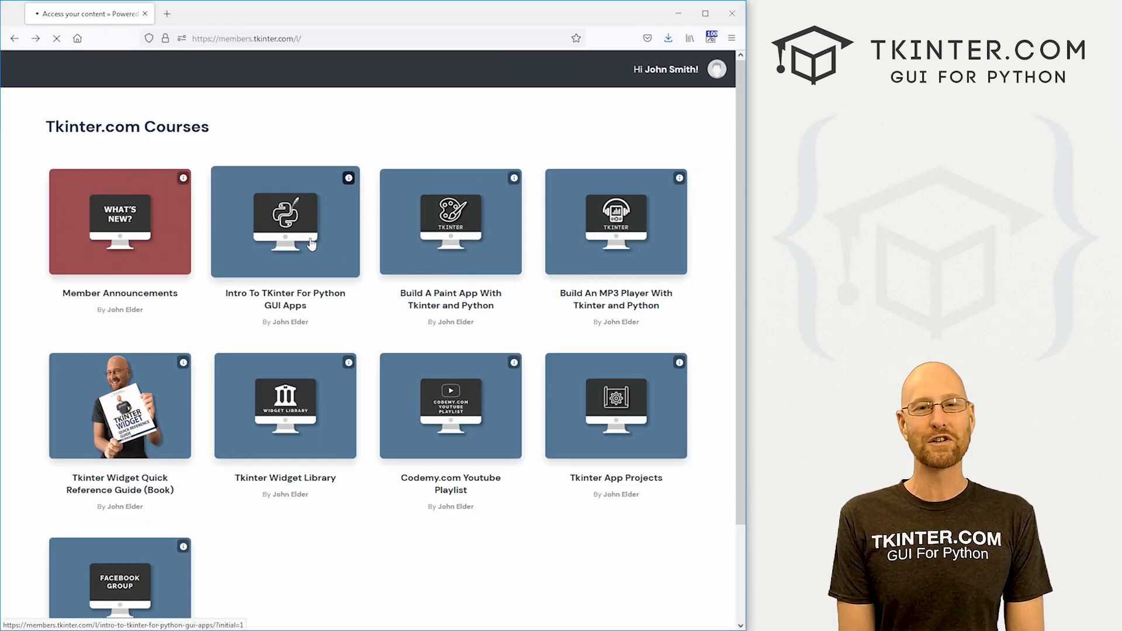
Browse the Intro To TKinter course lesson list, then return to the checkbuttons demo.
left_click(284, 222)
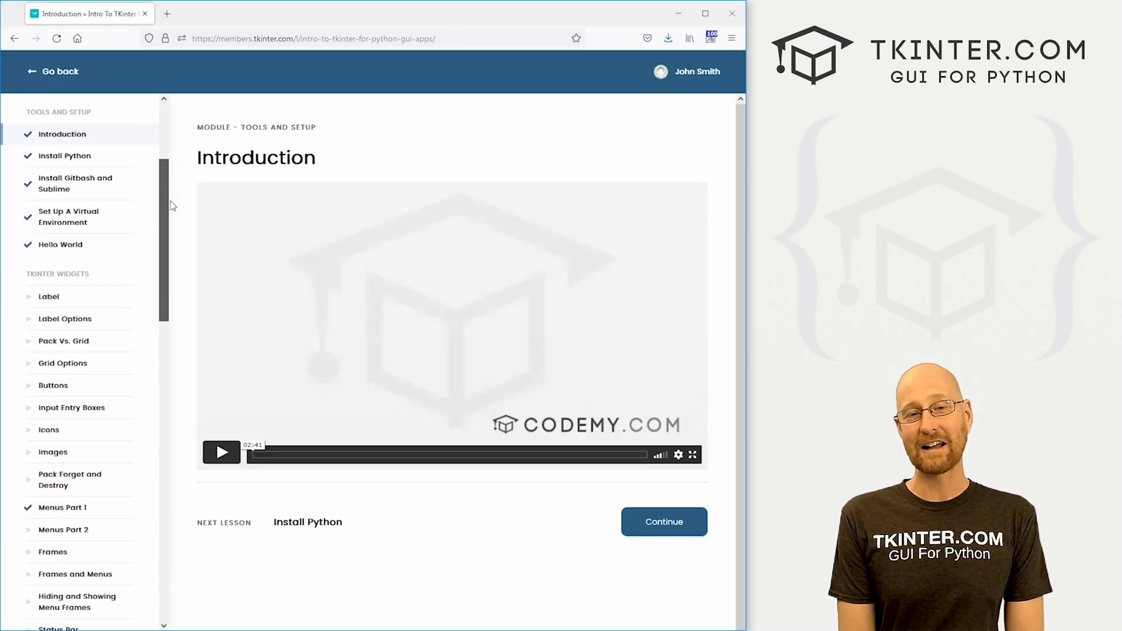
scroll("down", 3)
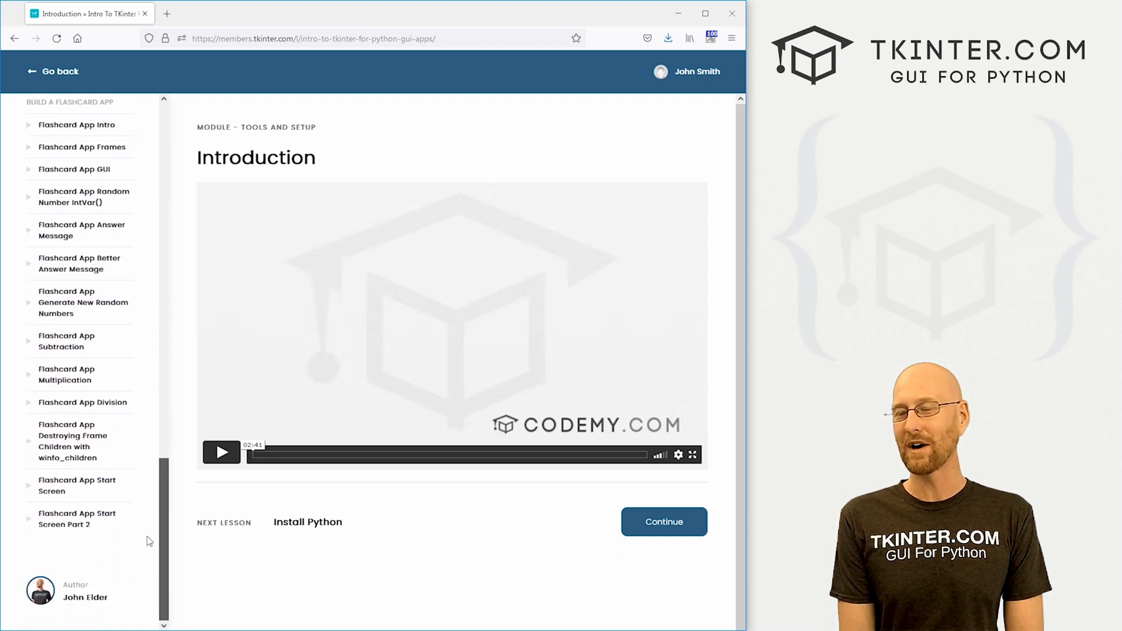
left_click(52, 72)
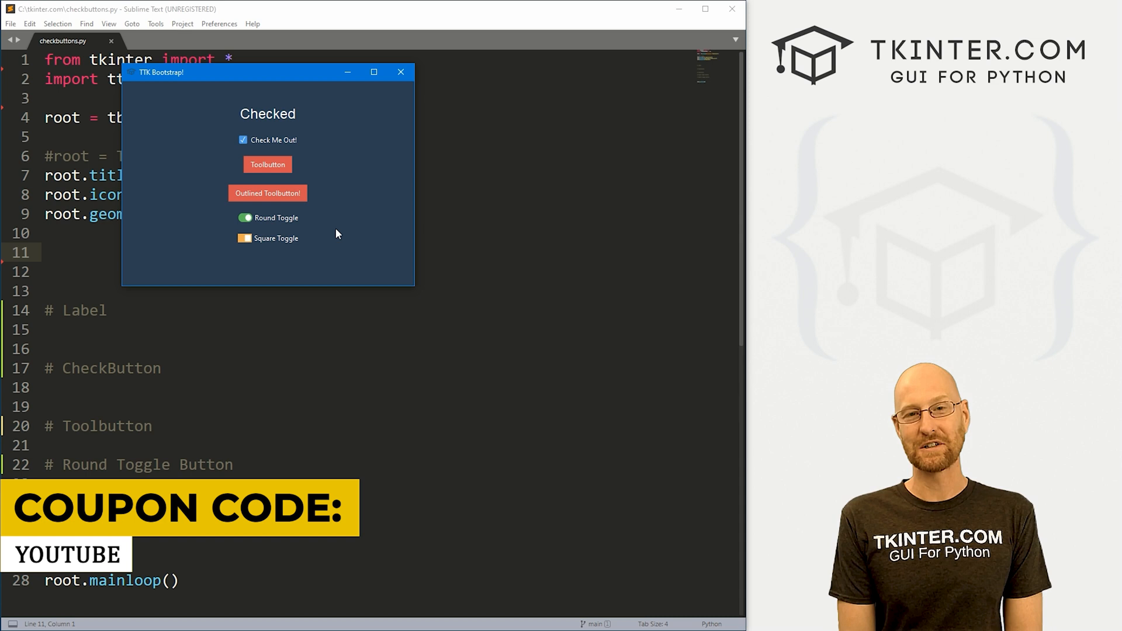
Move the demo window aside, toggle the checkbutton, toolbuttons and round/square toggles, then close it.
left_click_drag(236, 71, 184, 112)
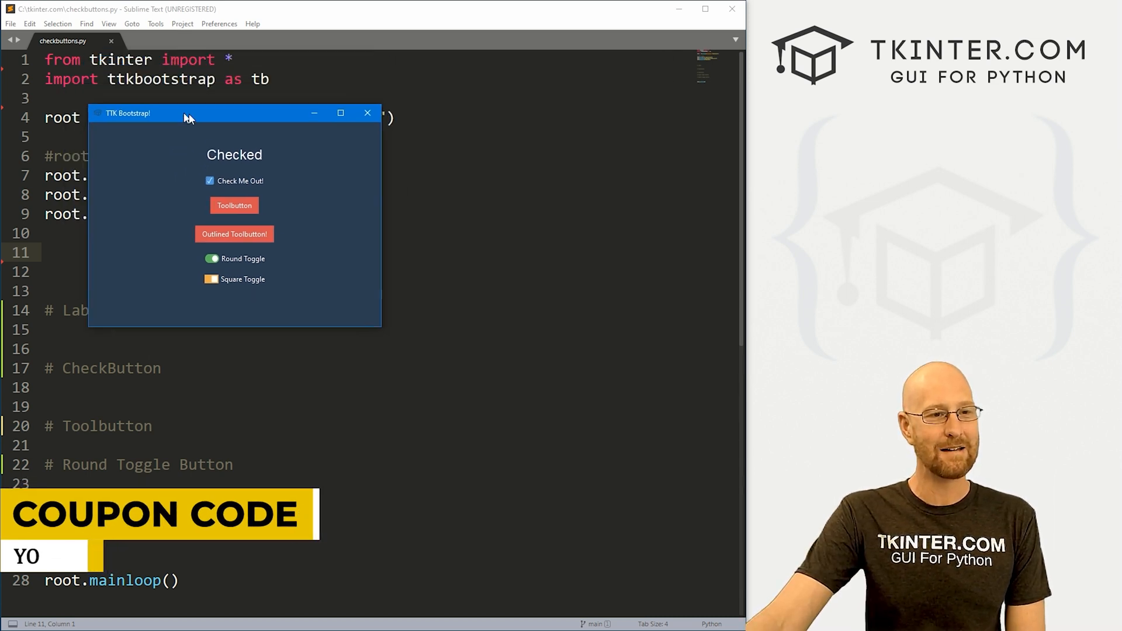
left_click_drag(188, 112, 232, 68)
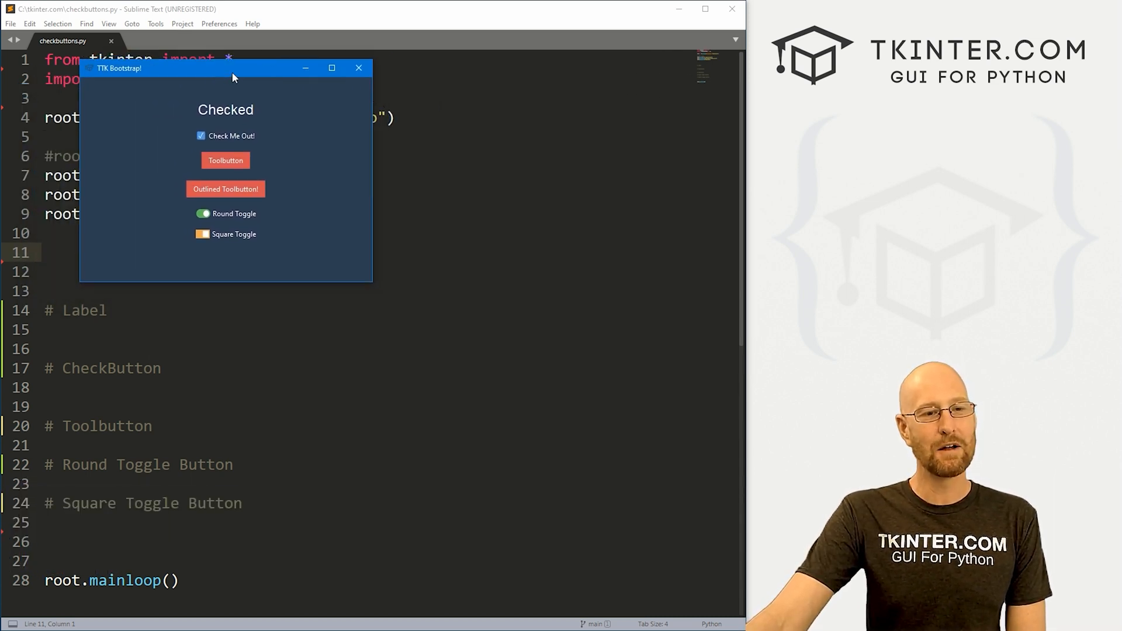
mouse_move(236, 140)
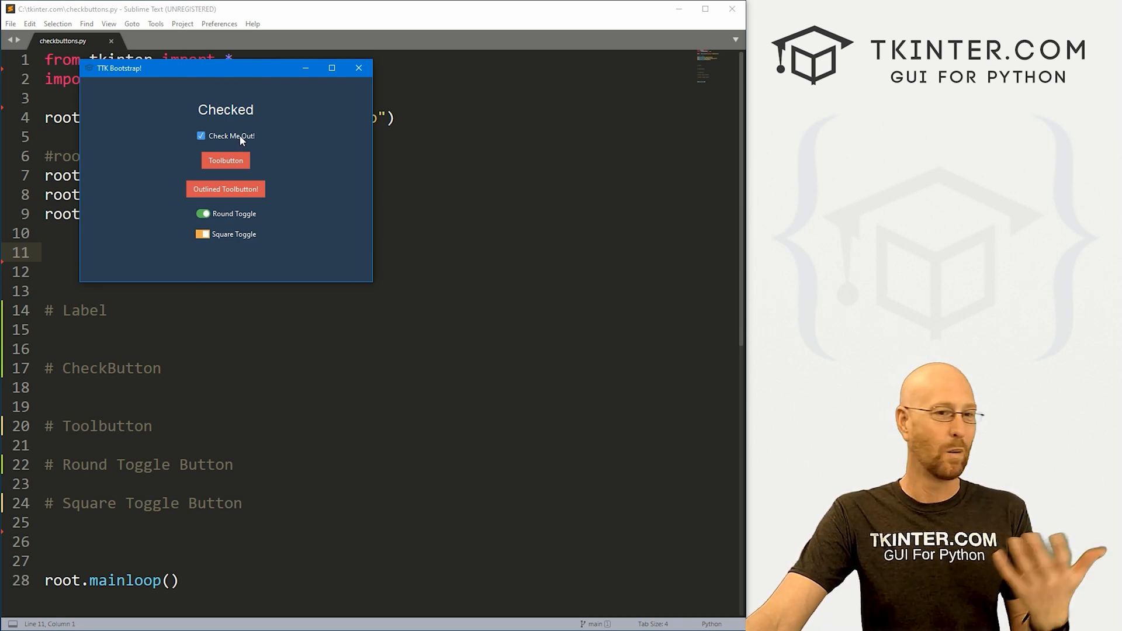
left_click(201, 136)
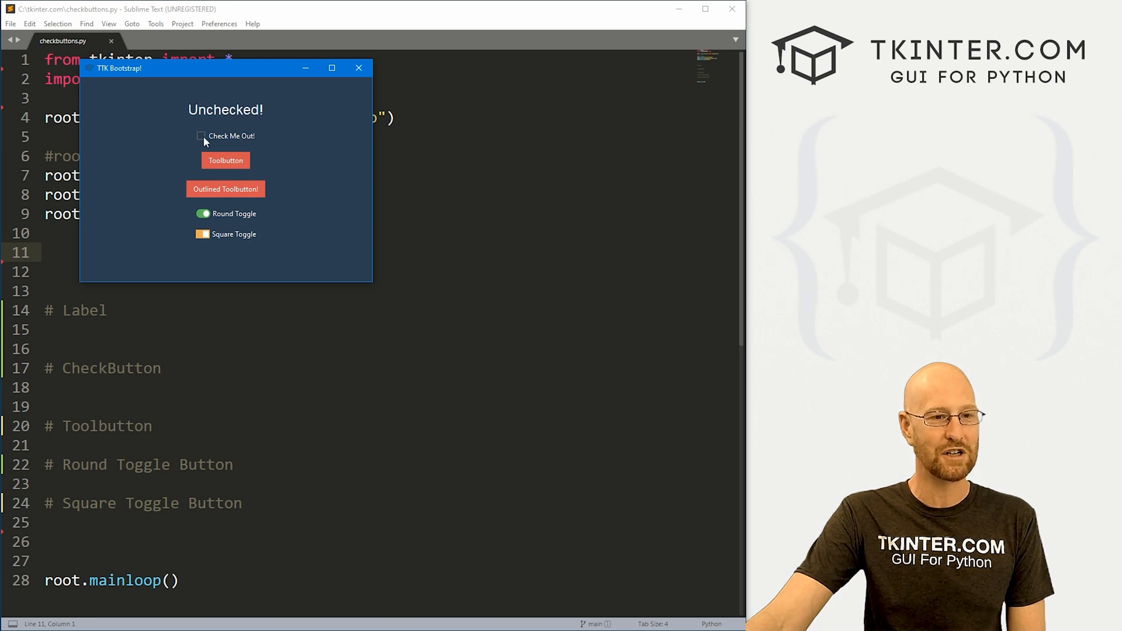
left_click(201, 135)
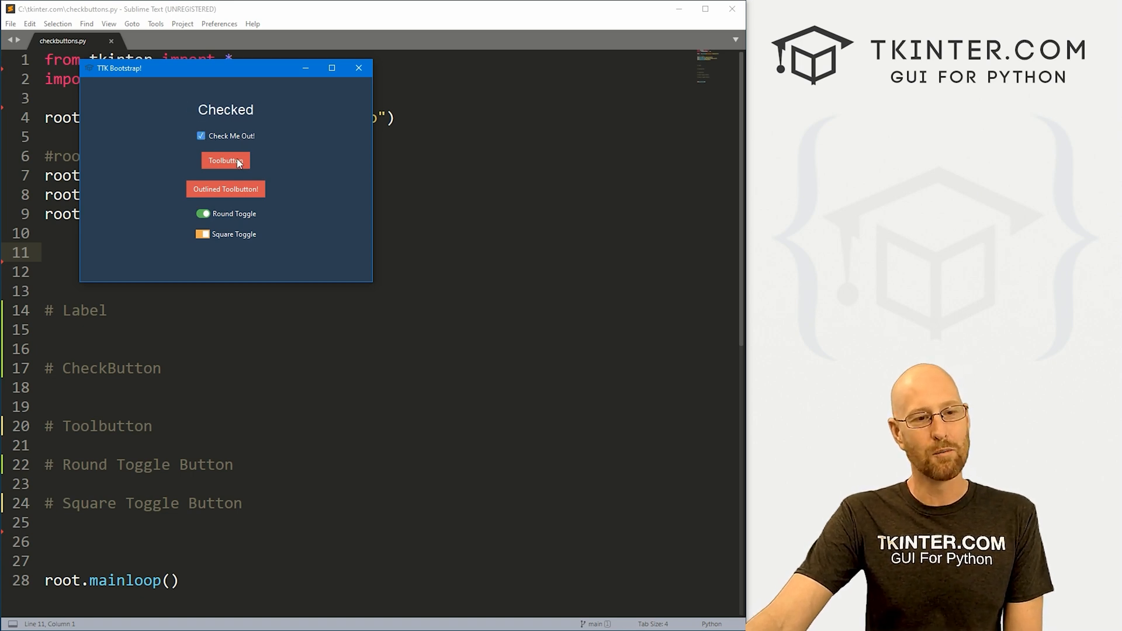
left_click(226, 160)
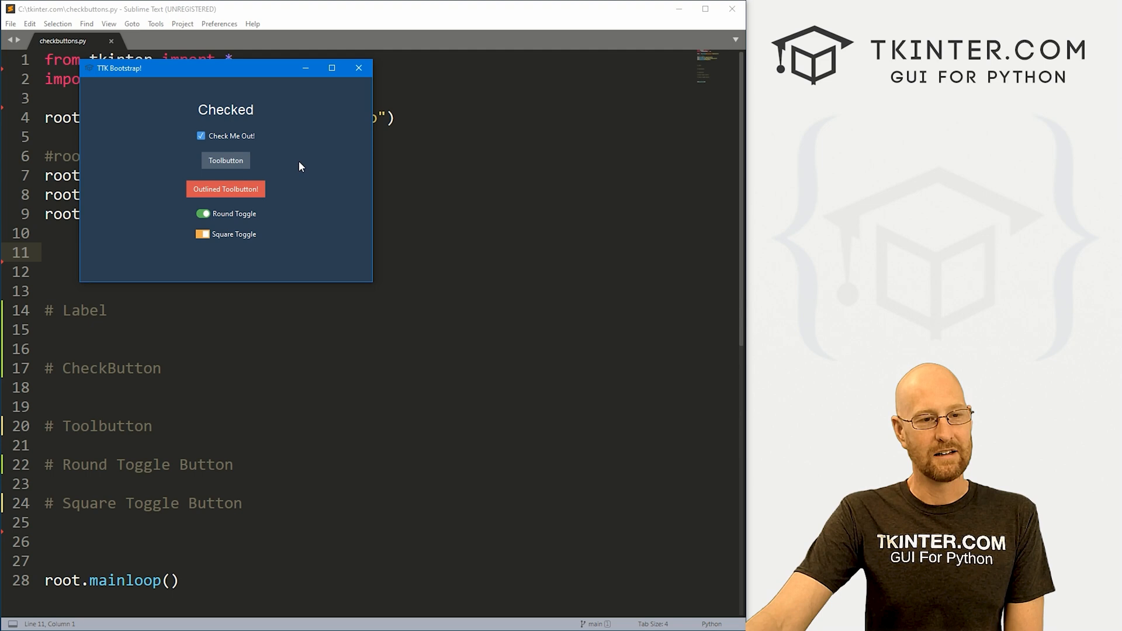
left_click(225, 160)
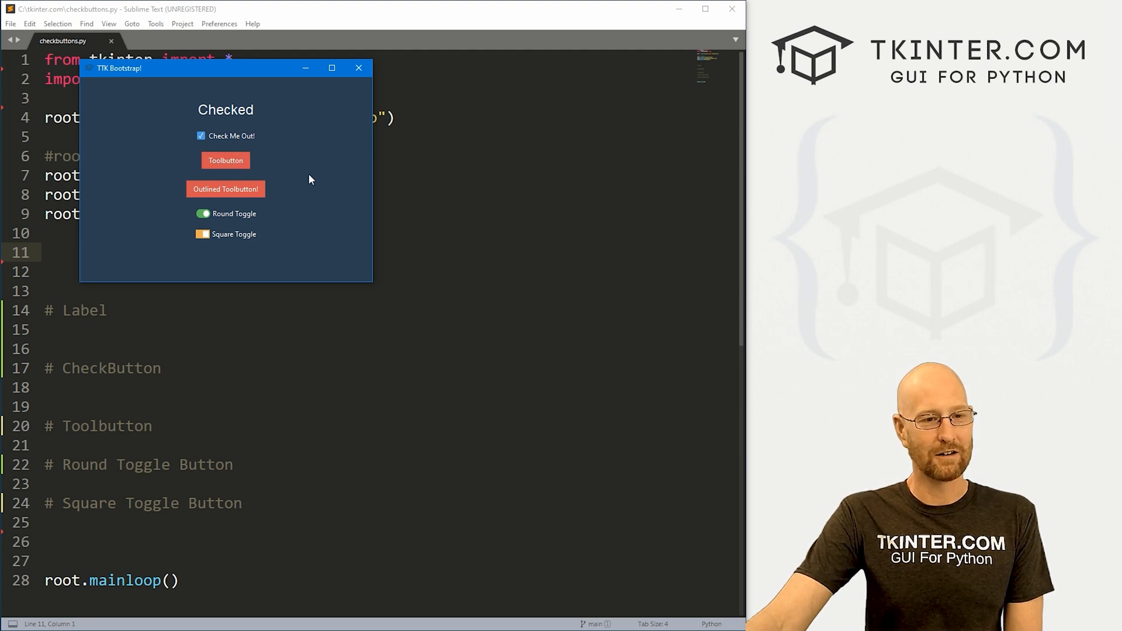
mouse_move(256, 204)
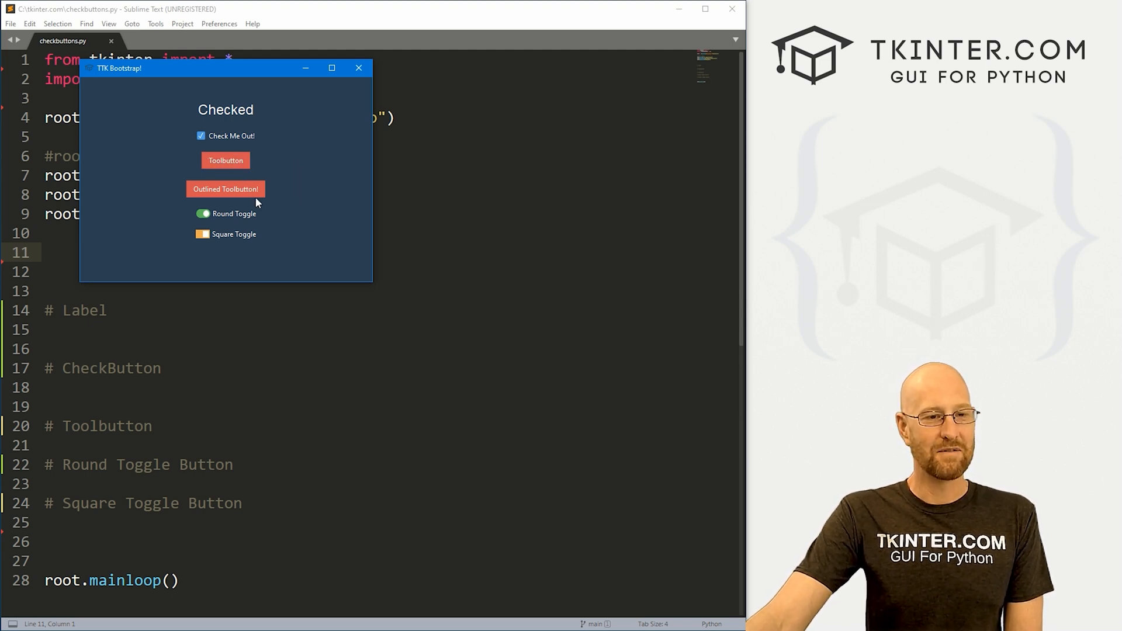
left_click(225, 189)
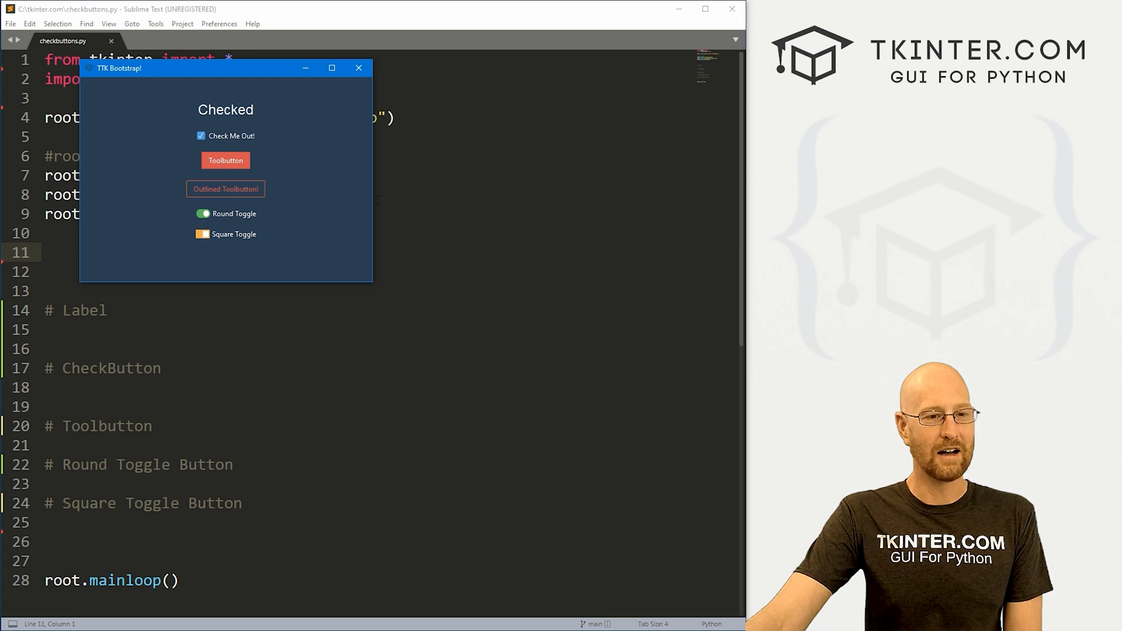
left_click(202, 234)
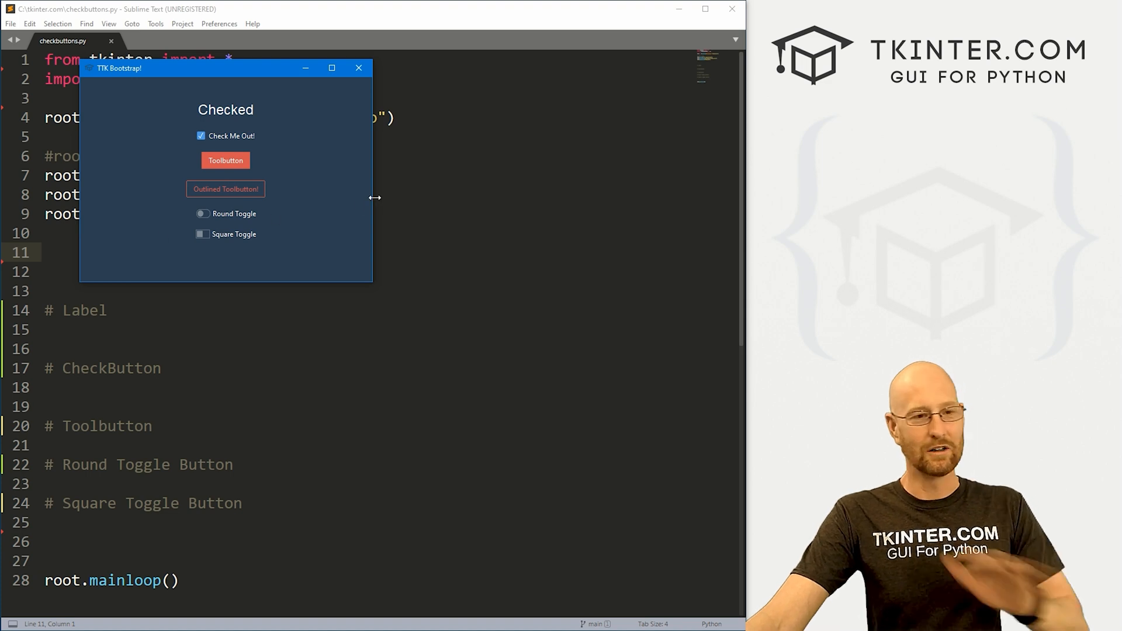
mouse_move(350, 138)
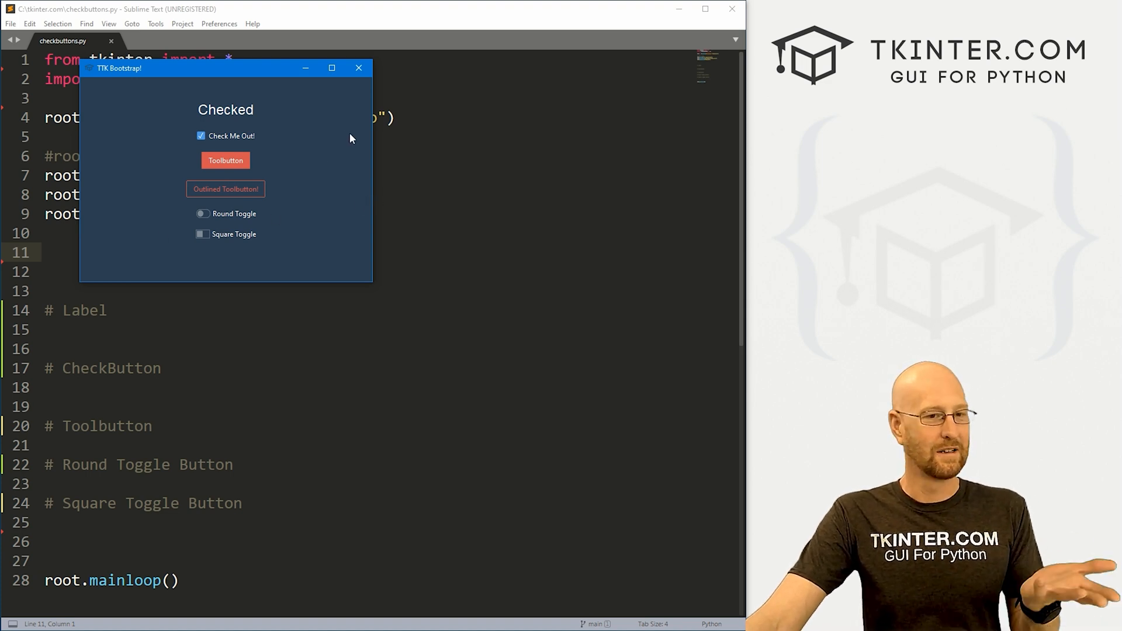
left_click(359, 68)
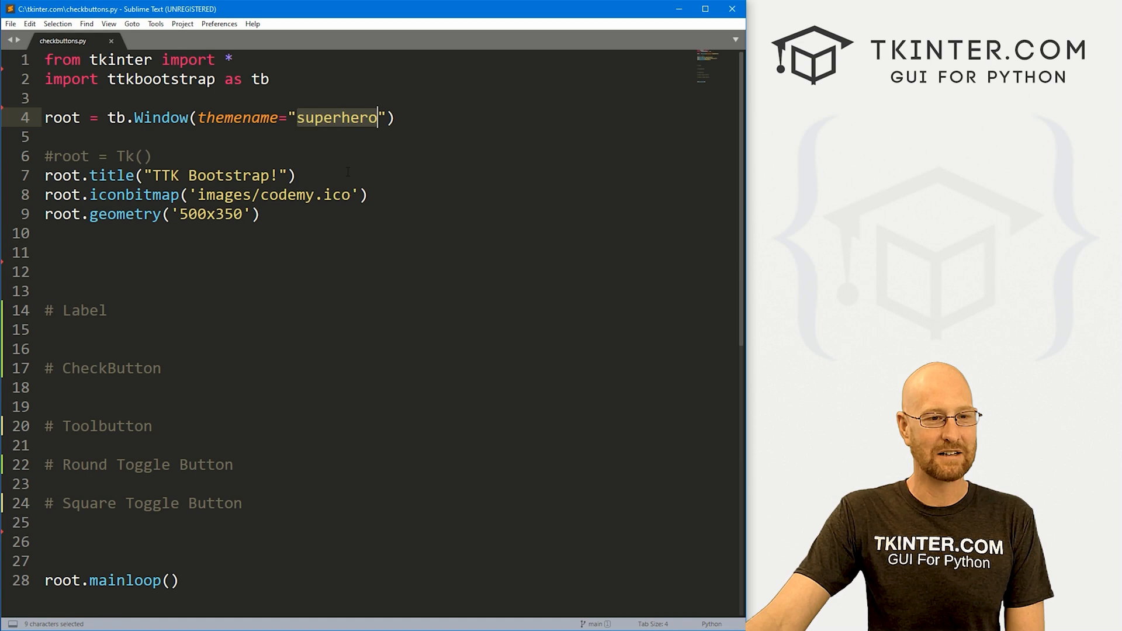
Create my_label reading "Click the checkbutton below" in Helvetica 18.
left_click(269, 78)
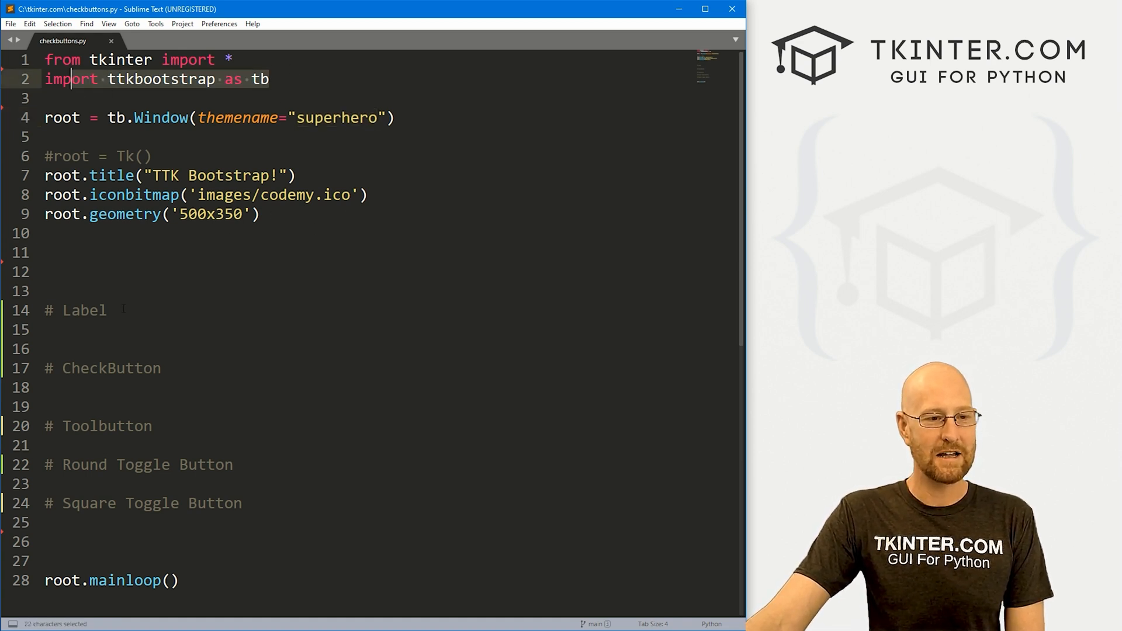
type("my_label = Label(")
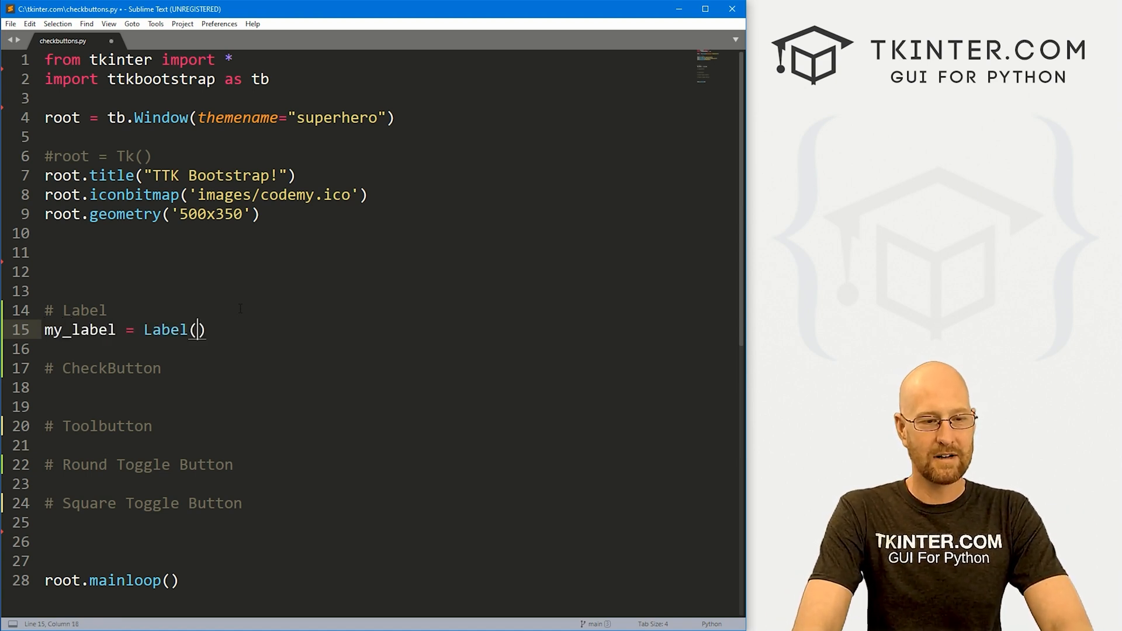
type("texgt=\"")
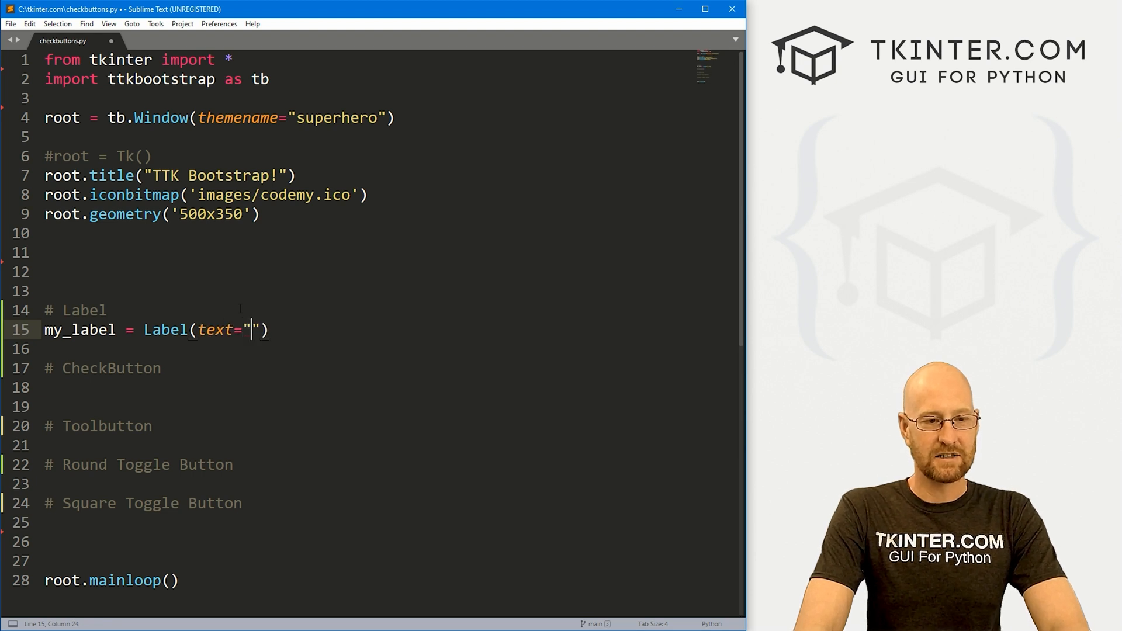
type("Click the c")
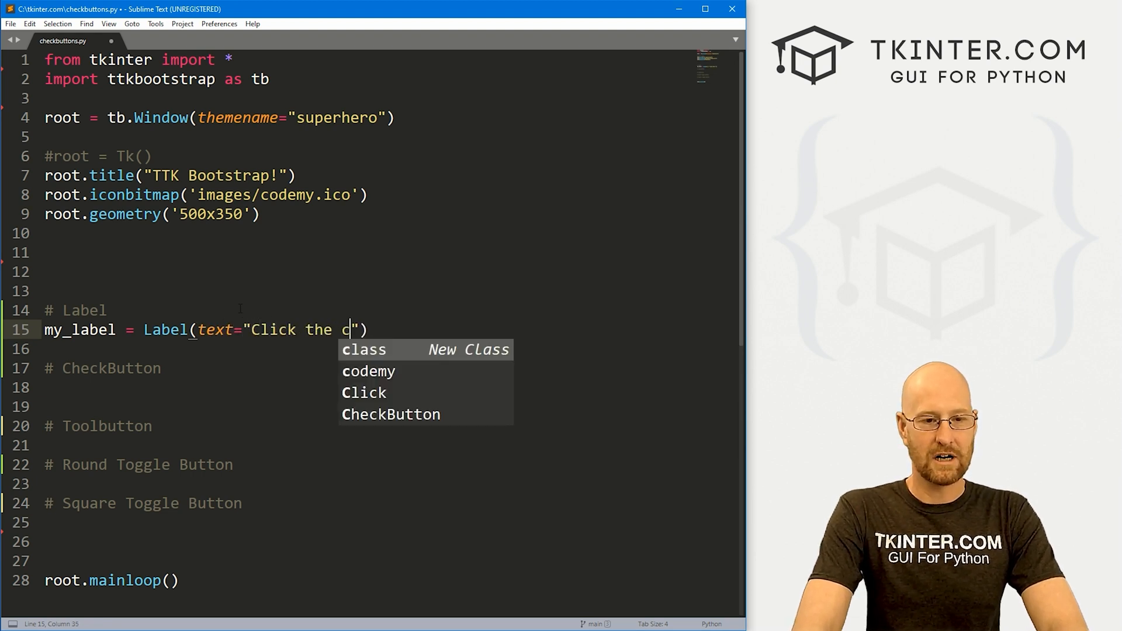
type("heckbutt")
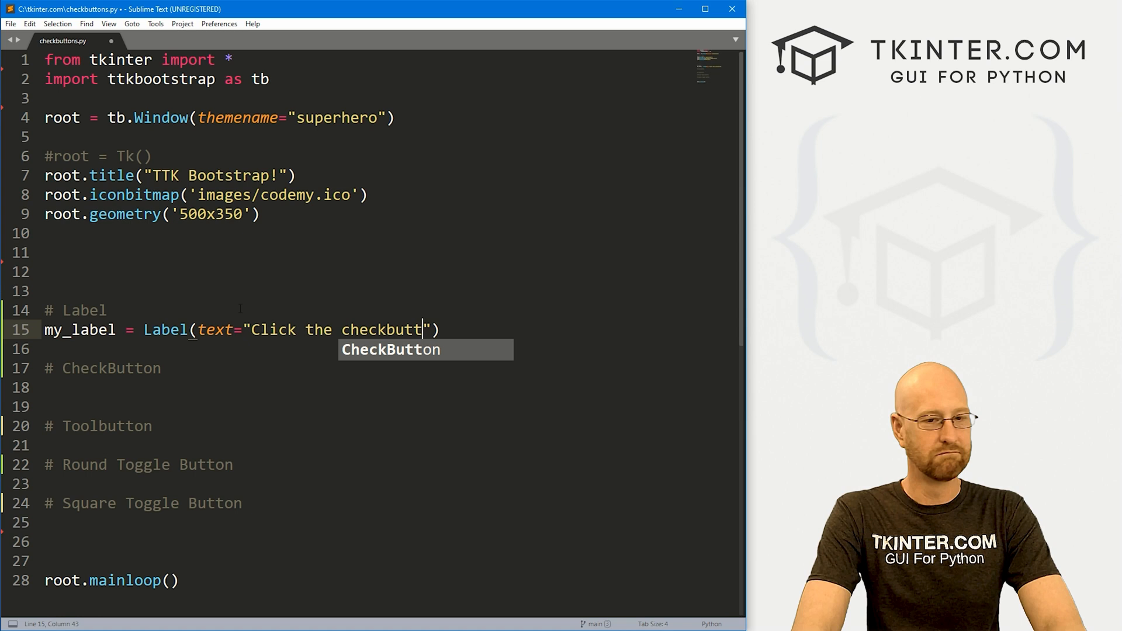
type("on below\", )")
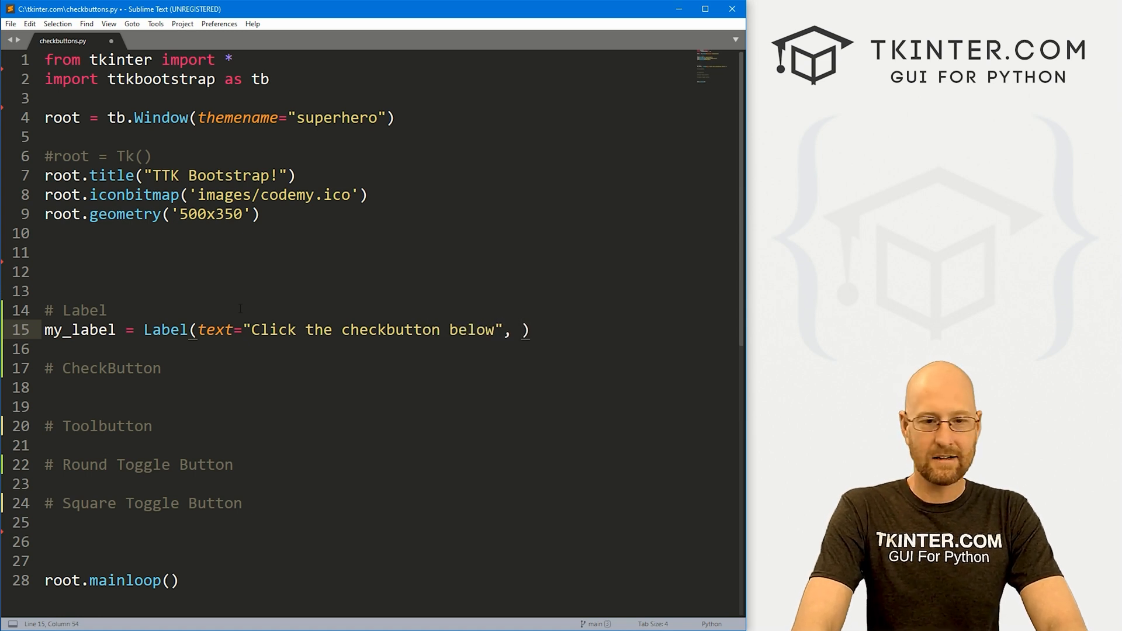
type("font=(\"H\"")
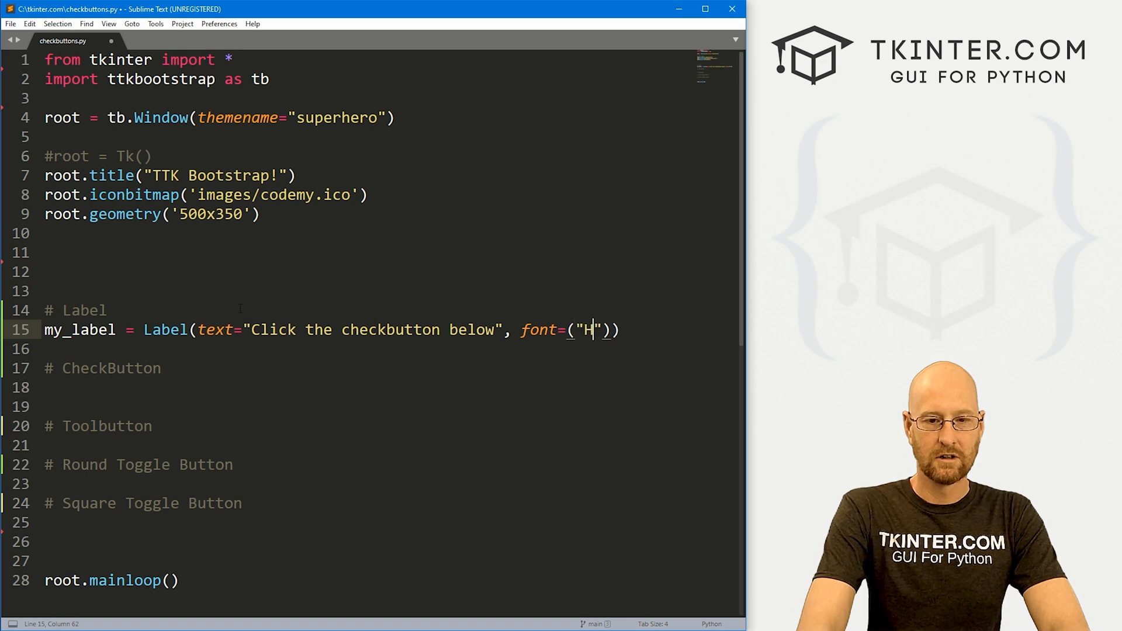
type("elvetica")
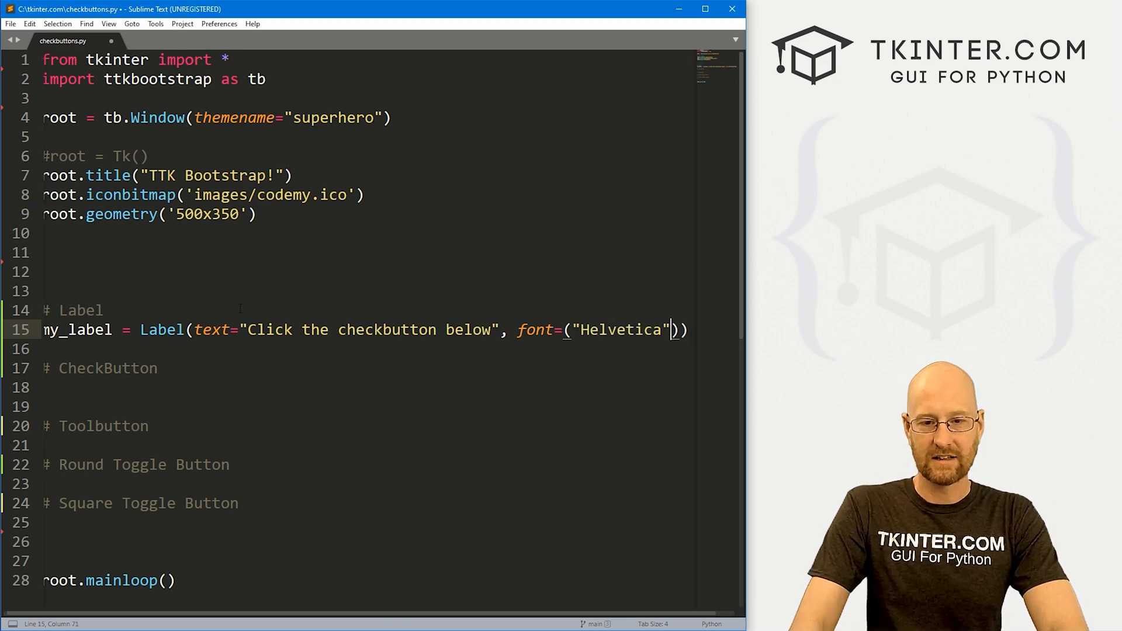
type(", 18")
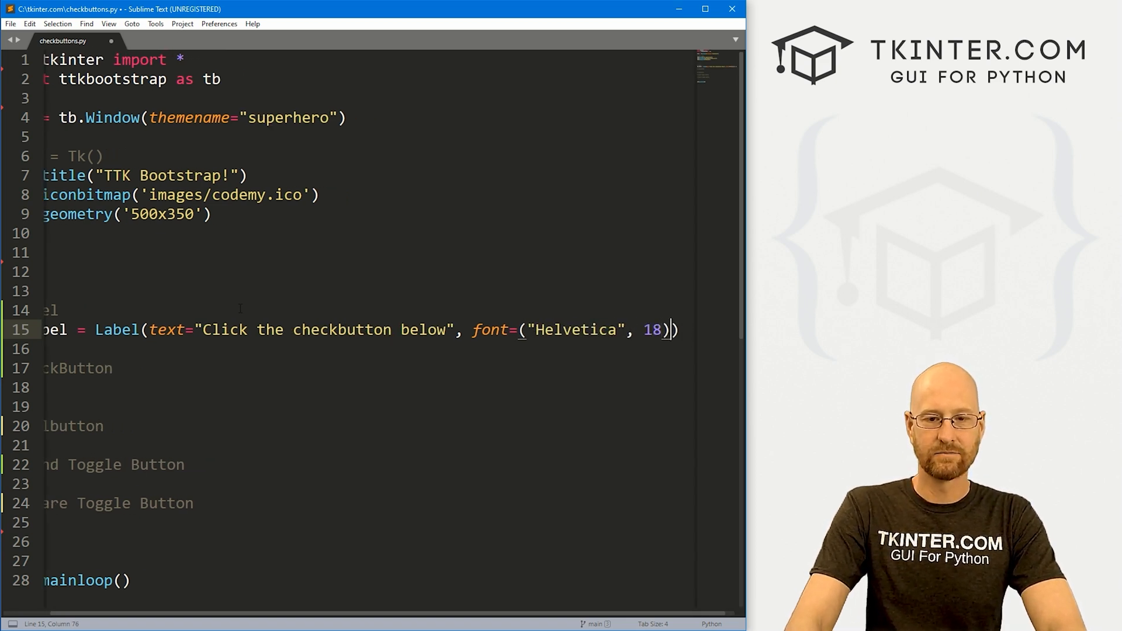
Pack my_label with pady=(40,10) and move to the CheckButton section.
type("my_label.pack")
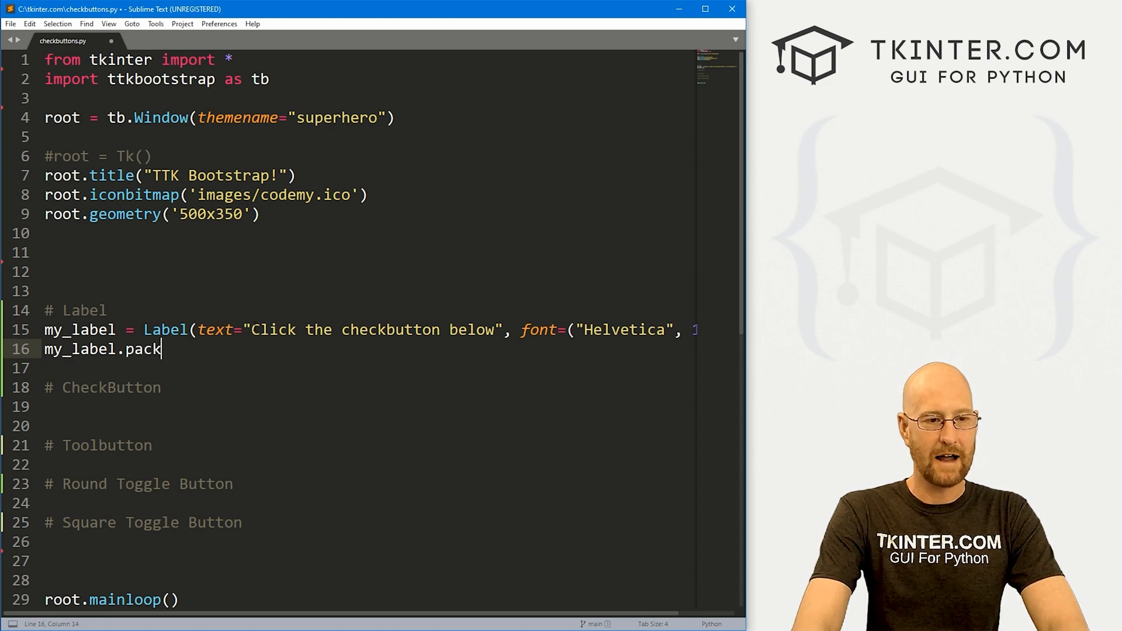
type("(pad)")
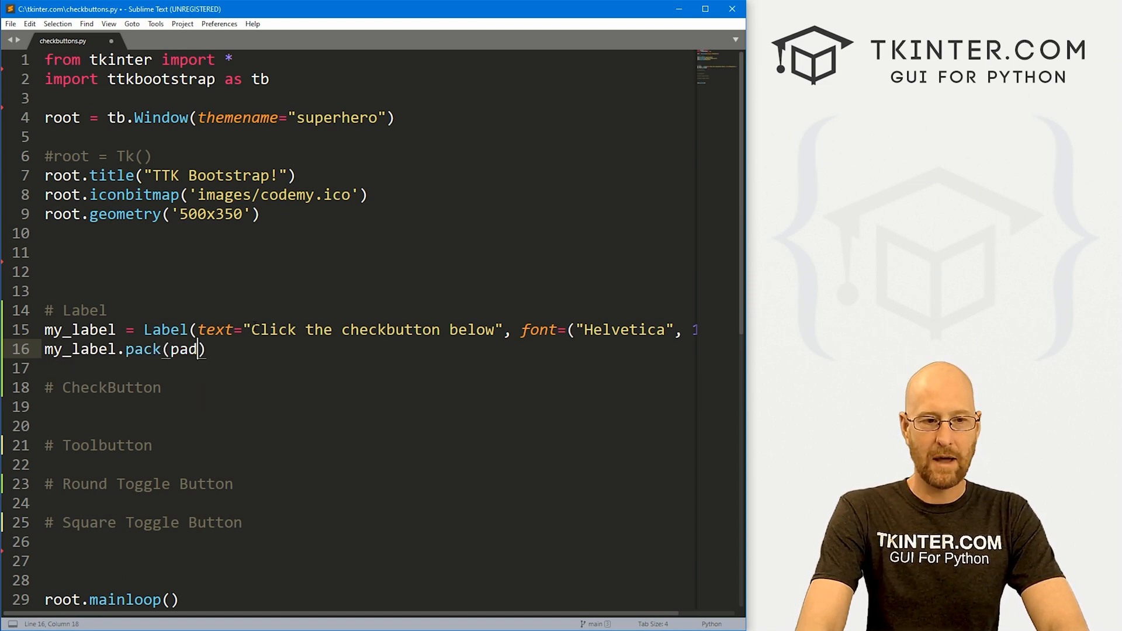
type("y=(")
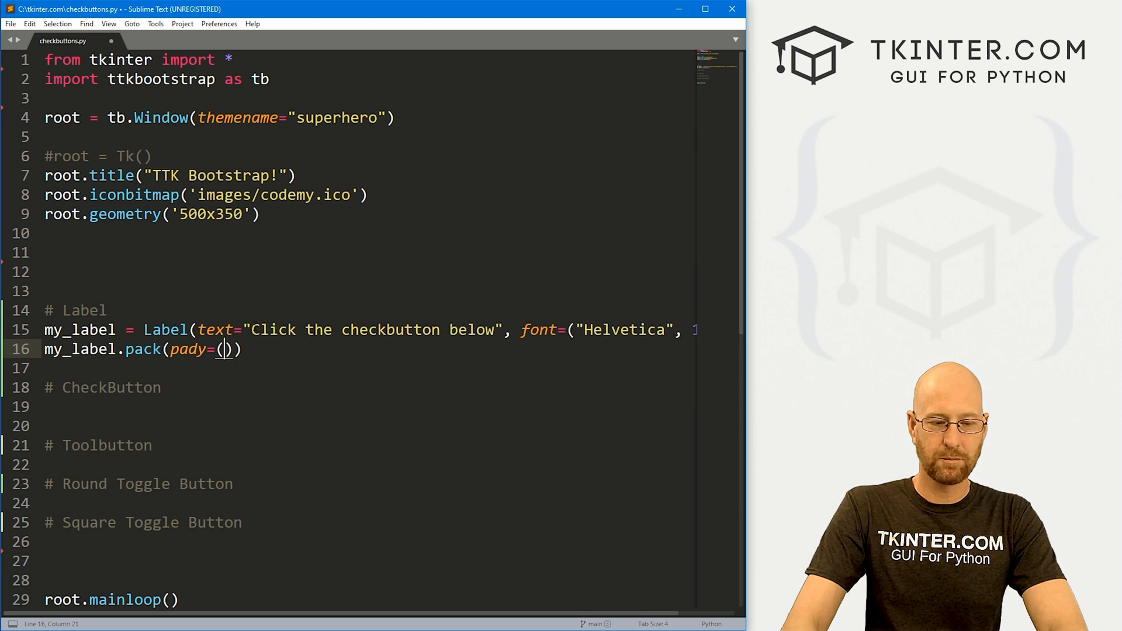
type("40")
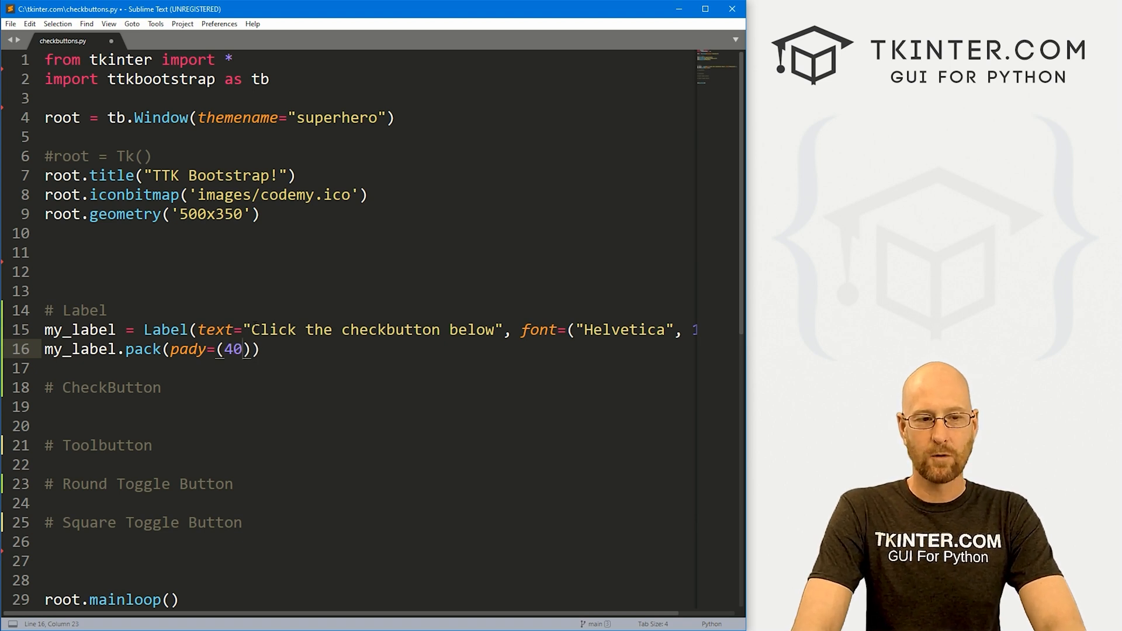
type(",10")
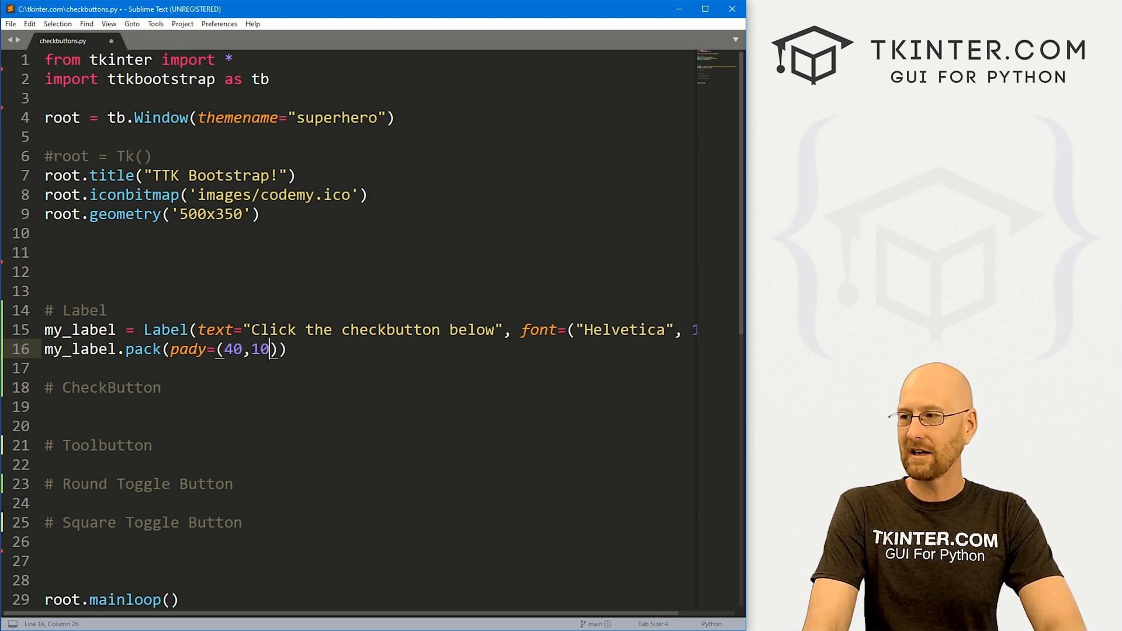
left_click(47, 407)
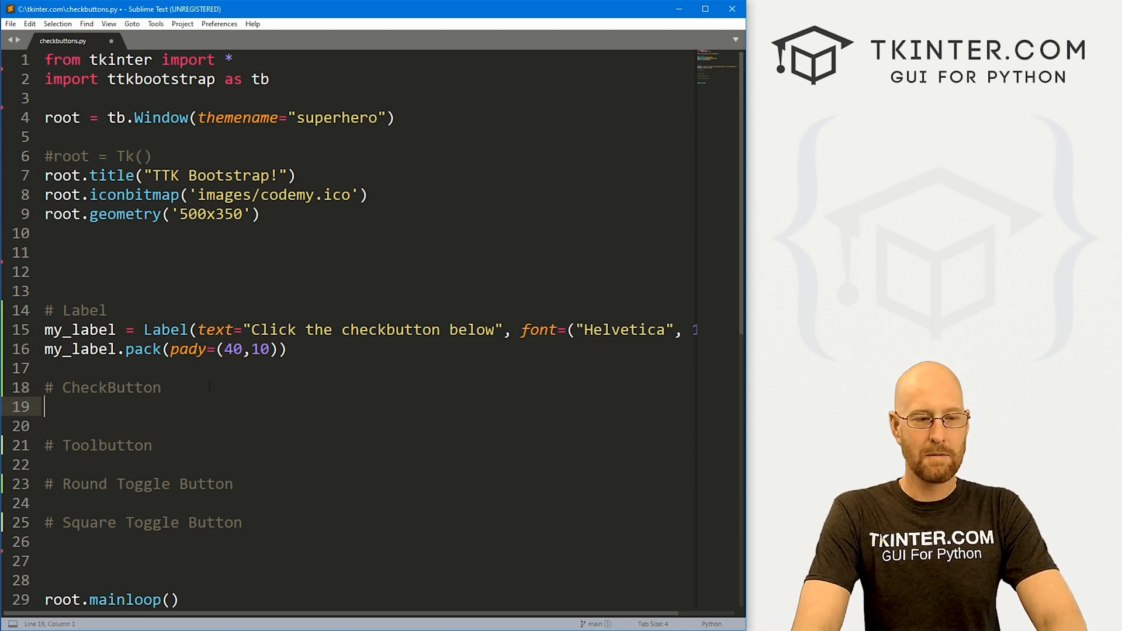
Define var1 = IntVar() under the CheckButton comment.
type("var")
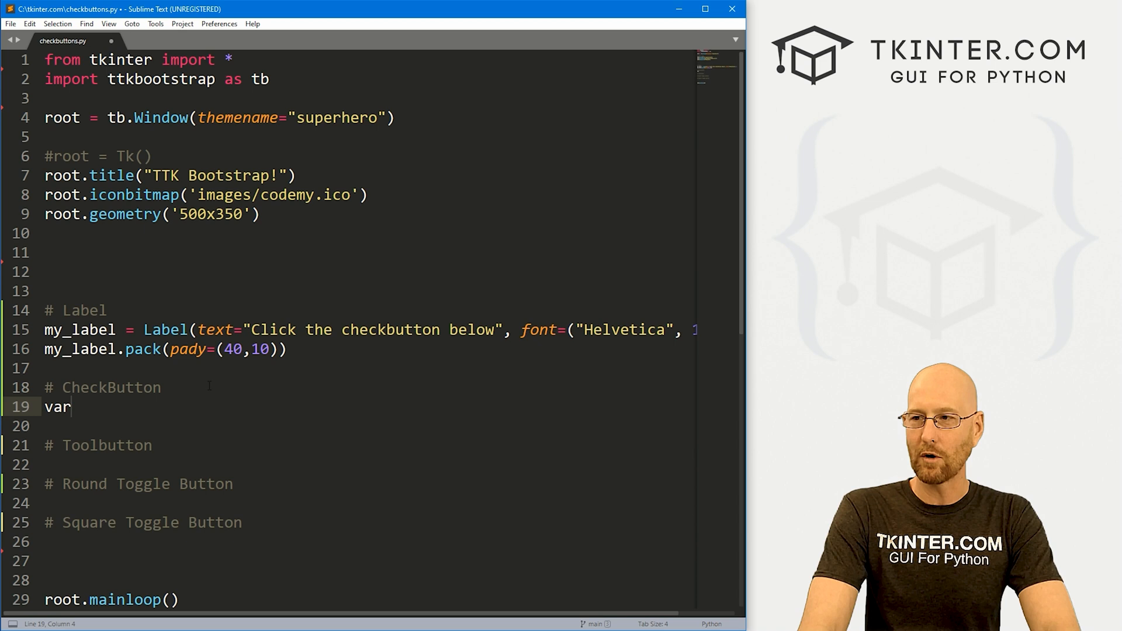
type("1 = Int")
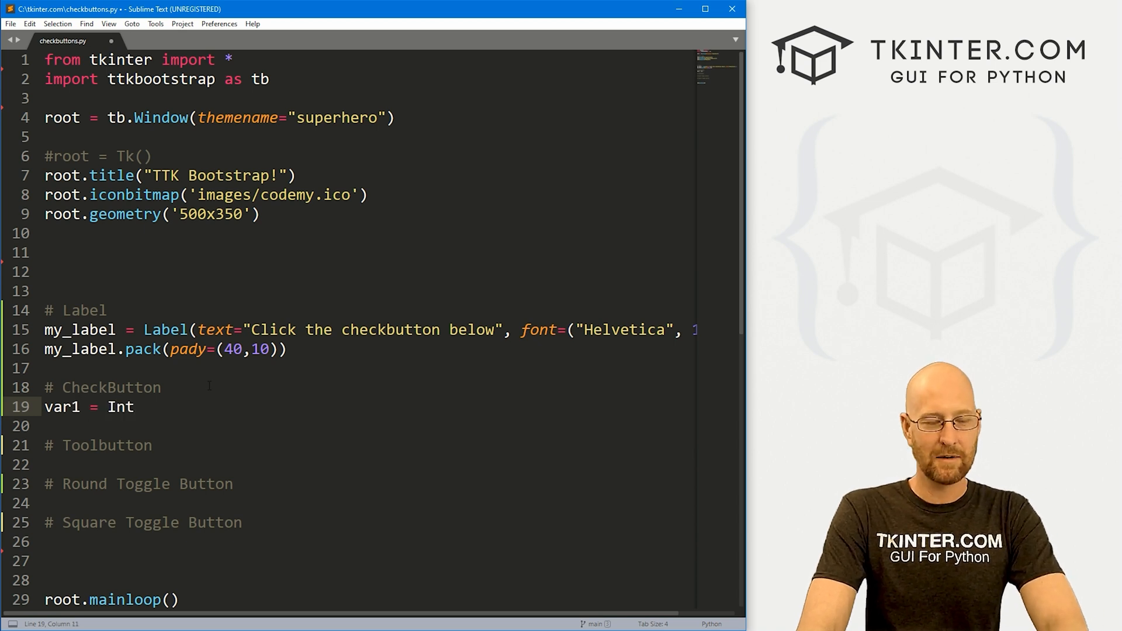
type("Var()")
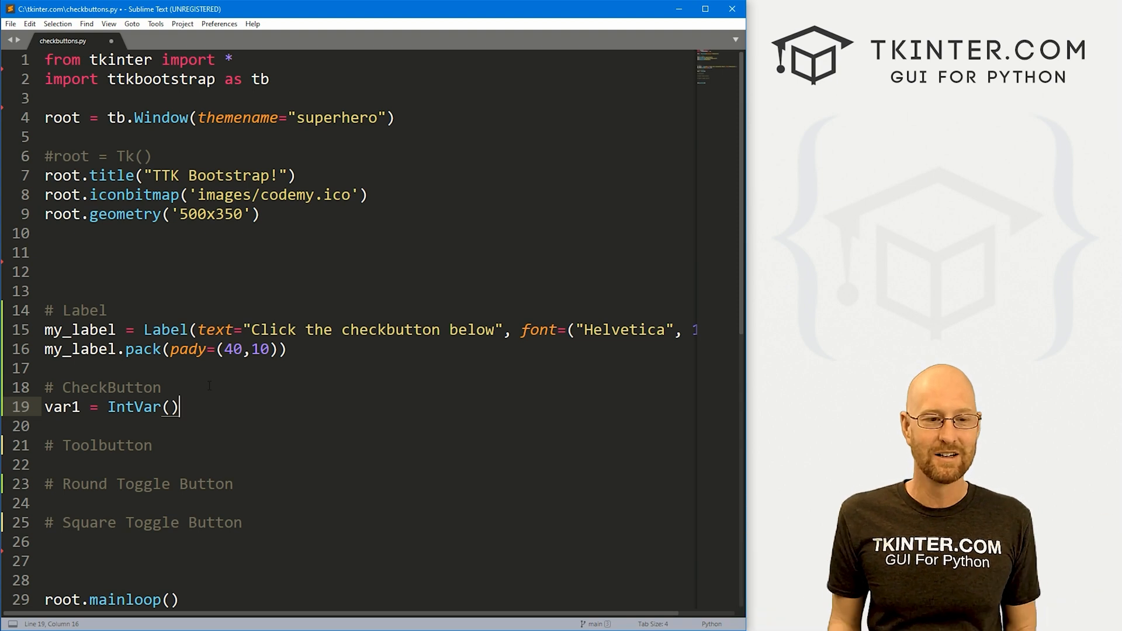
key("Return")
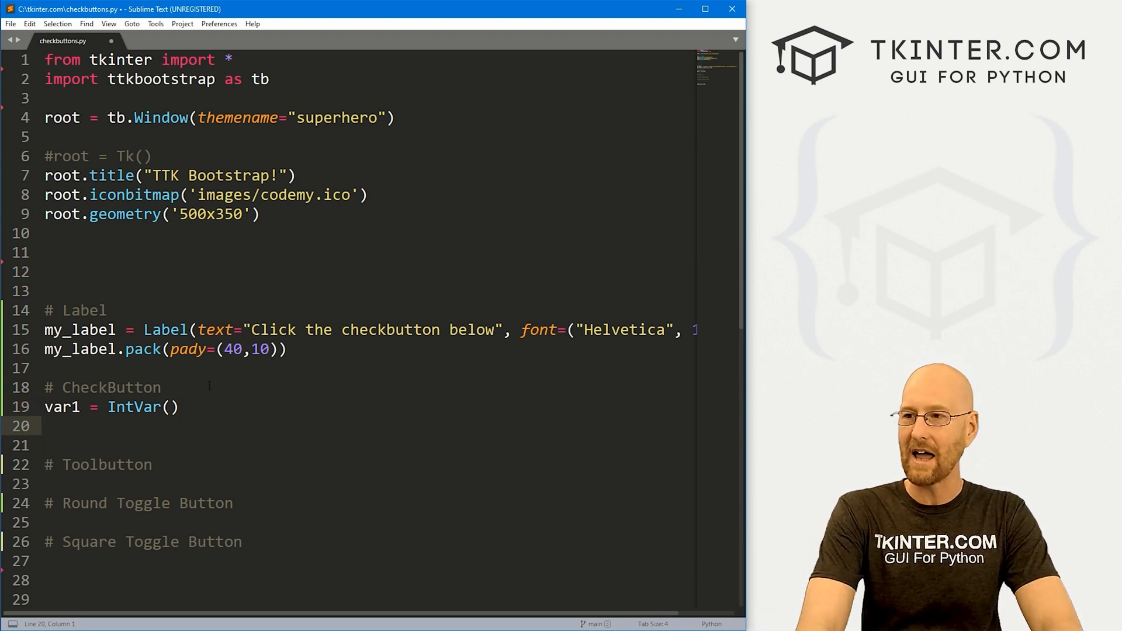
Create my_check as a primary tb.Checkbutton reading "Check Me Out!" bound to var1.
type("my_")
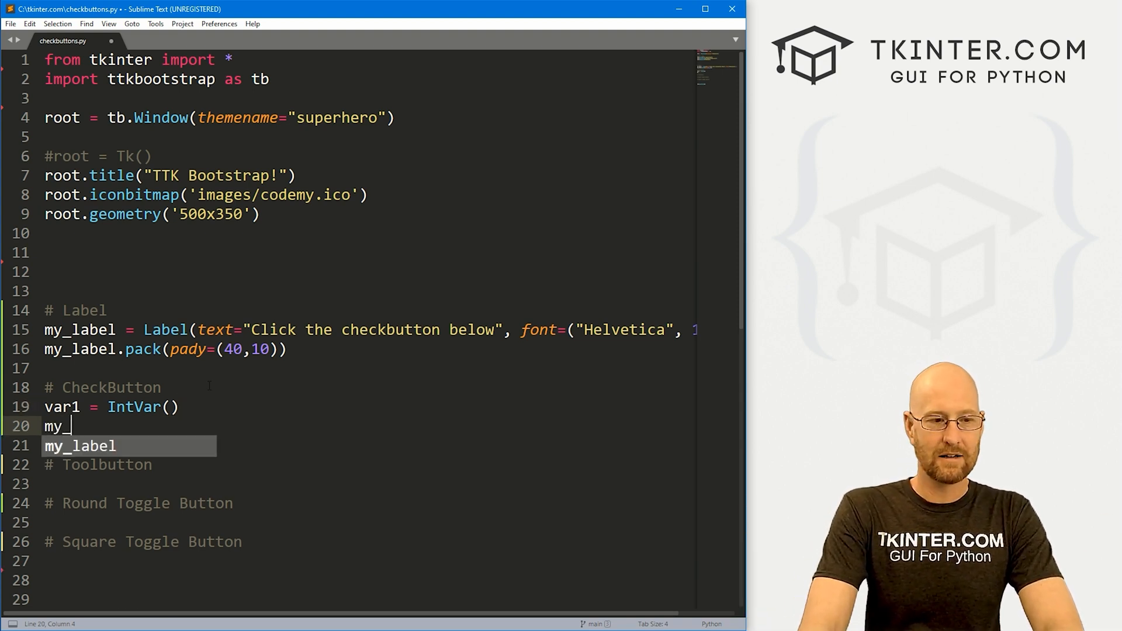
type("check")
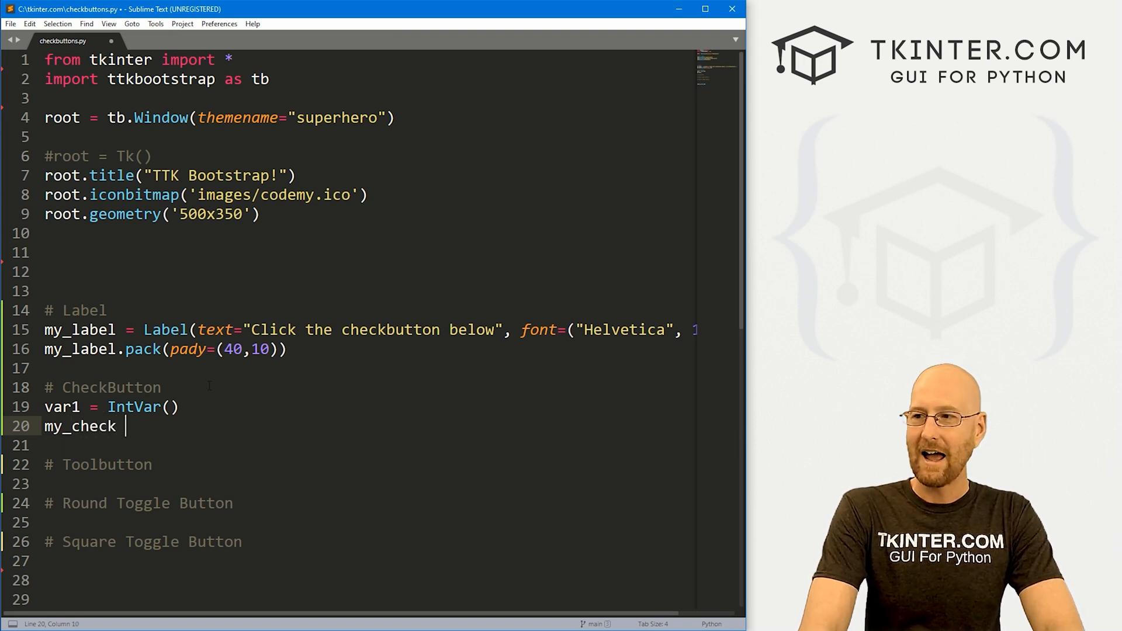
type("= tb.Checkbutton(")
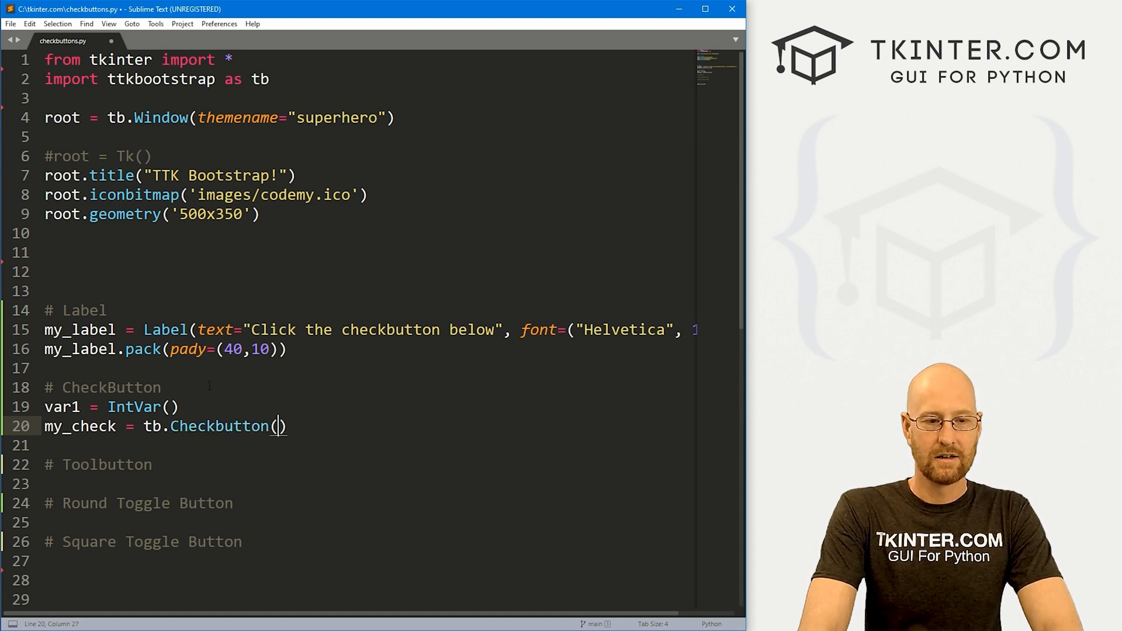
type("bootstyle=\"")
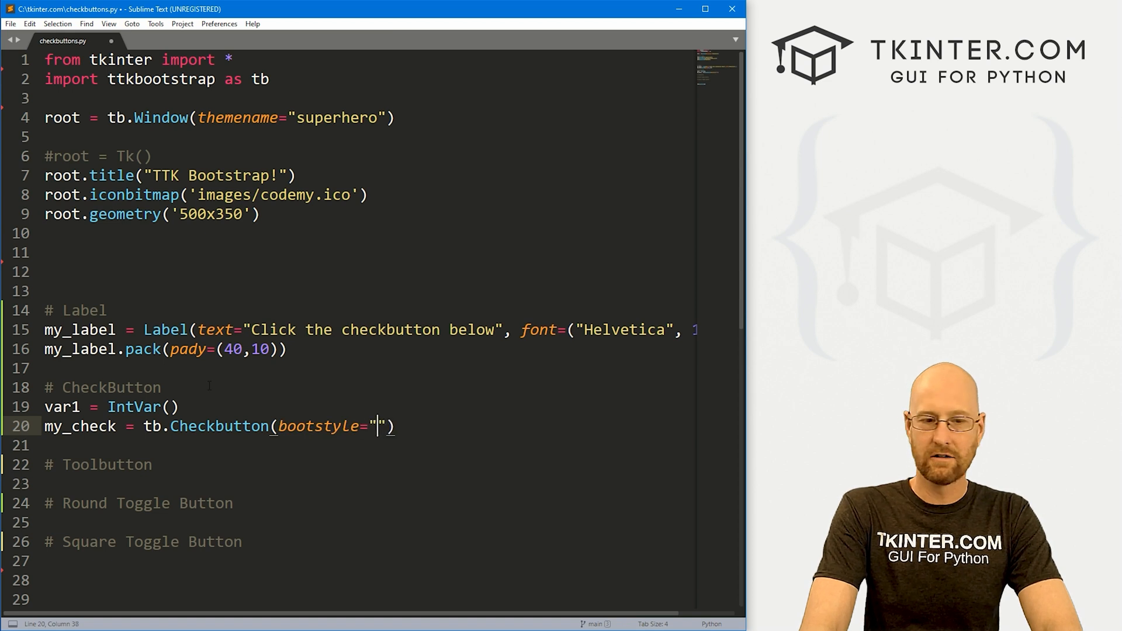
type("primary")
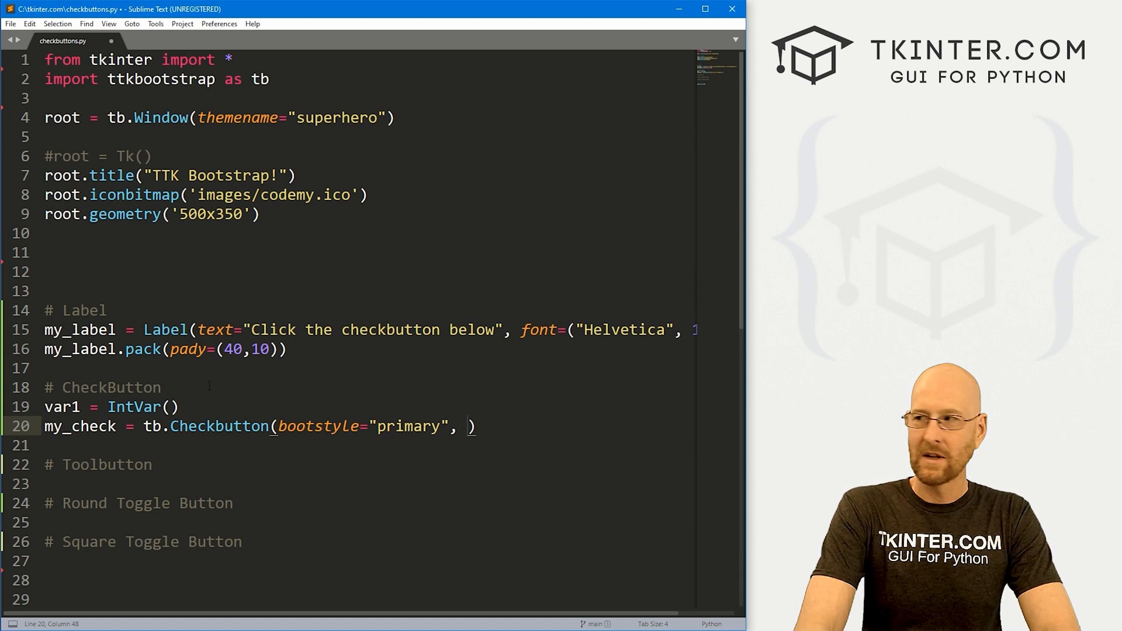
type("text=\"C\"")
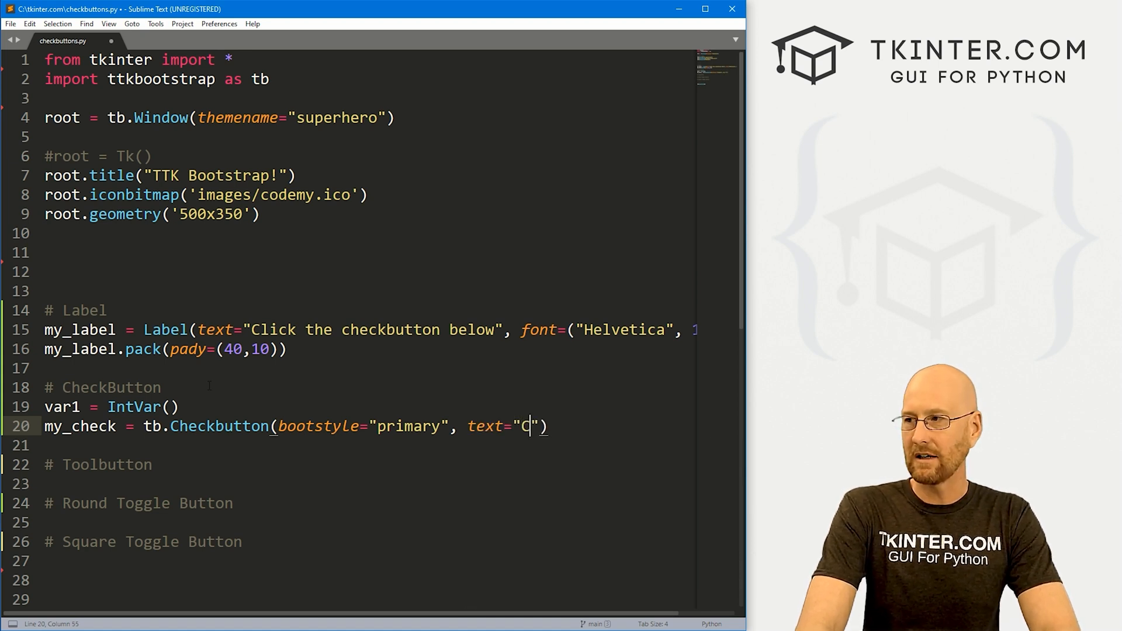
type("heck Me Out")
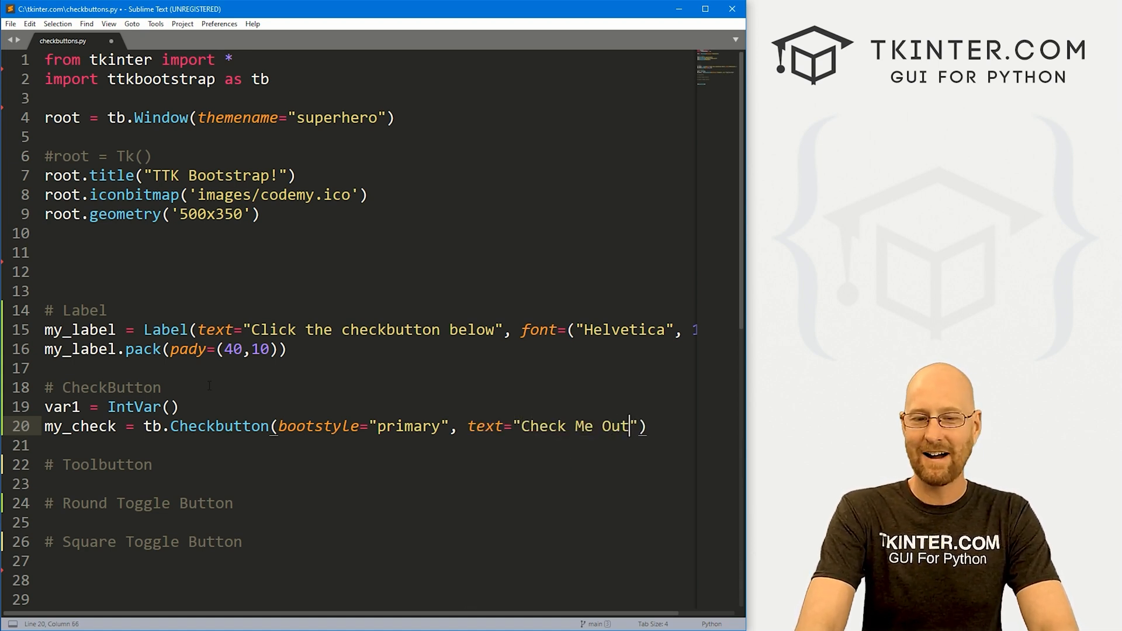
type("!")
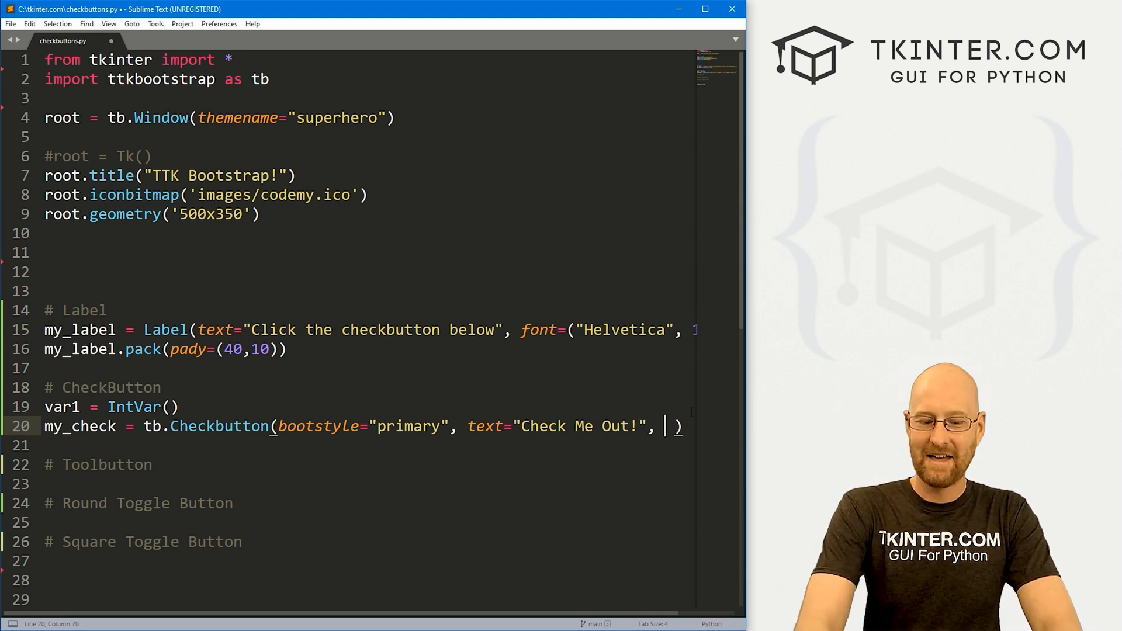
type("variable")
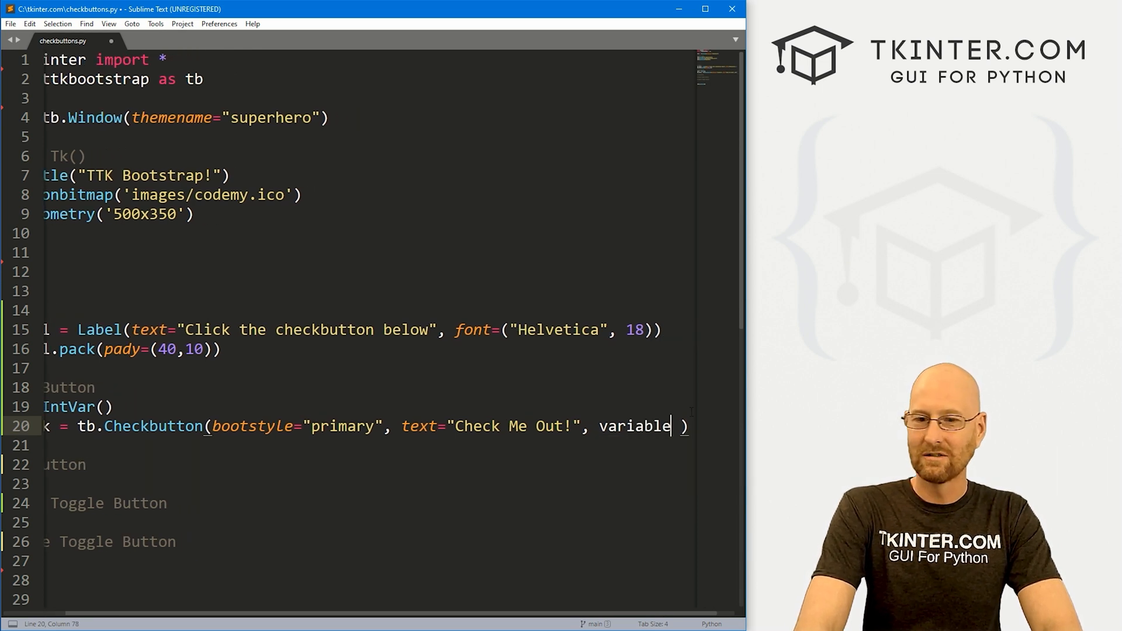
type("var1")
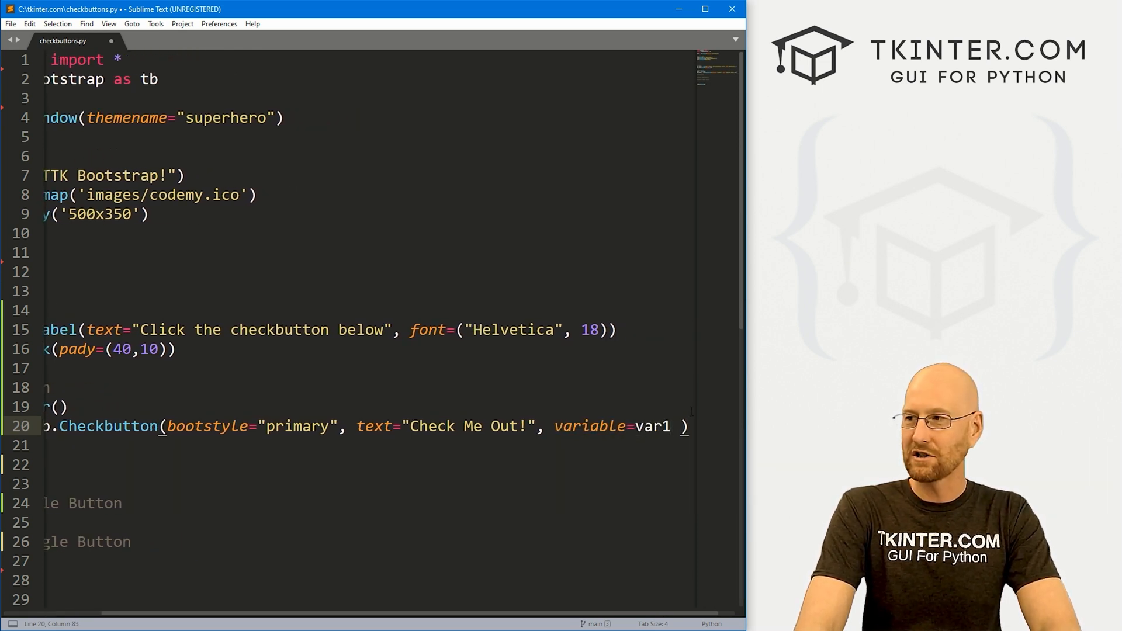
type(",  )")
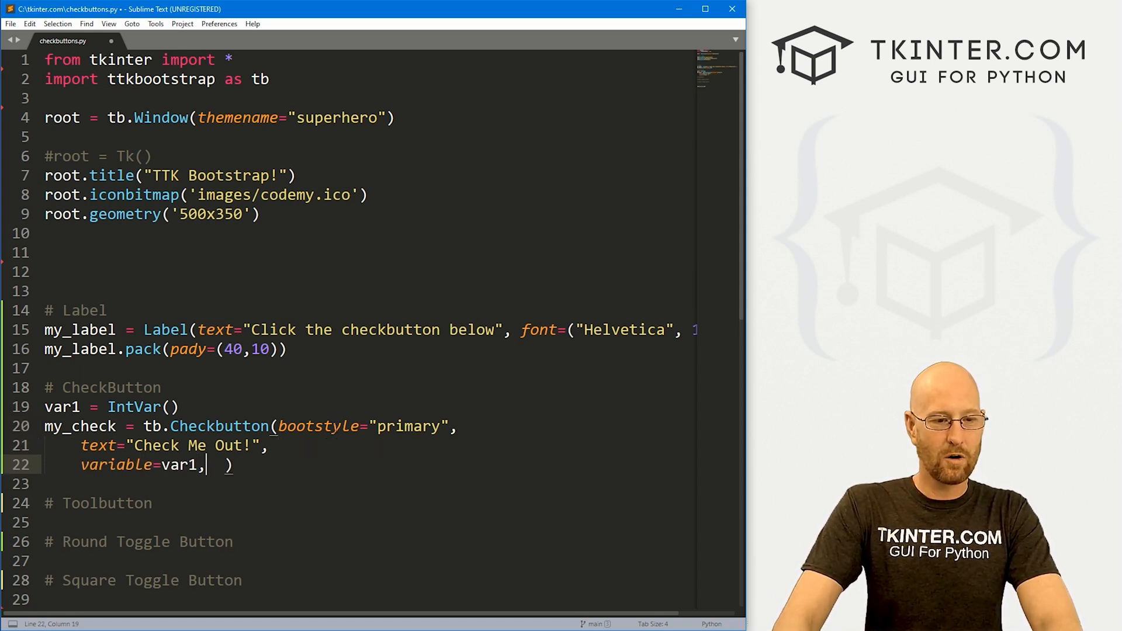
Give the checkbutton onvalue=1, offvalue=0 and command=checker.
type("on  )")
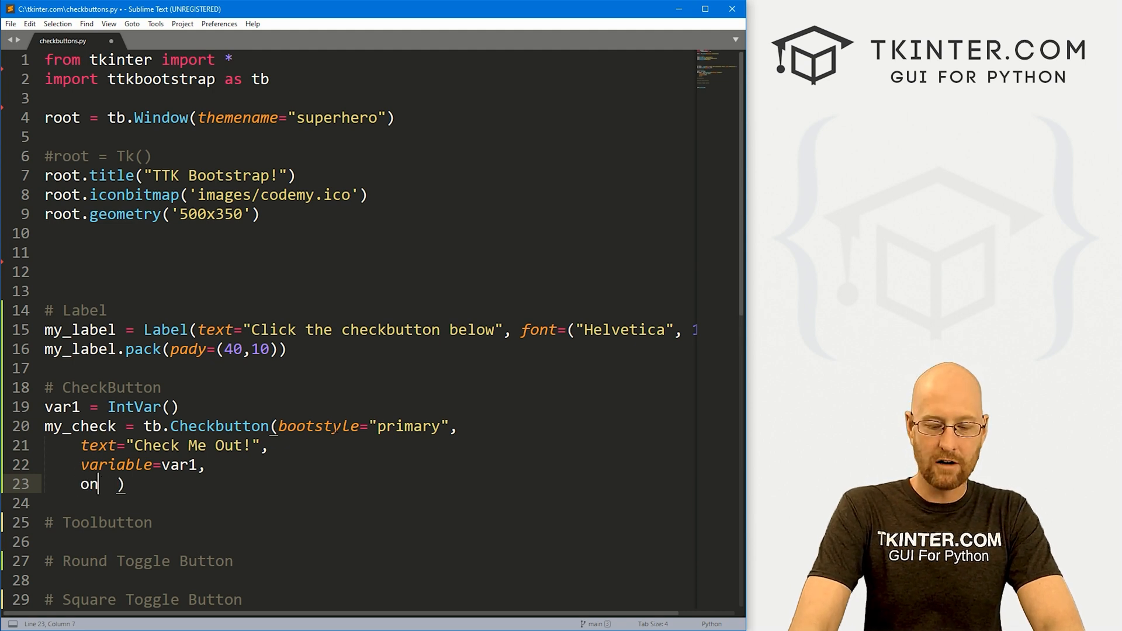
type("value=")
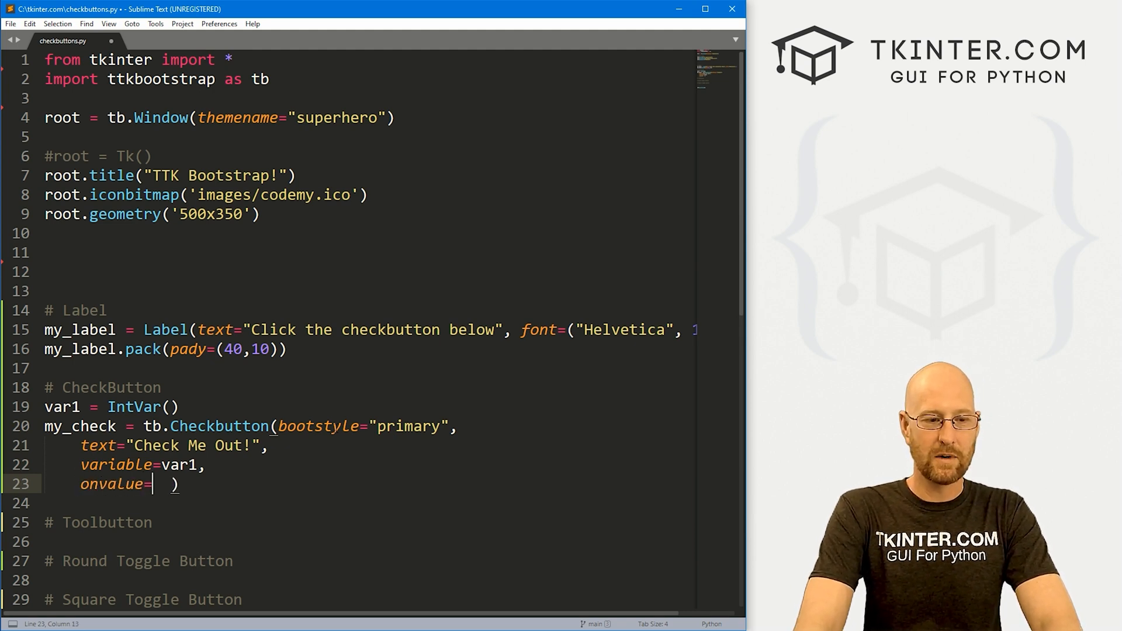
type("1,")
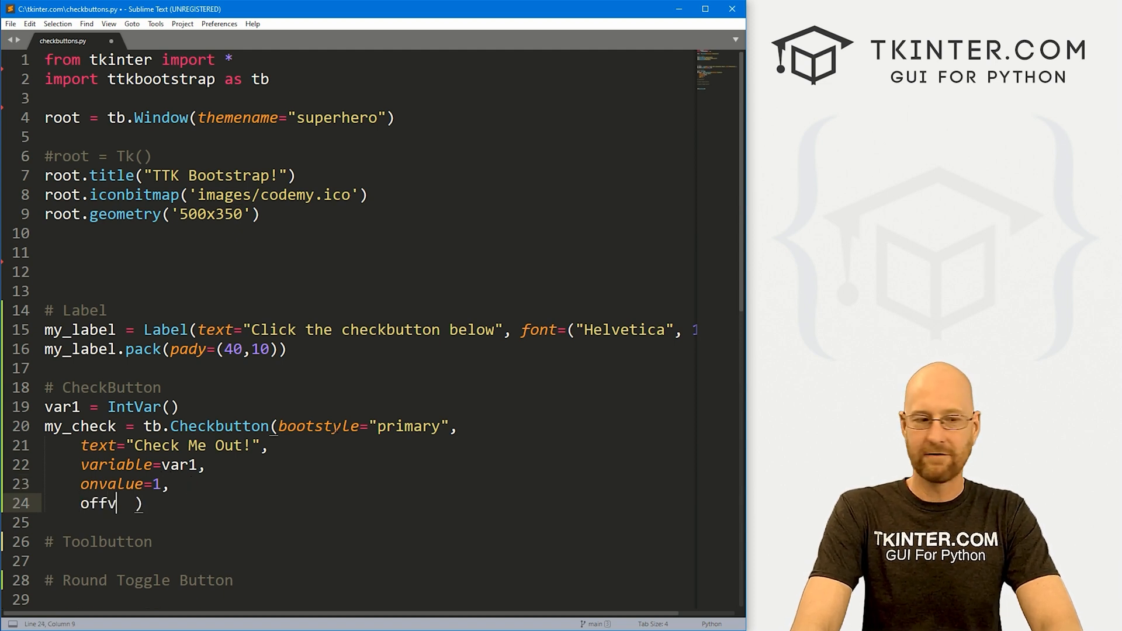
type("alue=0")
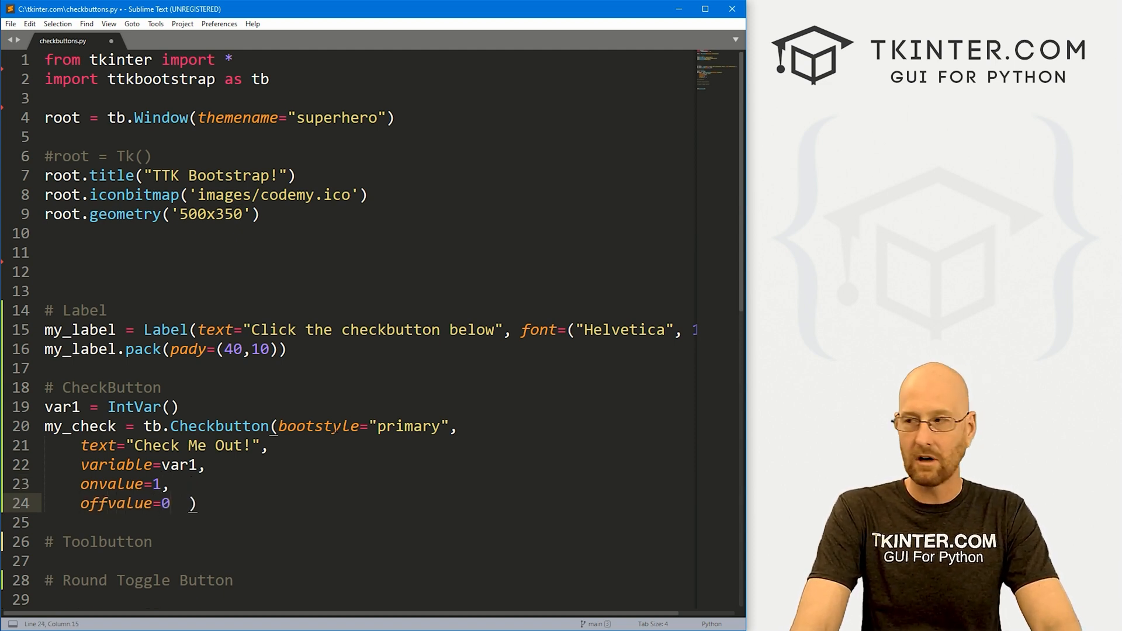
type(",")
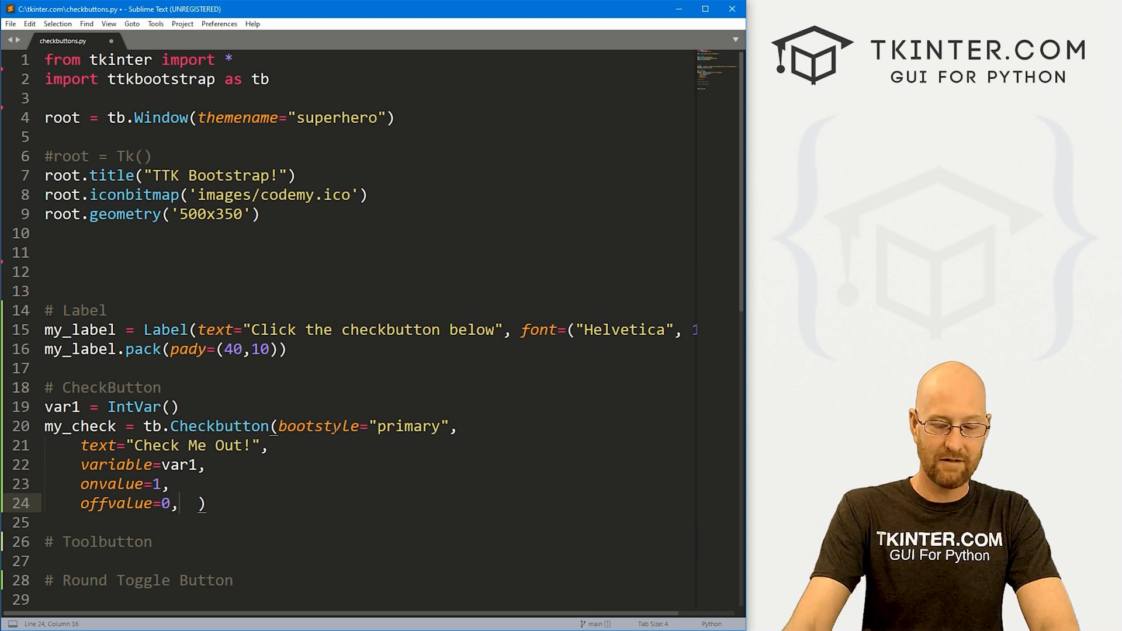
type("command  )")
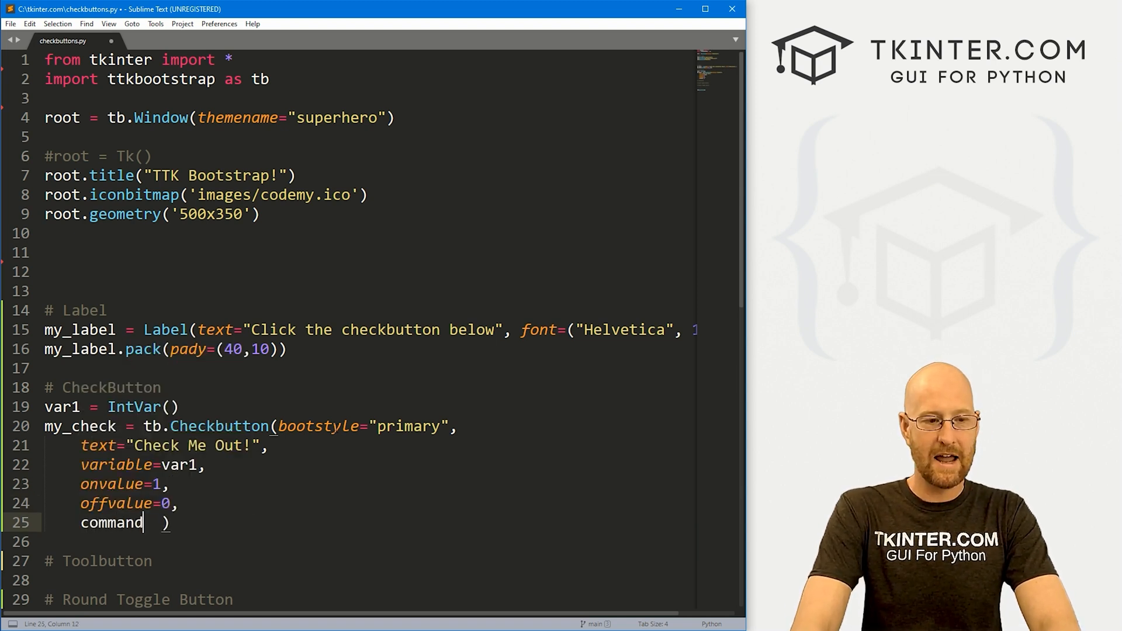
type("=checker")
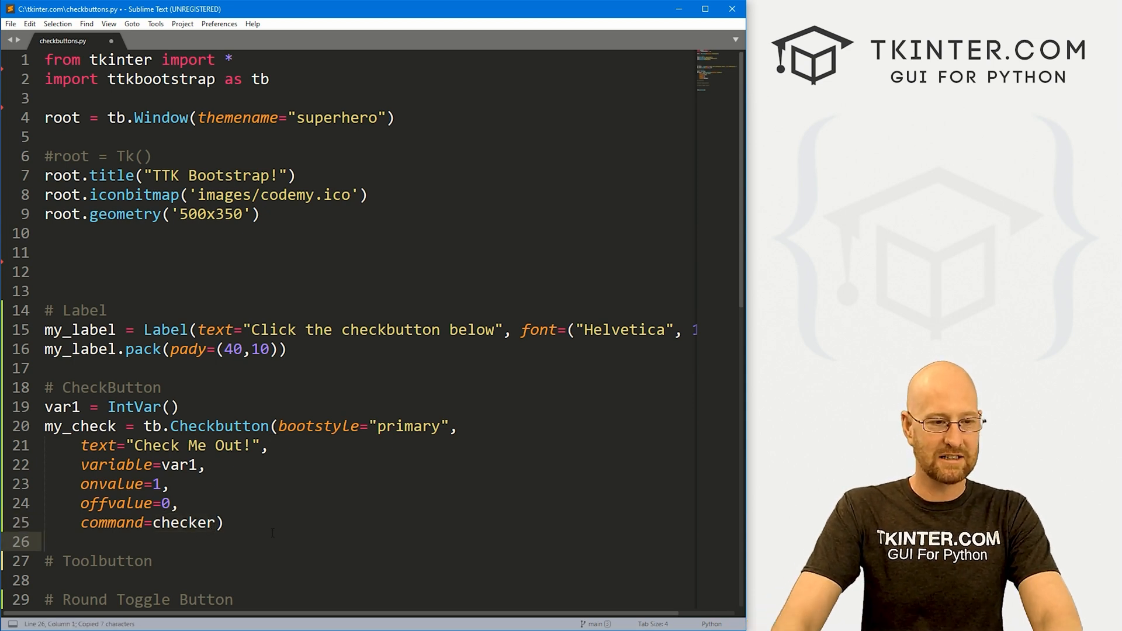
Pack my_check with pady=10.
type("my")
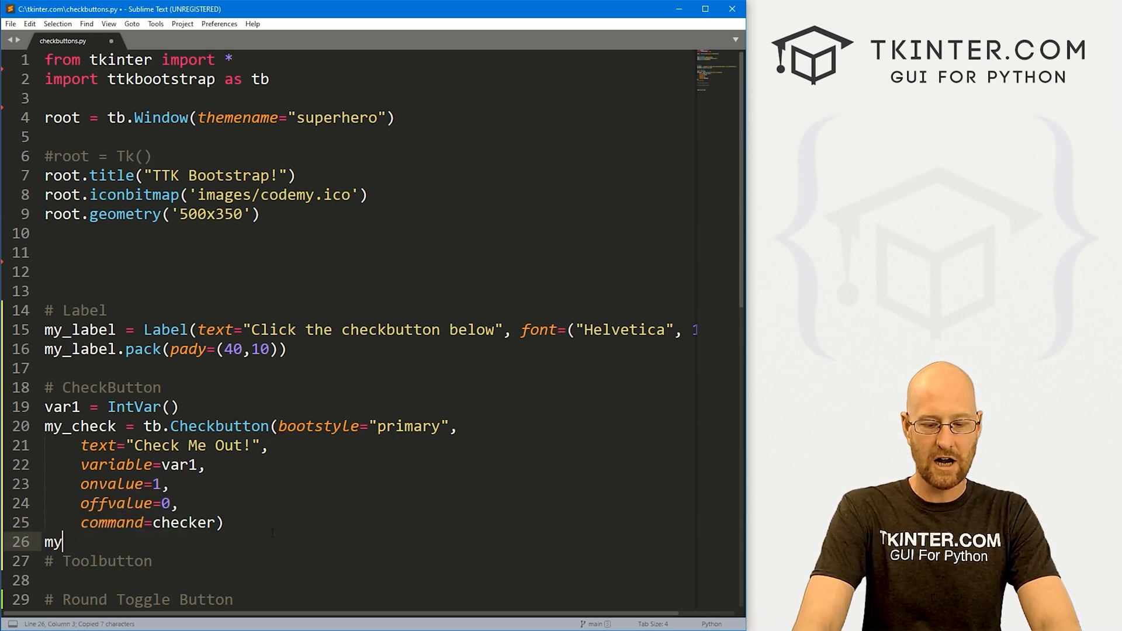
type("_check.pack(pad")
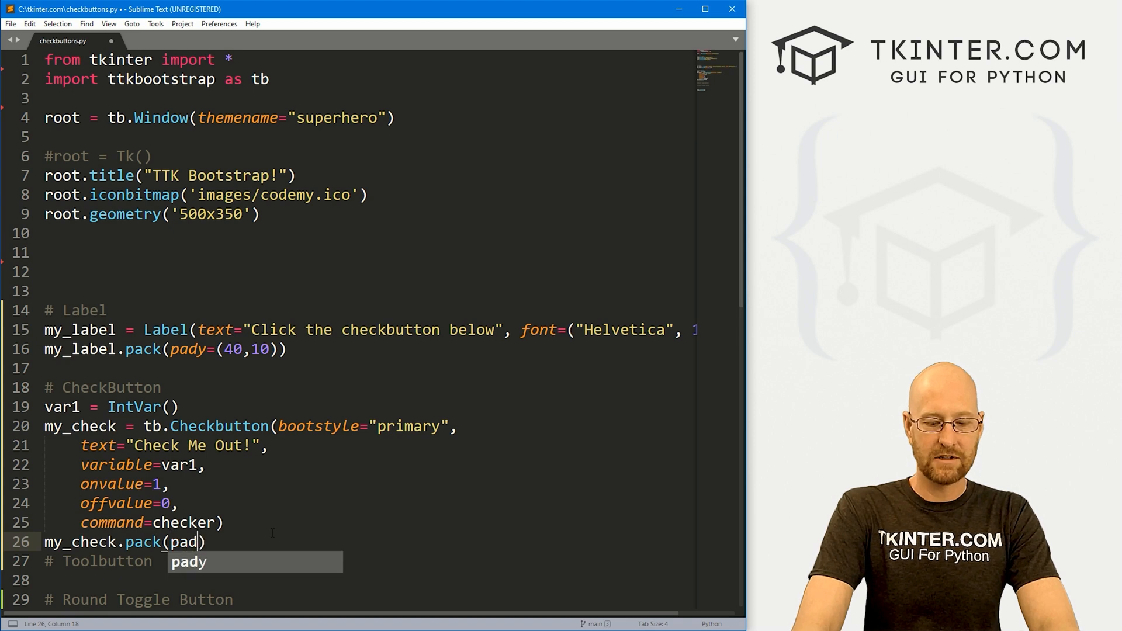
type("y=10")
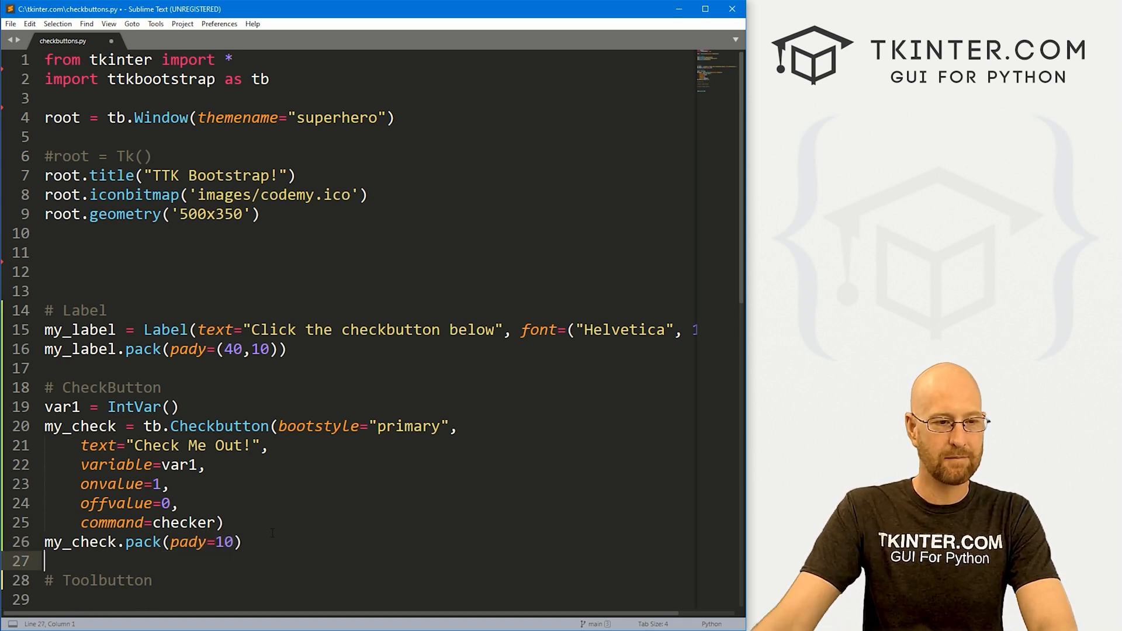
Define a placeholder checker() function with pass above the Label section.
left_click(190, 252)
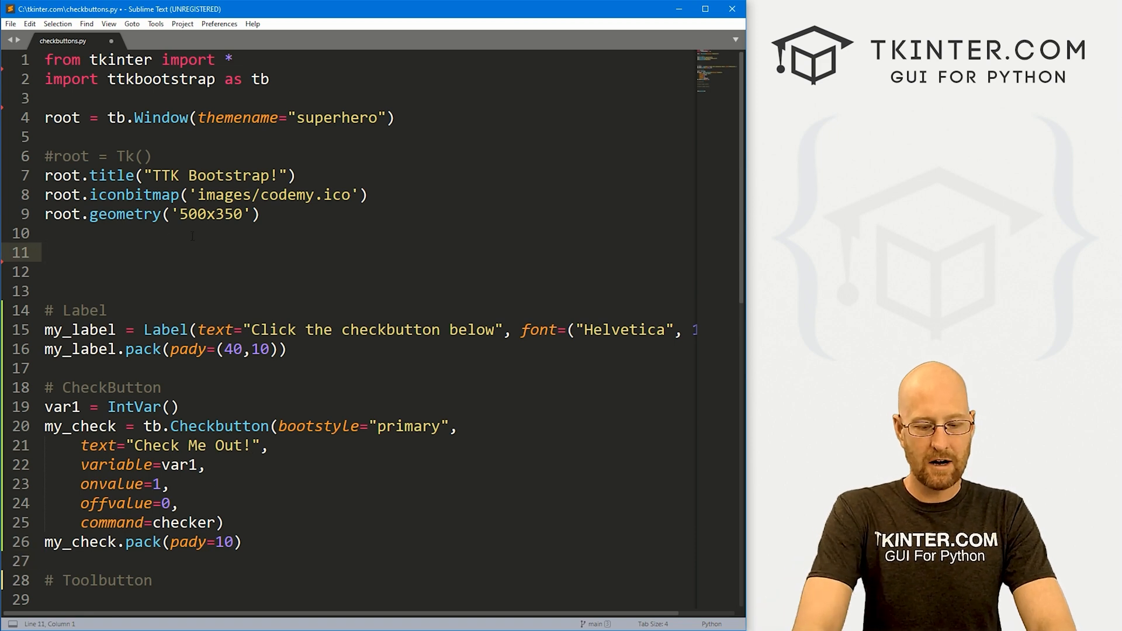
type("def checker()")
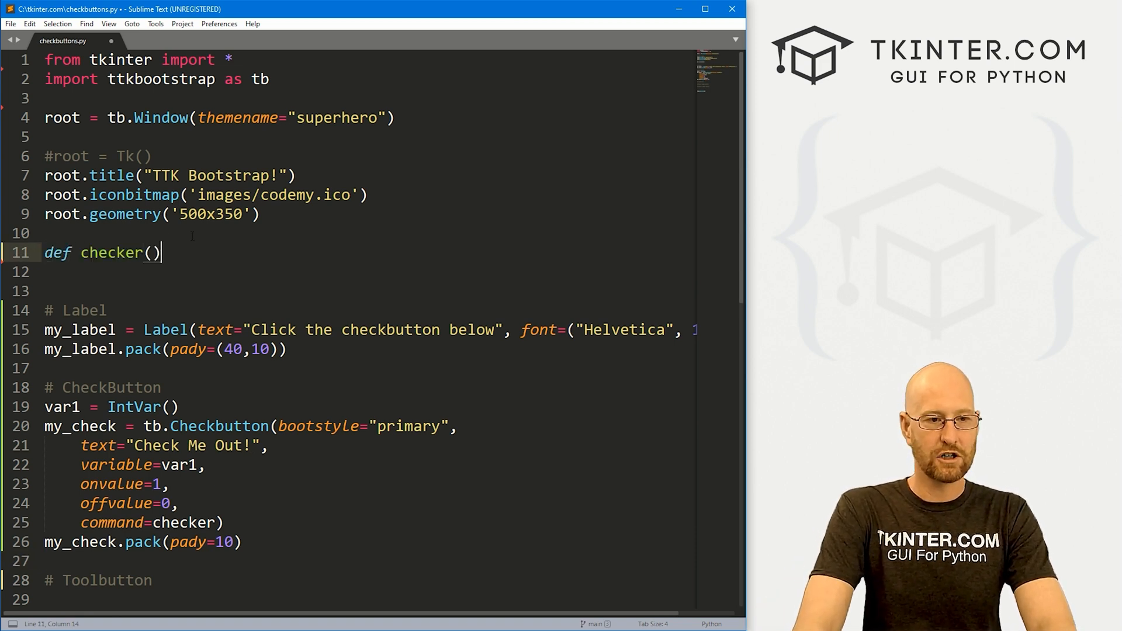
type(":\\n    pass")
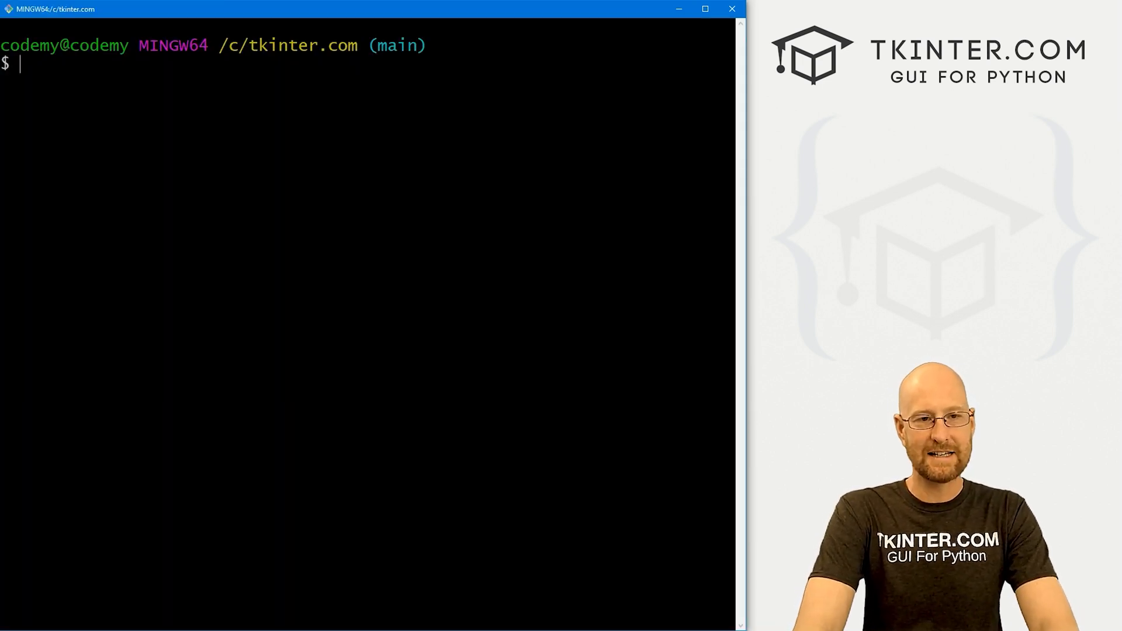
Run python checkbuttons.py, tick and untick Check Me Out!, then close the test window.
type("py")
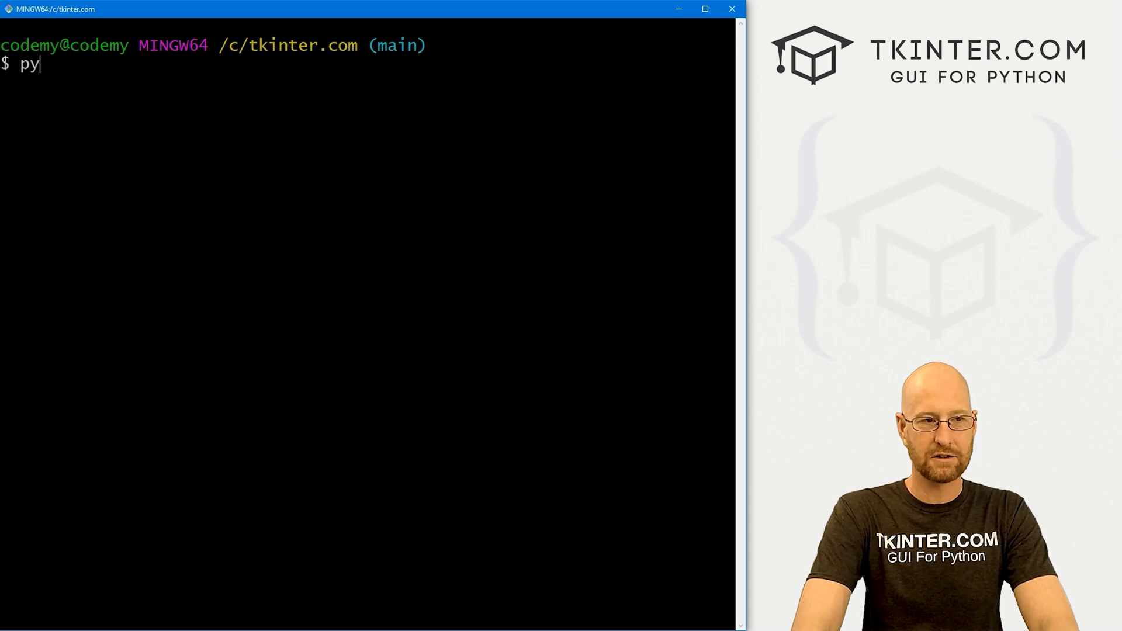
type("thon checkbuttons.py")
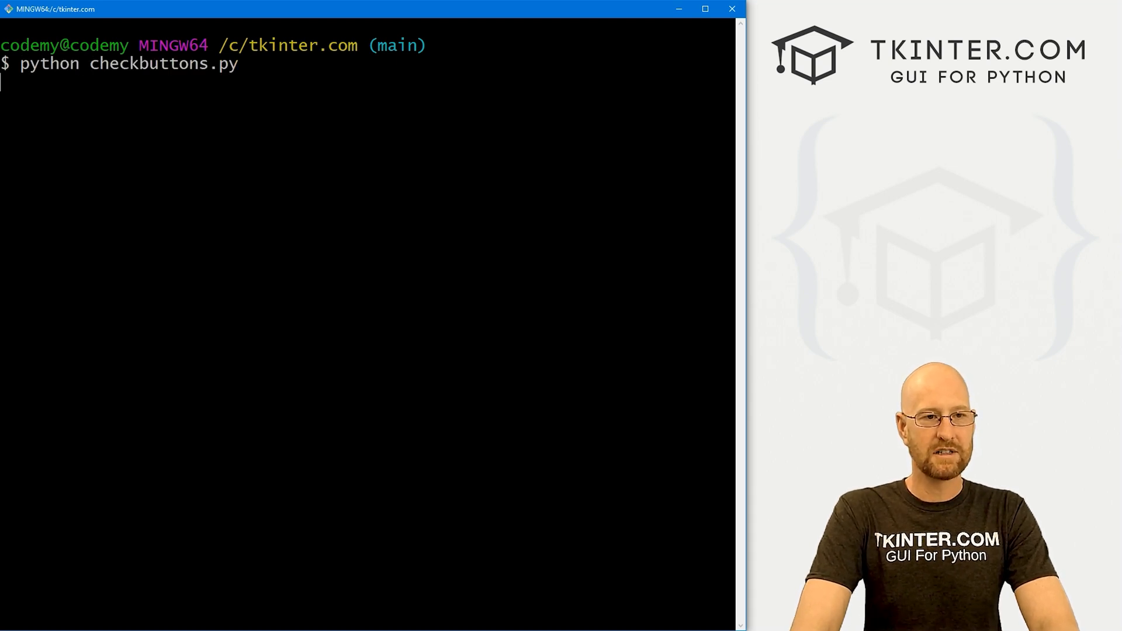
key("Return")
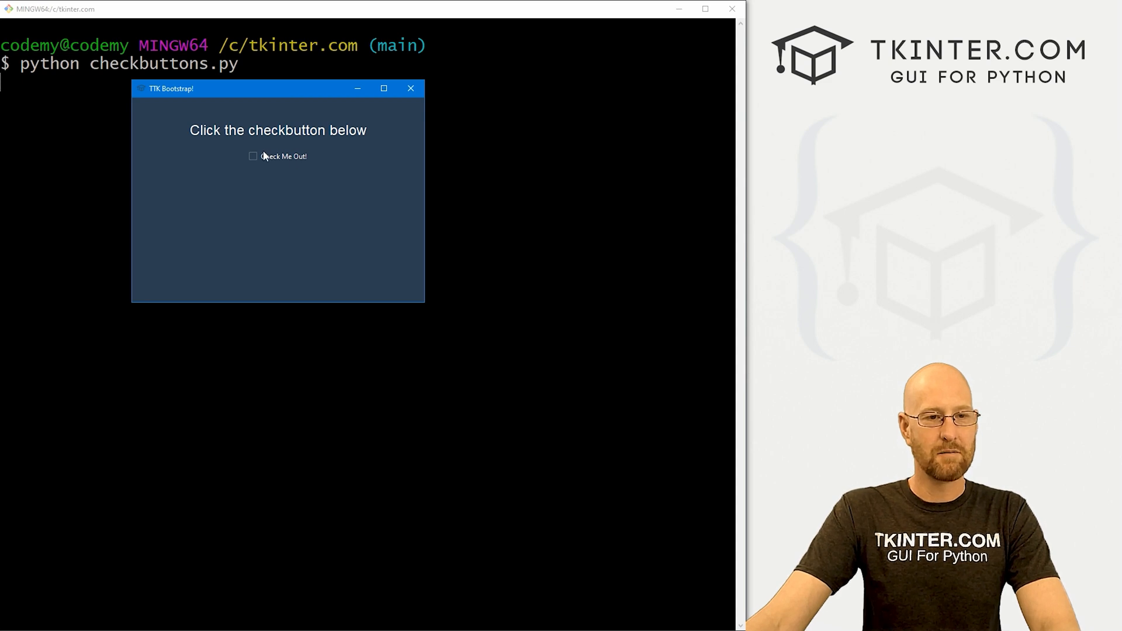
left_click(252, 156)
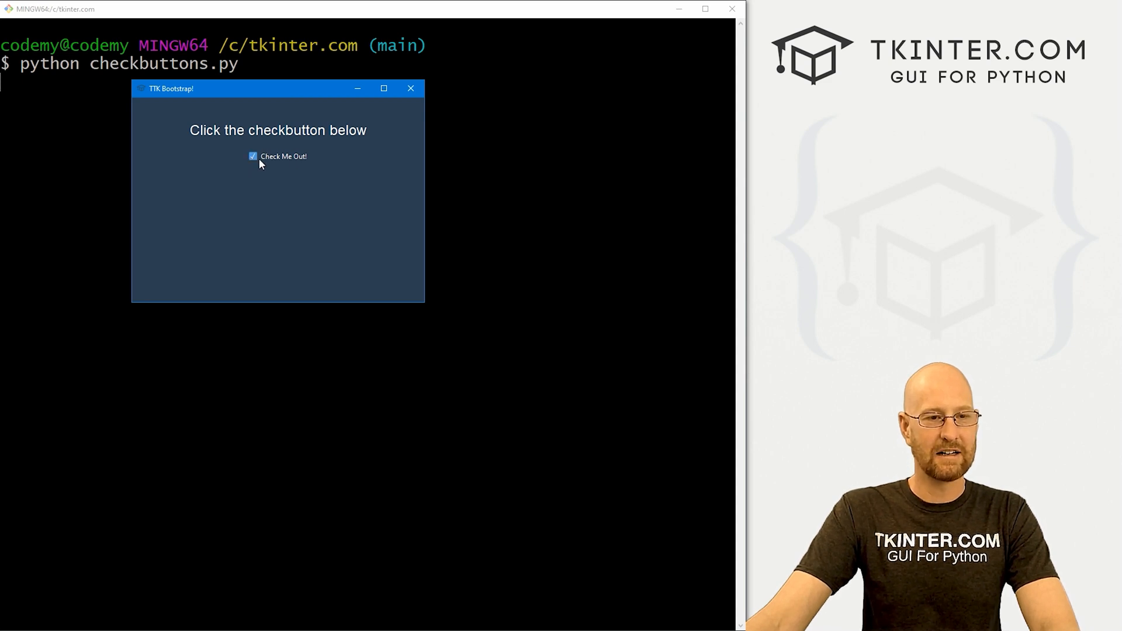
left_click(253, 155)
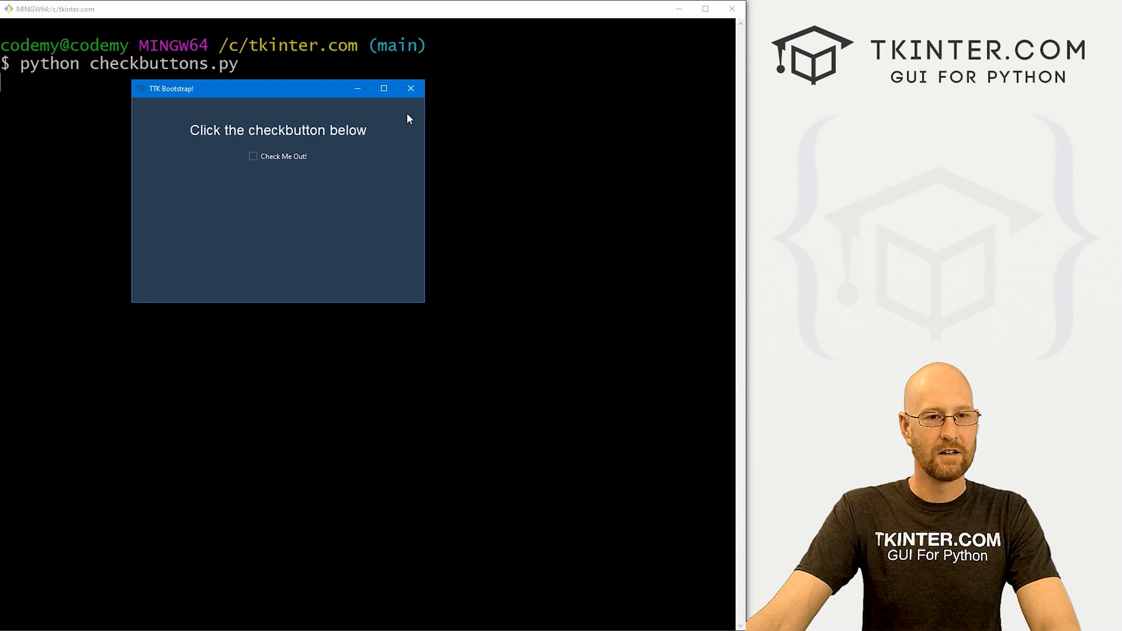
left_click(410, 88)
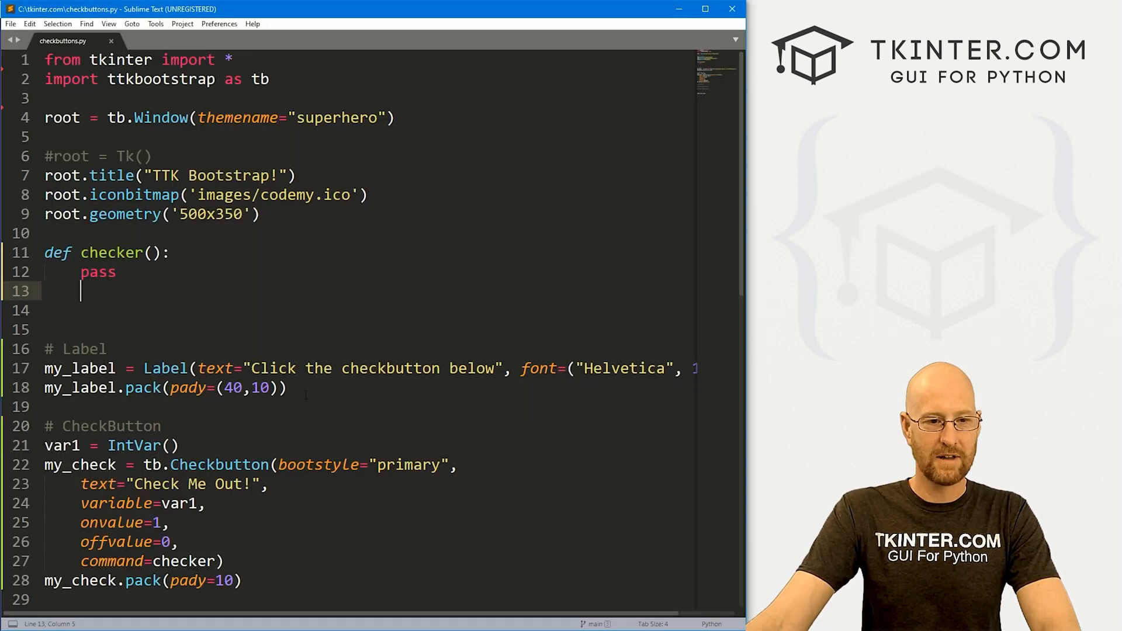
Try the checkbutton bootstyle as info and then danger, previewing each.
double_click(409, 464)
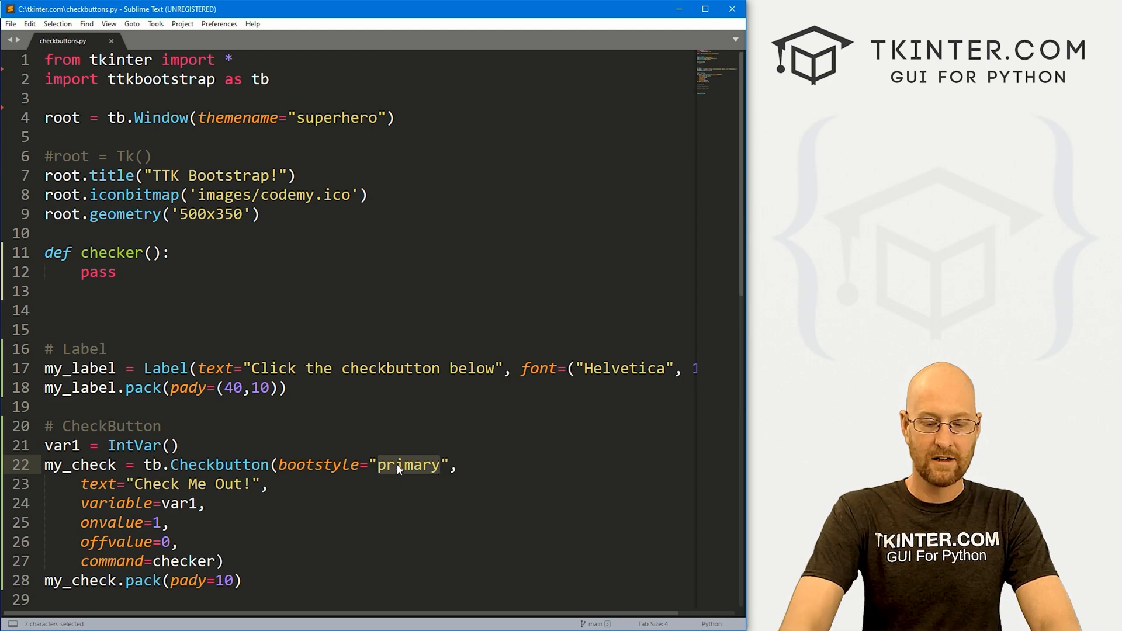
type("info")
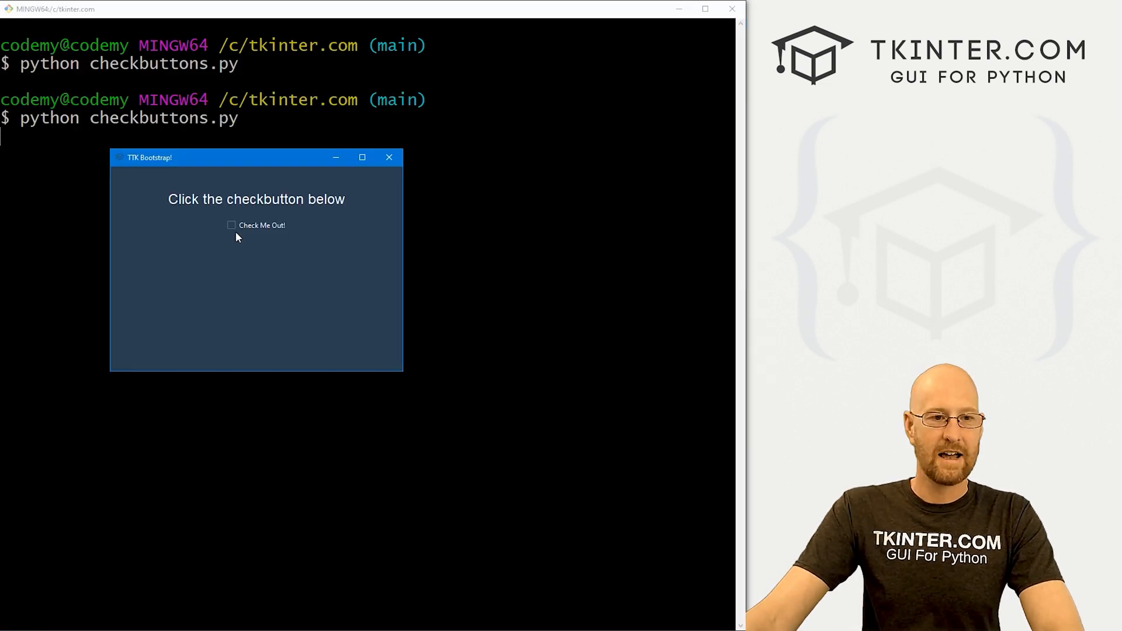
left_click(230, 225)
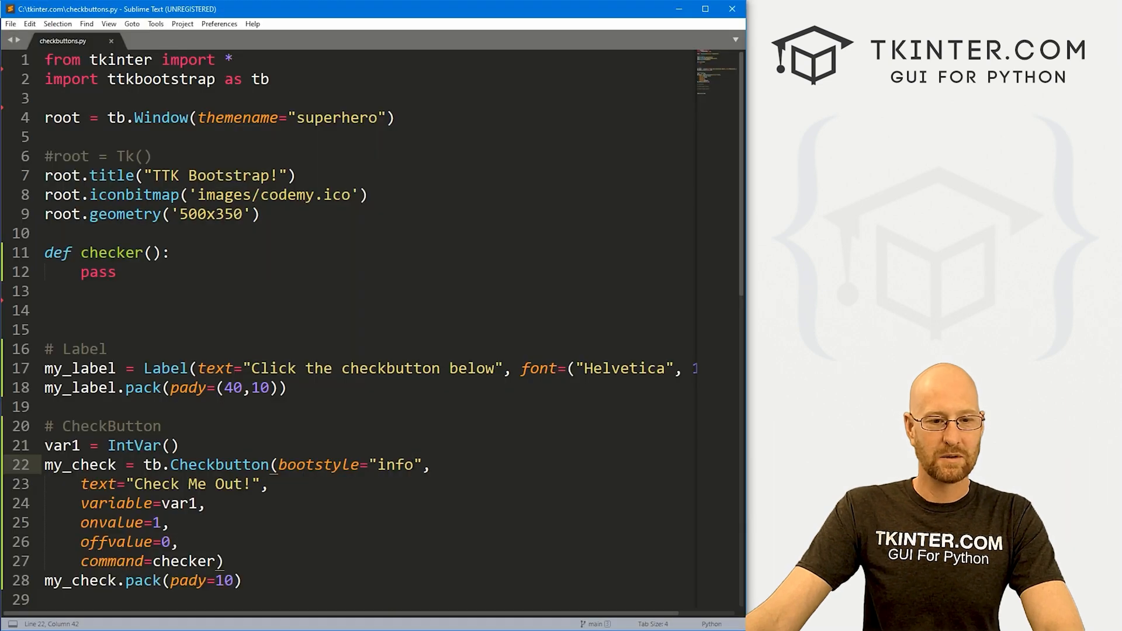
type("danger")
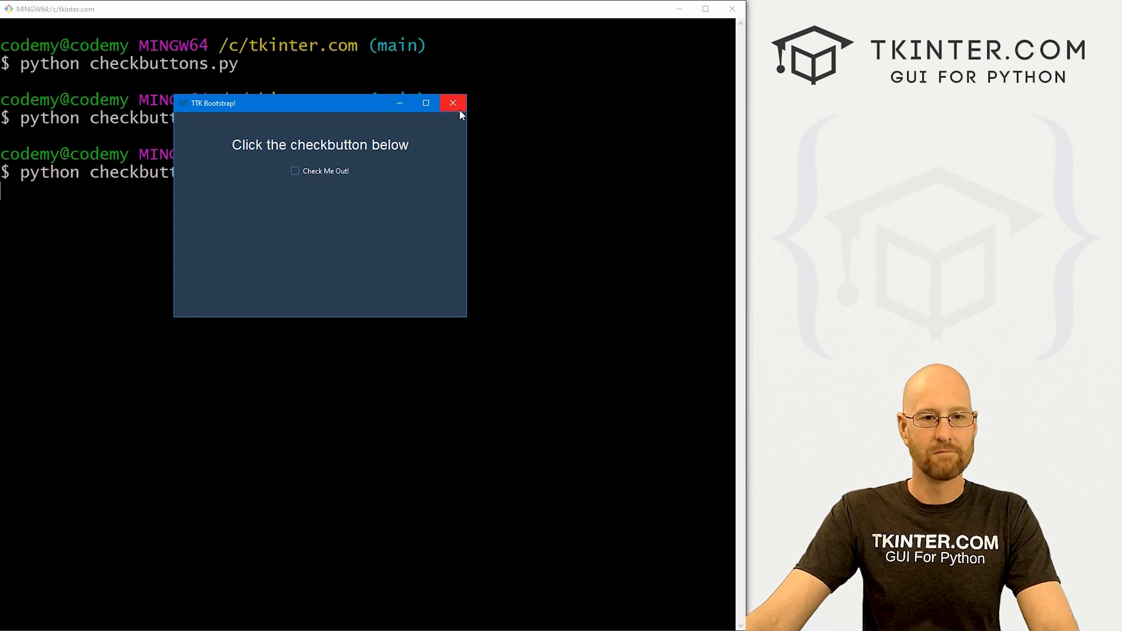
left_click(454, 103)
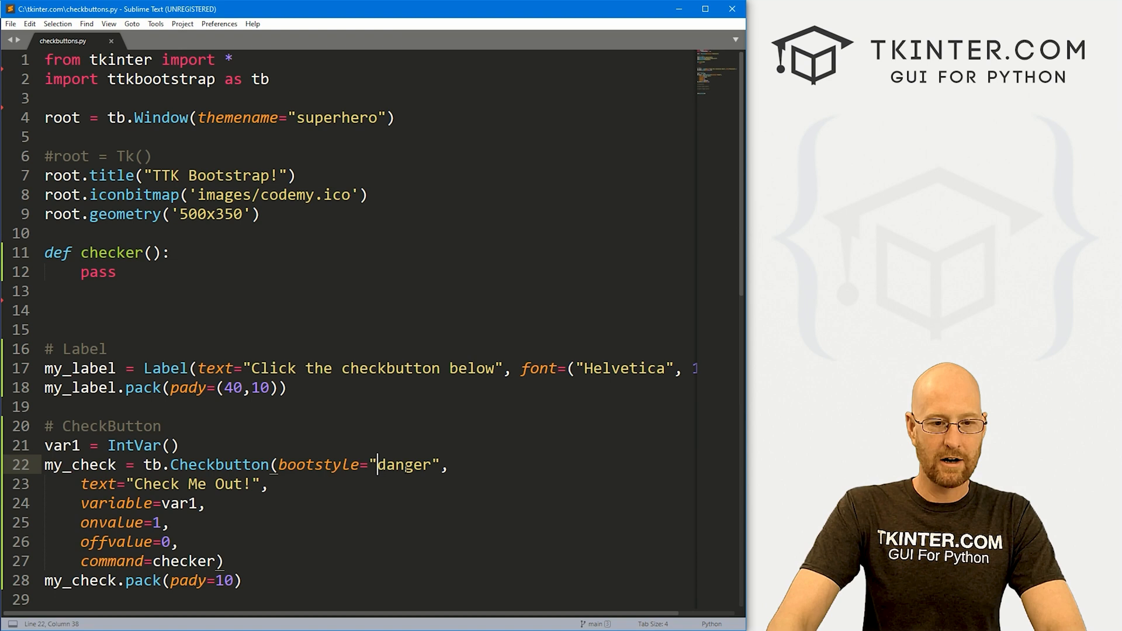
Restore the bootstyle to primary and clear the pass from checker().
type("p")
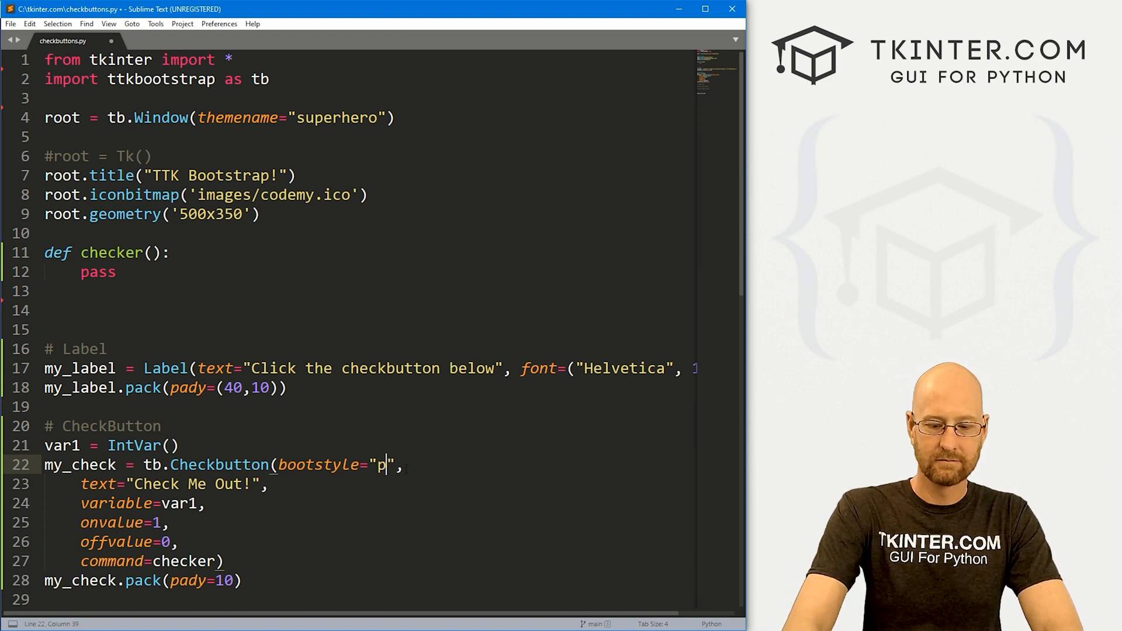
type("rimary")
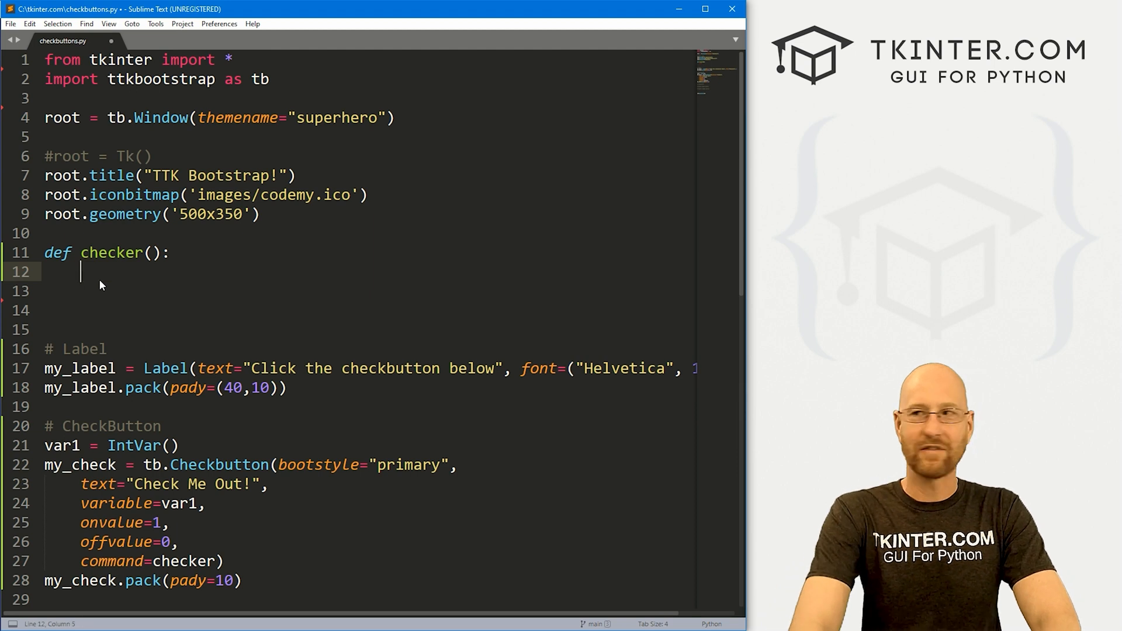
Make checker() set my_label to "Checked!" when var1.get() == 1, with an else branch, then rerun.
type("if")
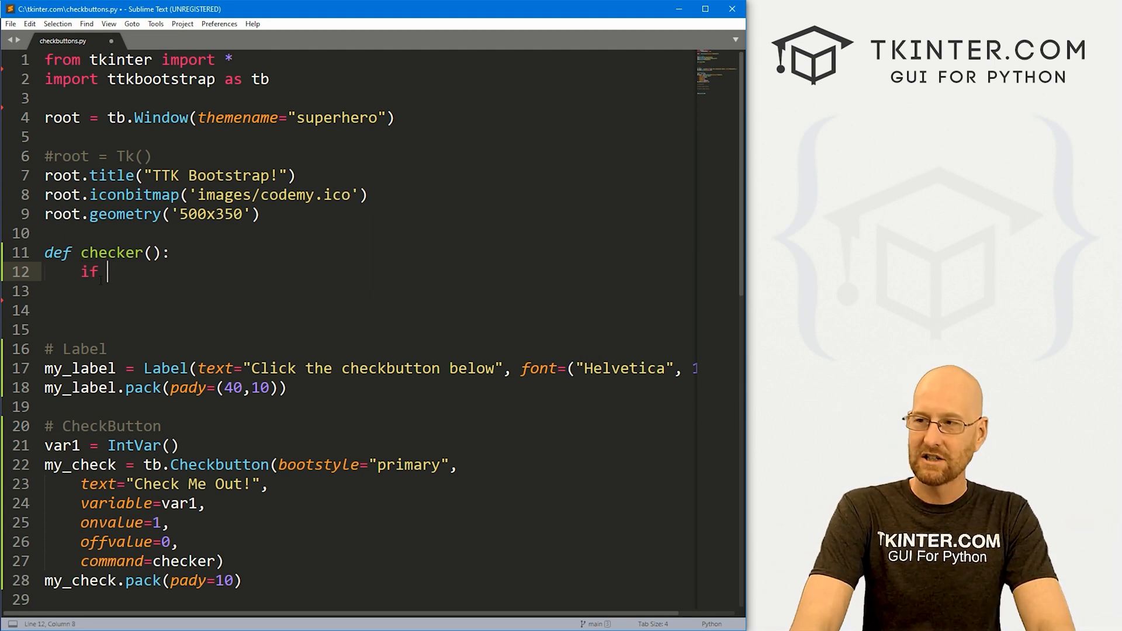
type("var1")
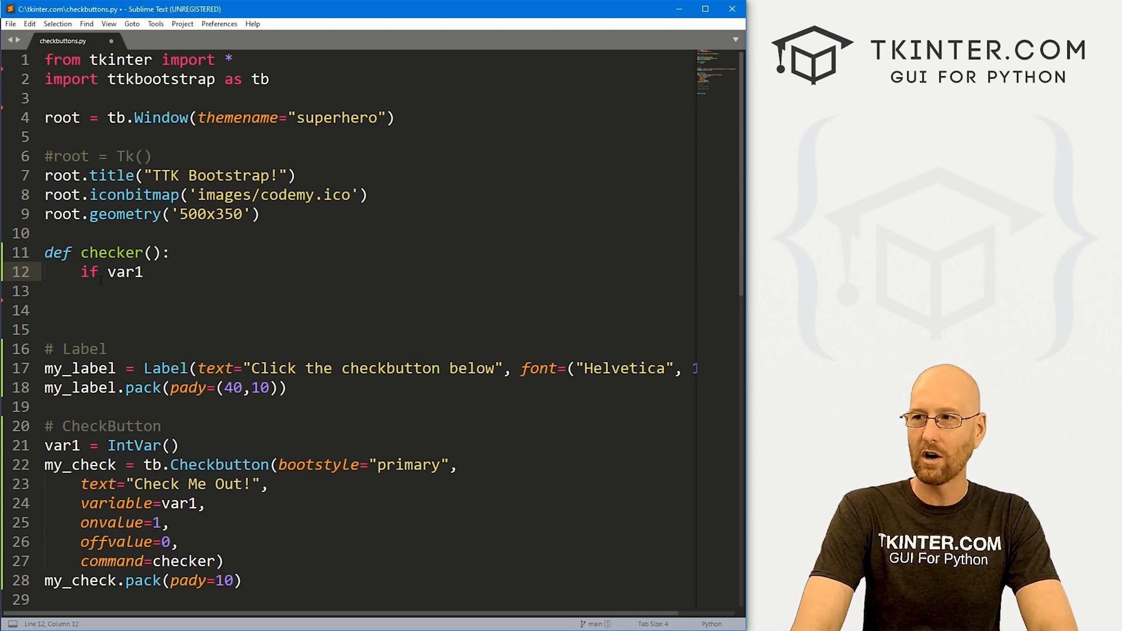
type(".get() == 1:")
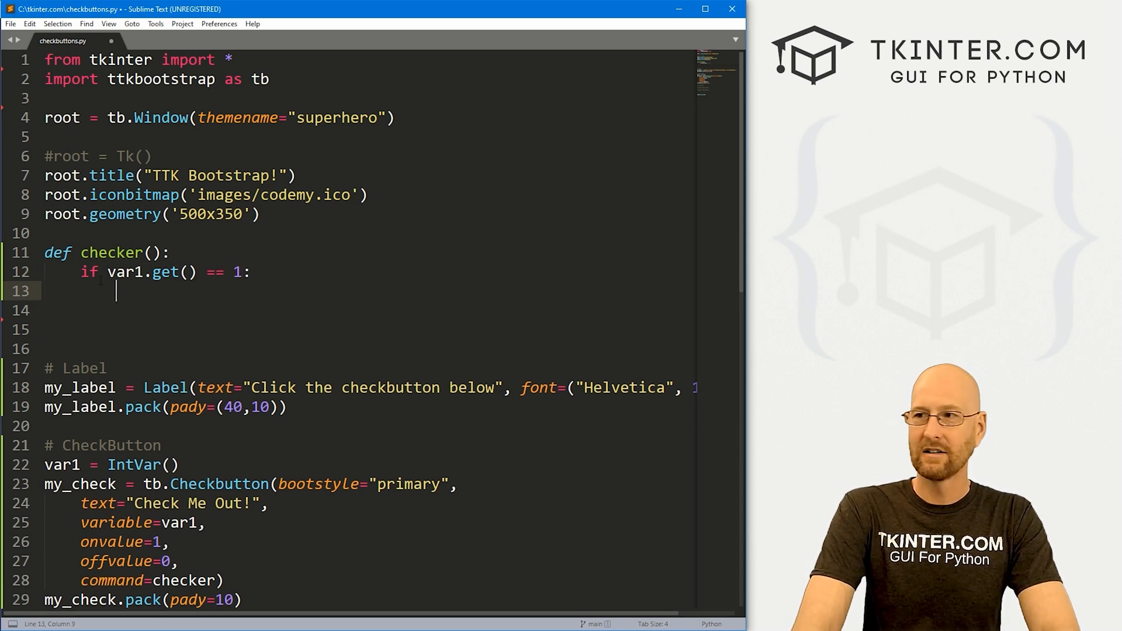
type("my_label")
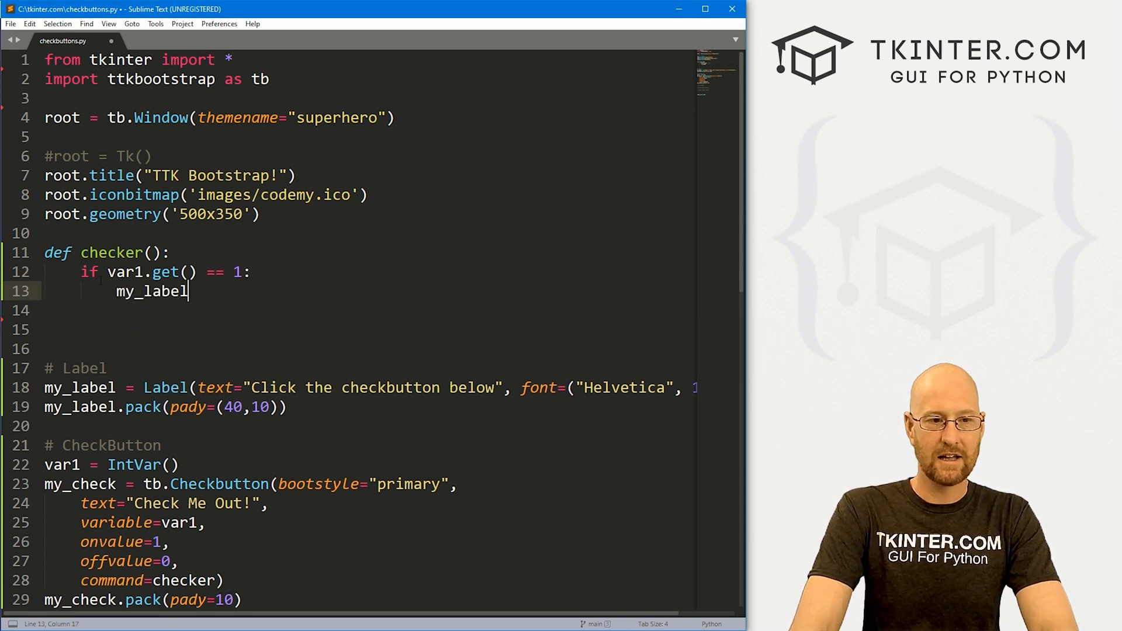
type(".config()")
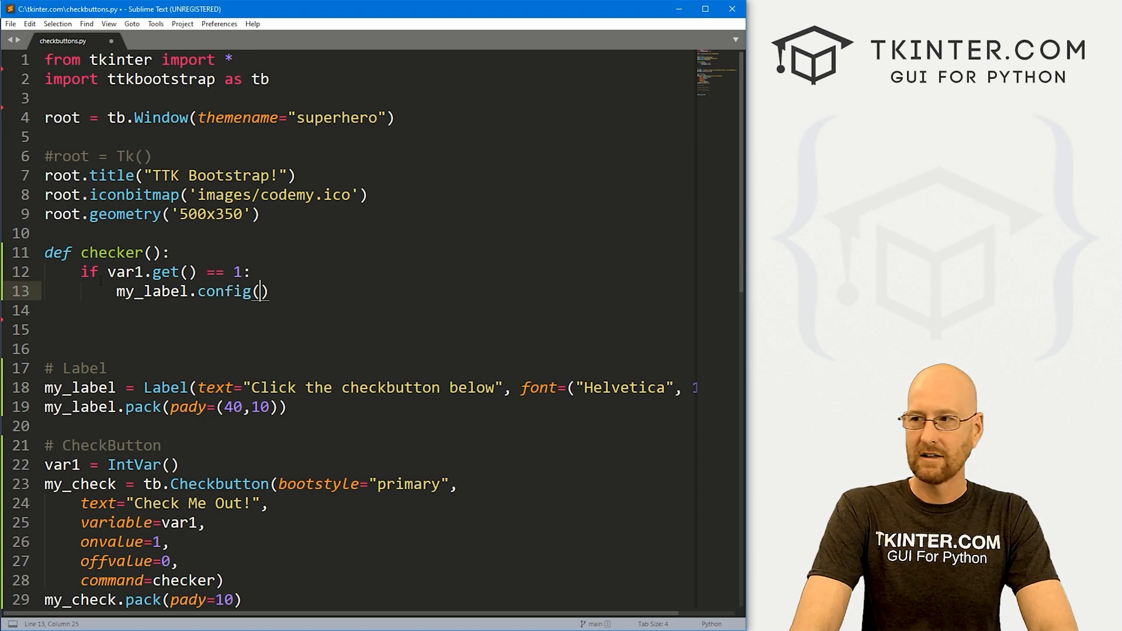
type("text=\"Checked!")
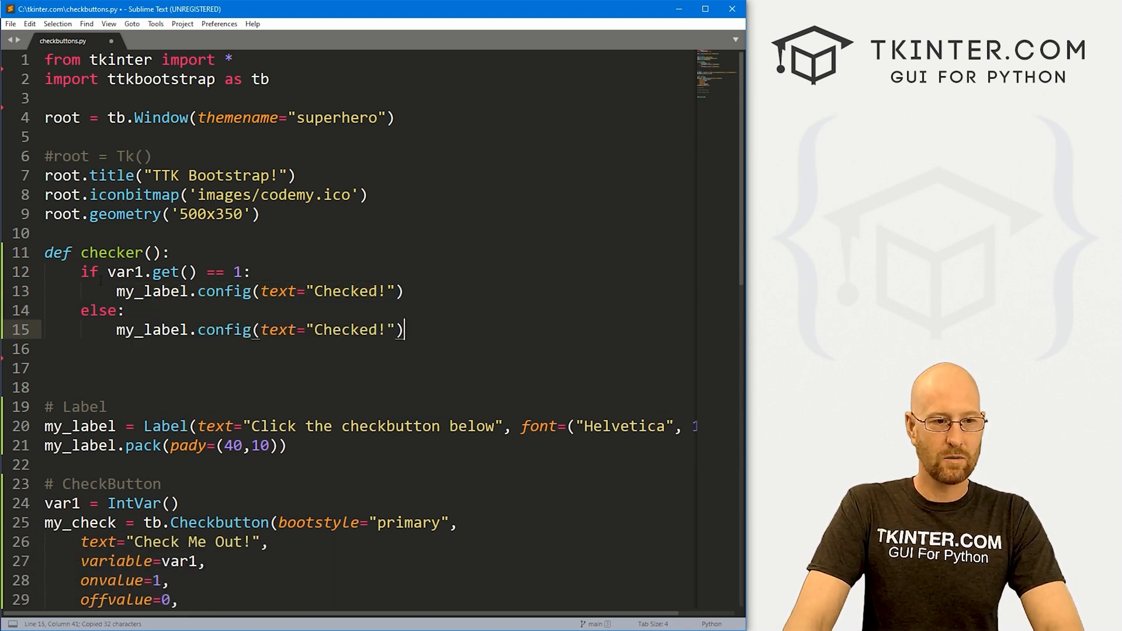
left_click(322, 330)
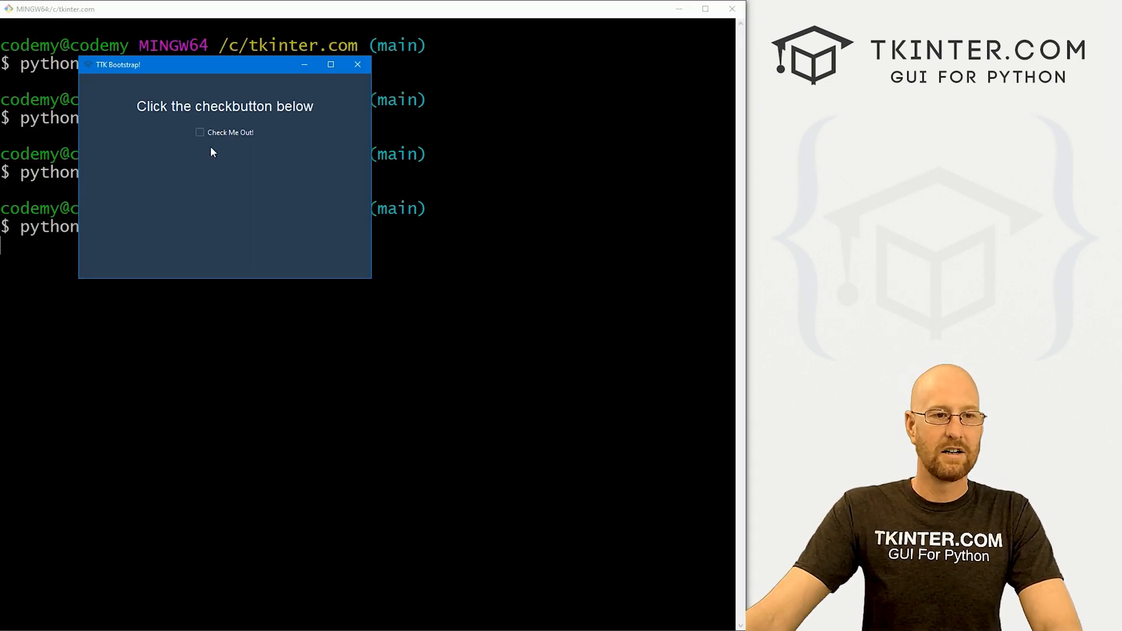
Tick the checkbutton in the running app to see the label read 'Checked!', then close it.
left_click(200, 132)
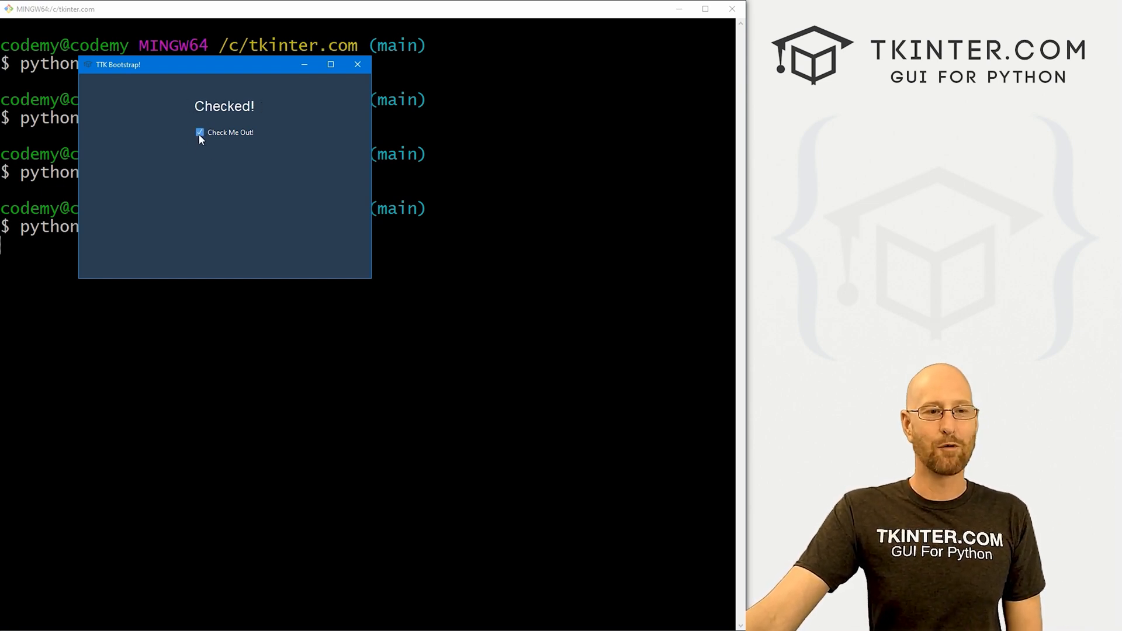
left_click(358, 64)
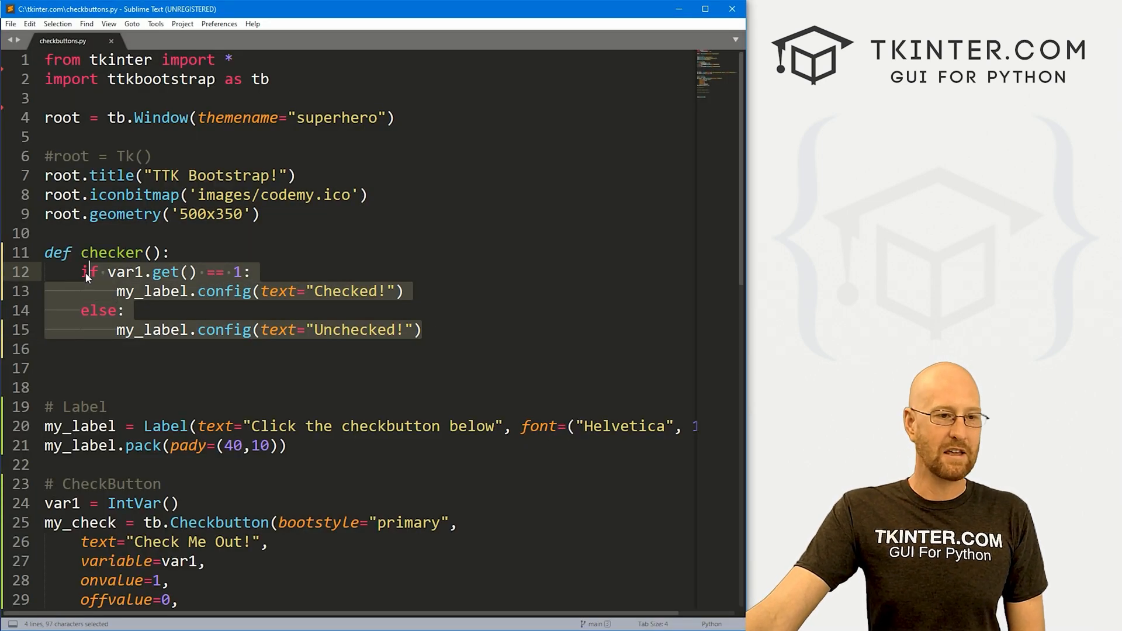
left_click(196, 273)
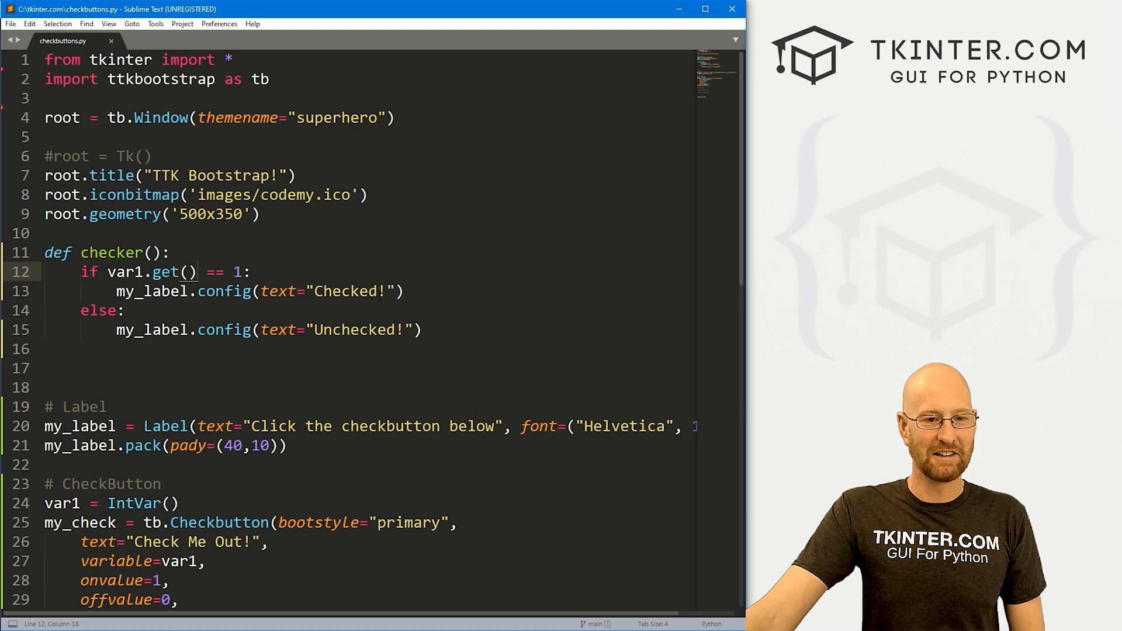
double_click(345, 291)
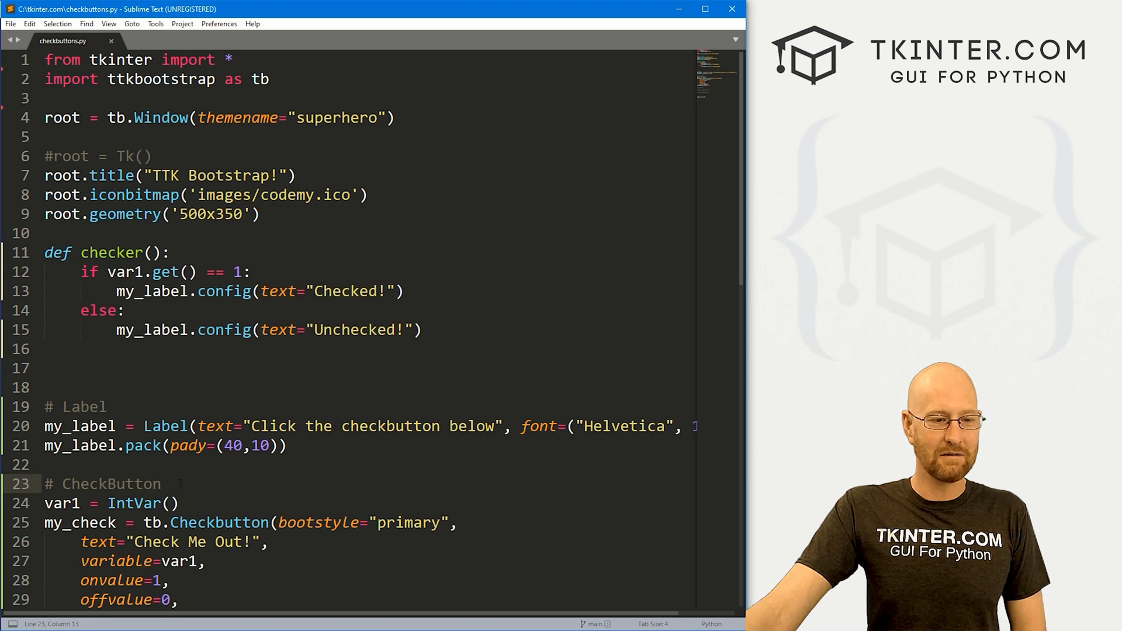
scroll("down", 3)
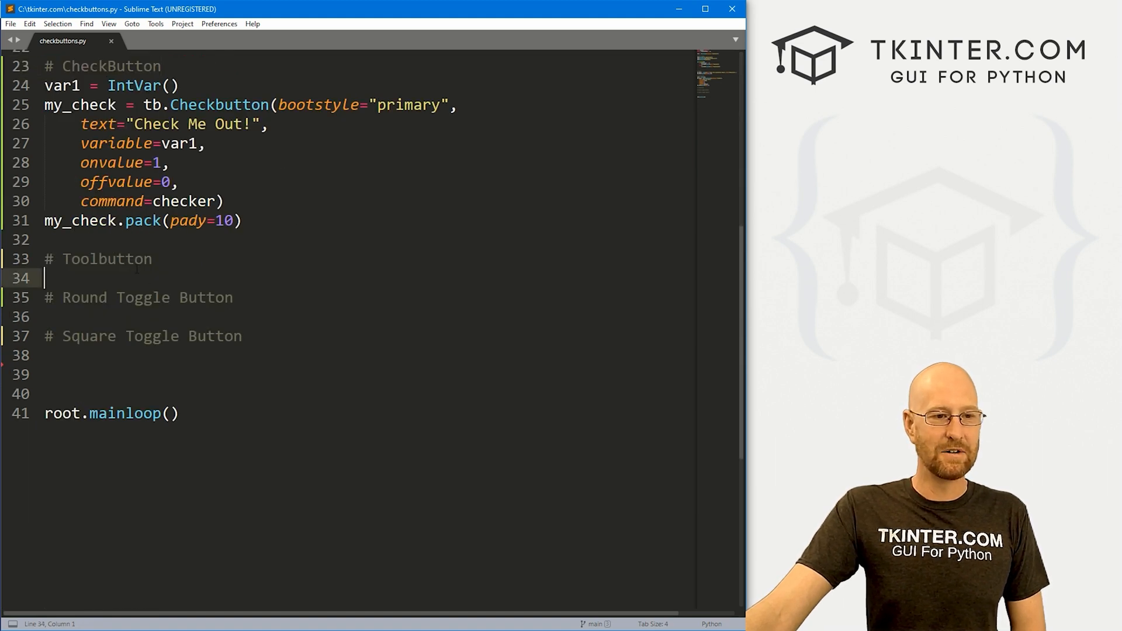
Define var2 as an IntVar and my_check2 as a tb.Checkbutton with bootstyle 'danger, toolbutton'.
key("Enter")
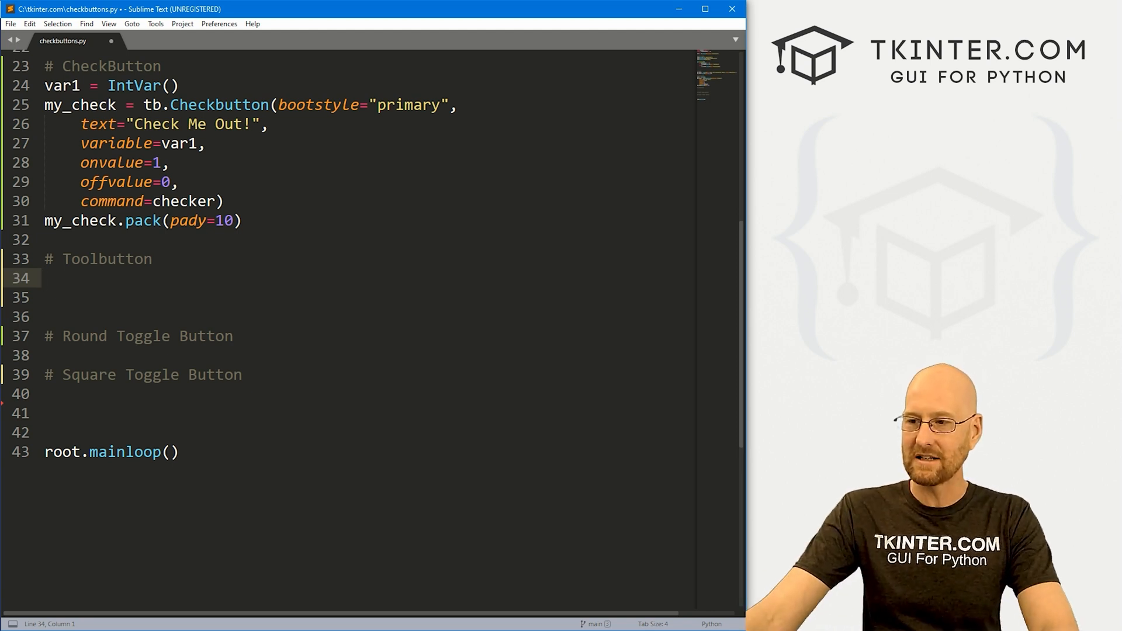
type("var2")
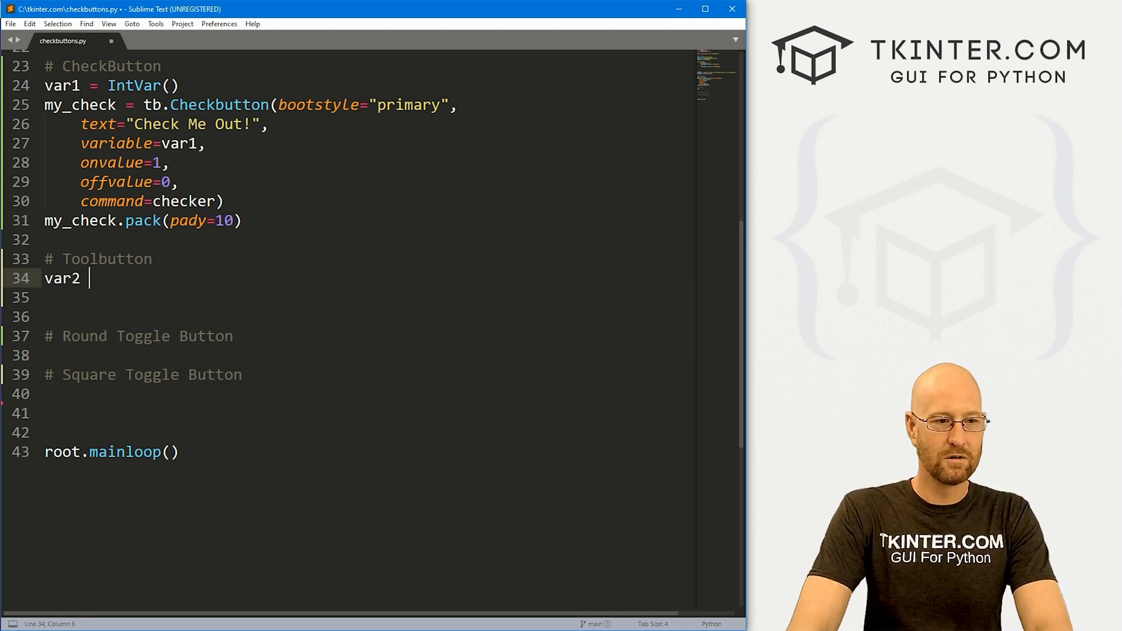
type("= IntVar(")
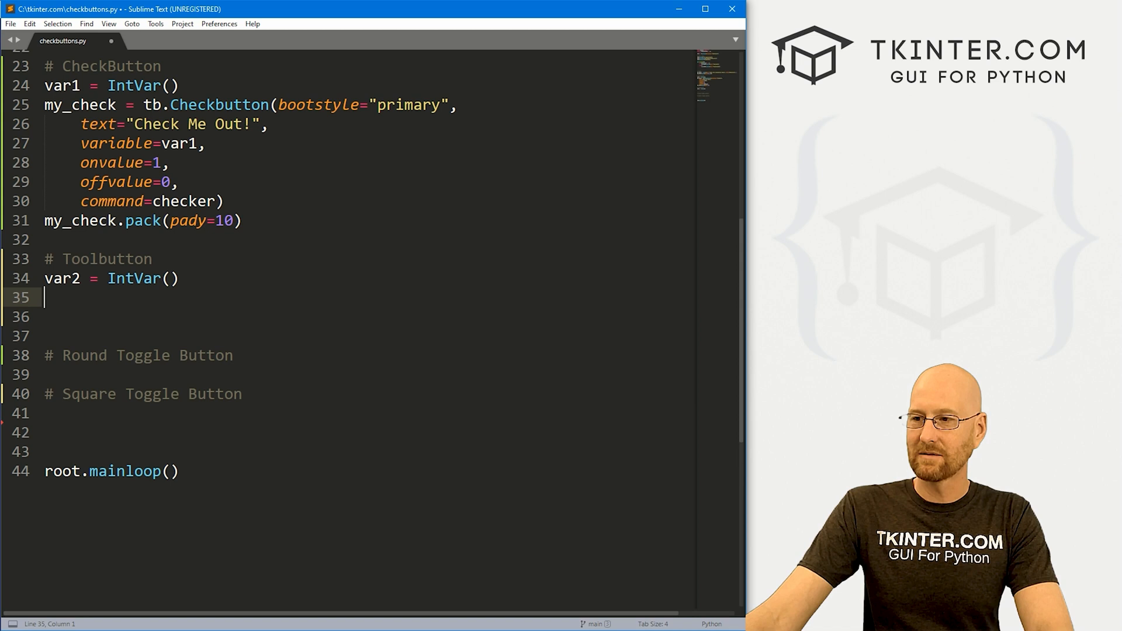
type("my_check2")
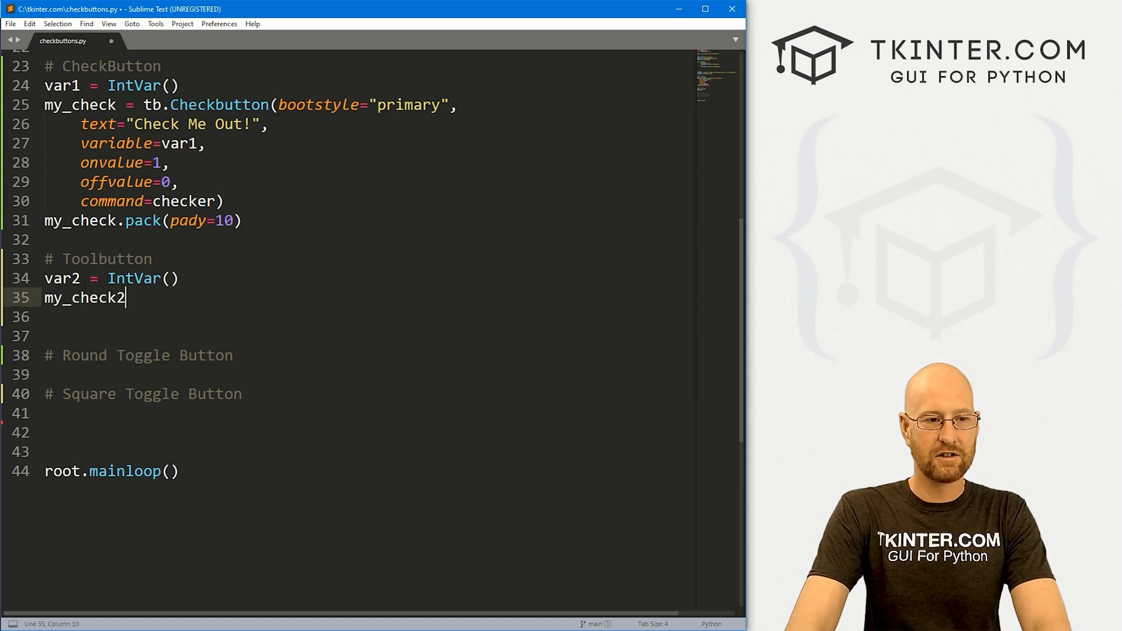
type("= tb.")
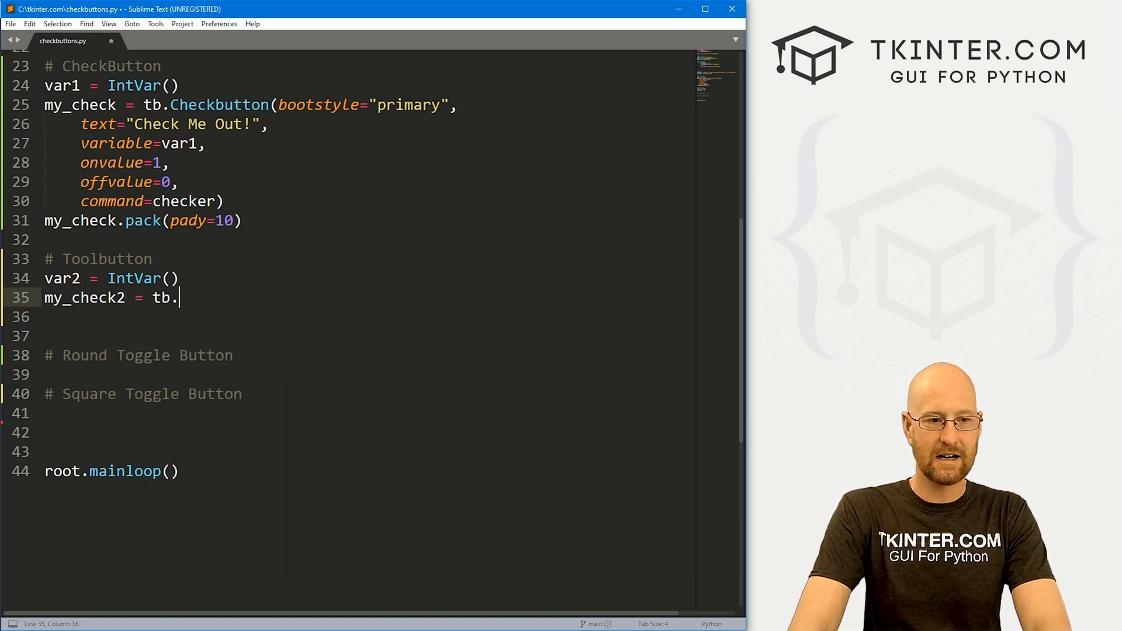
type("Checkbutton(")
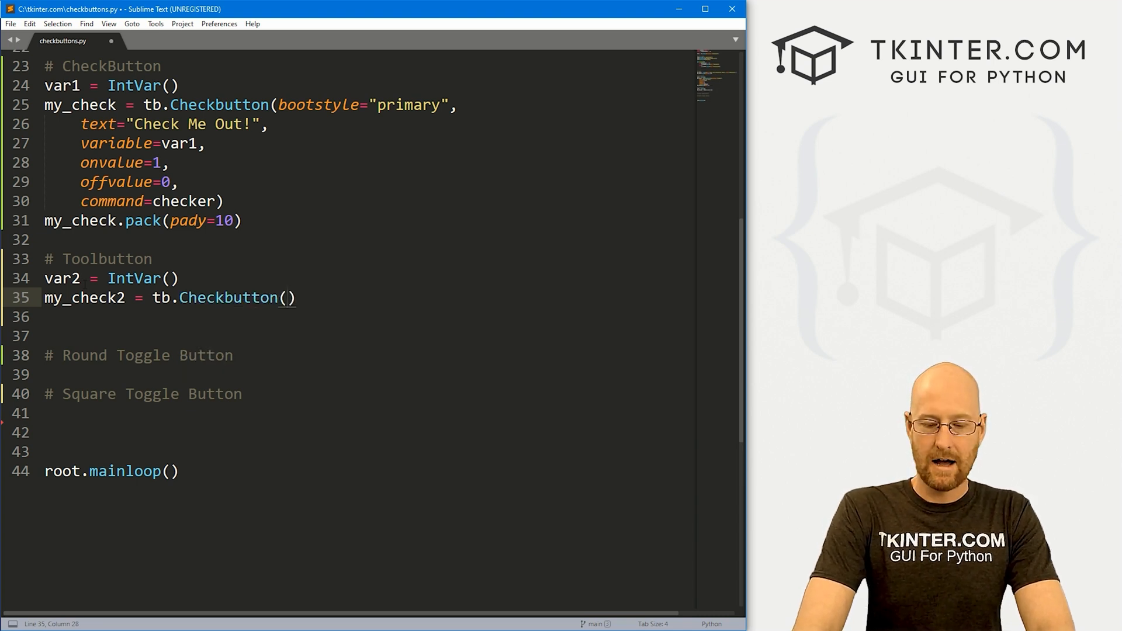
type("bootstyle=\"")
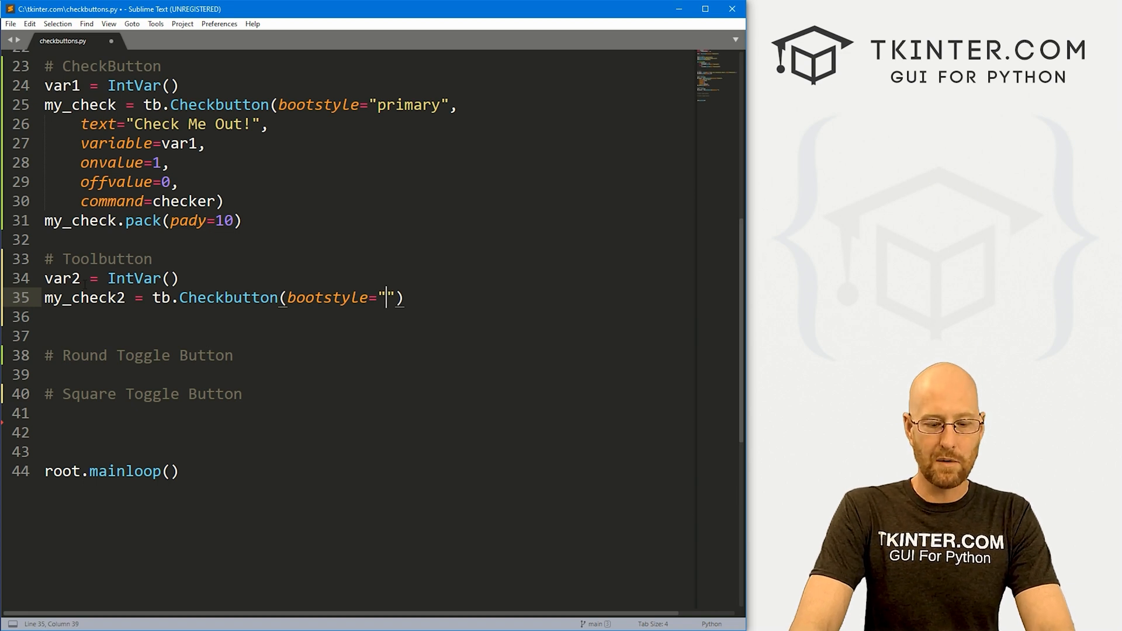
type("danger,")
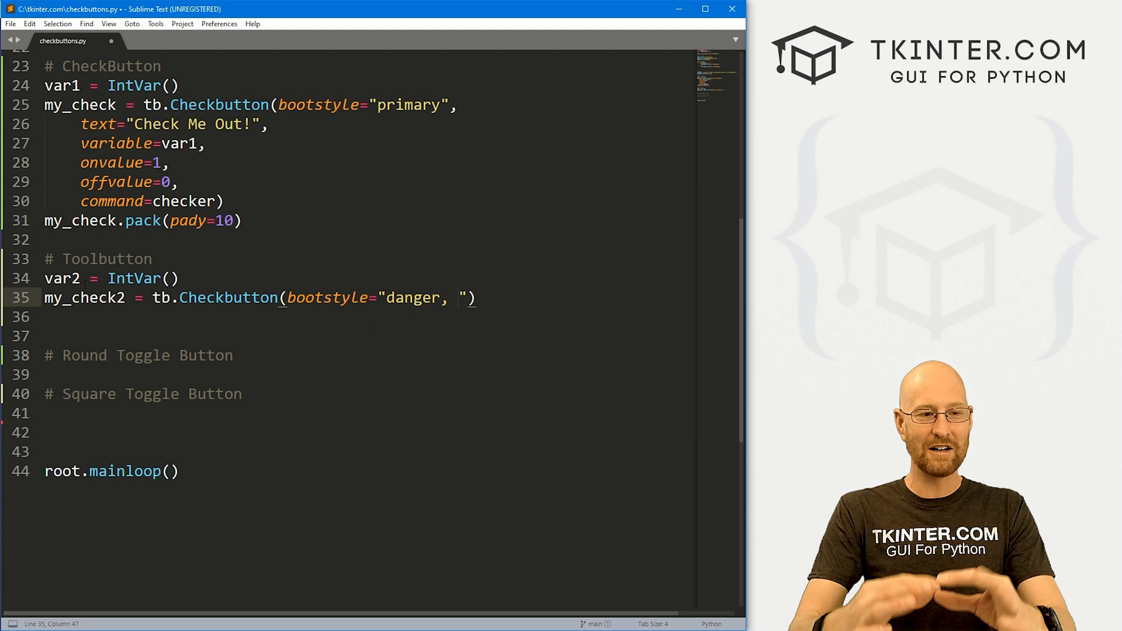
type("toolbutton")
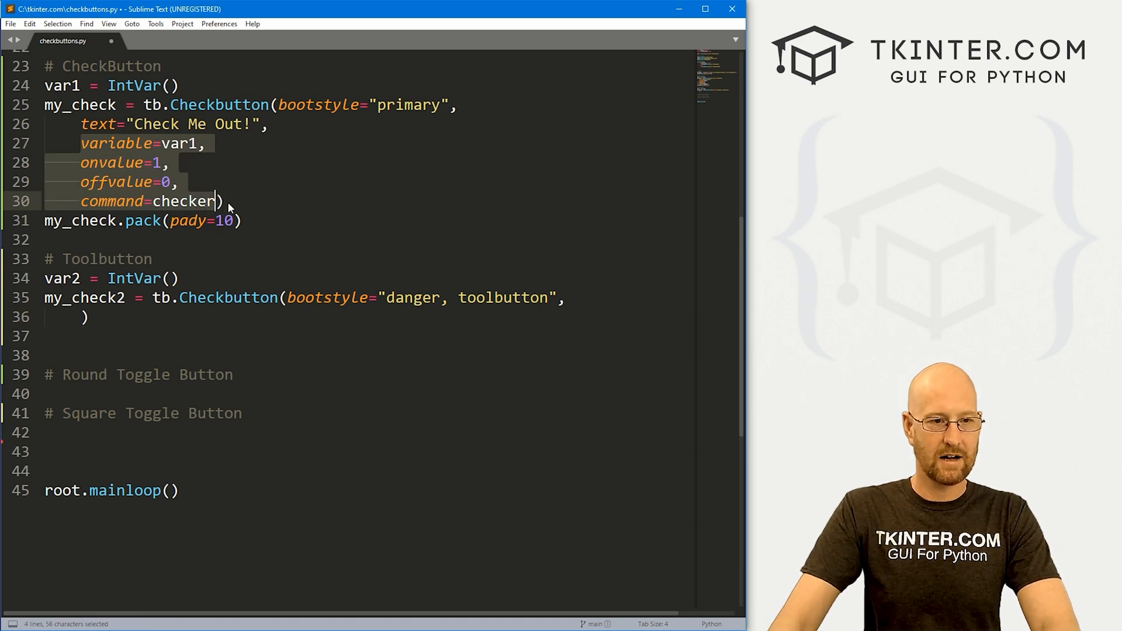
Wire my_check2 to var2, onvalue 1, offvalue 0 and checker, pack it with pady 10 and add text 'ToolButton!!'.
key("ctrl+v")
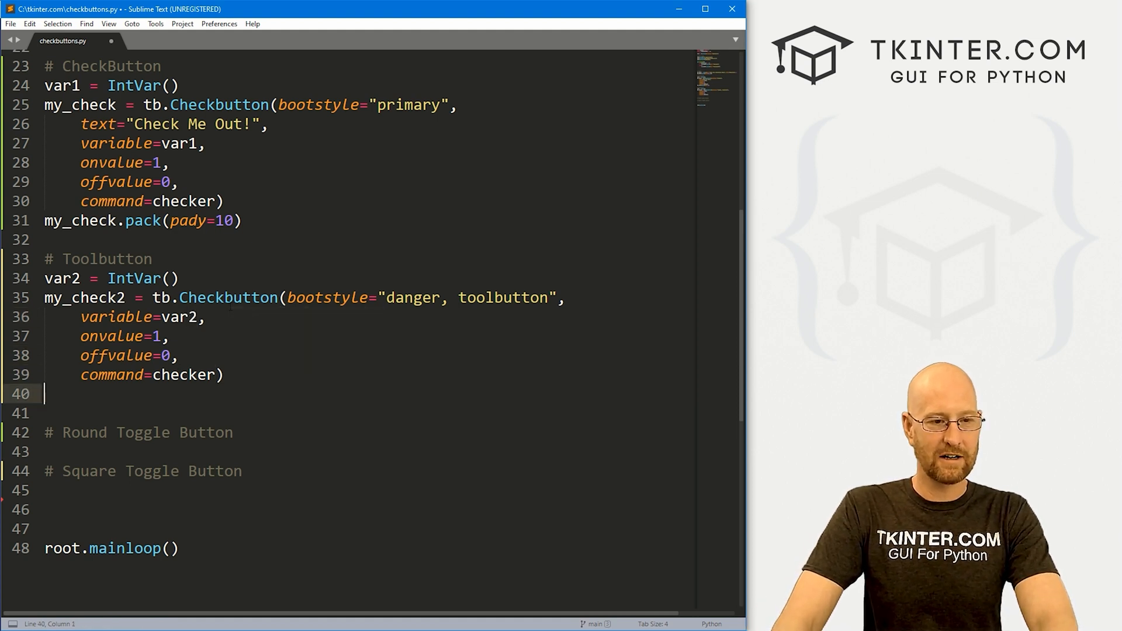
type("my_check2.pack(pady=1")
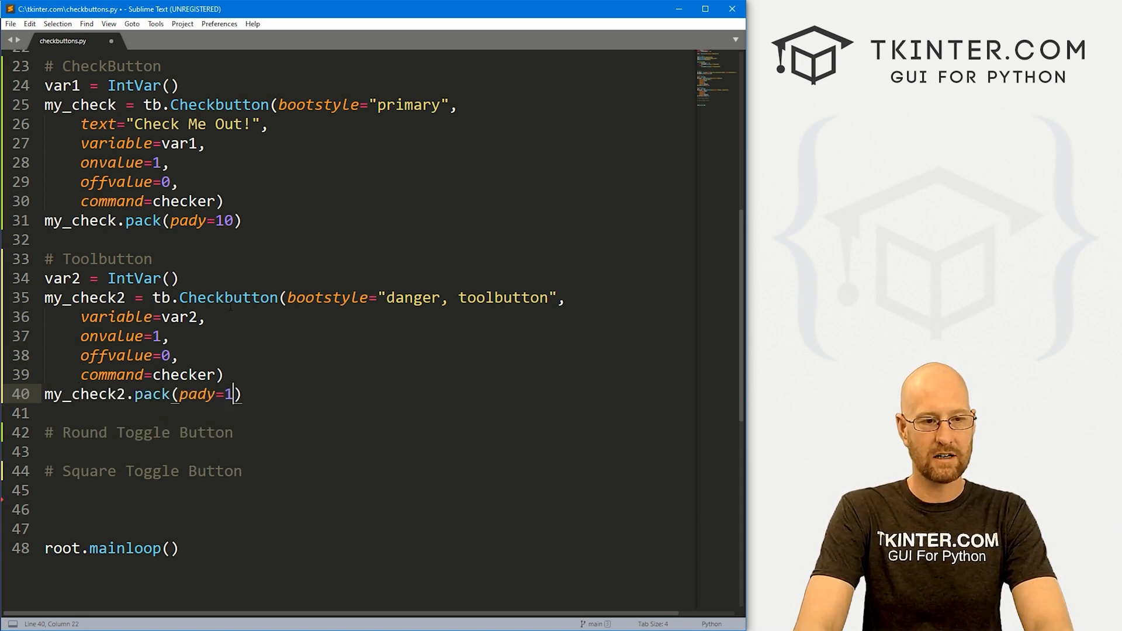
type("0")
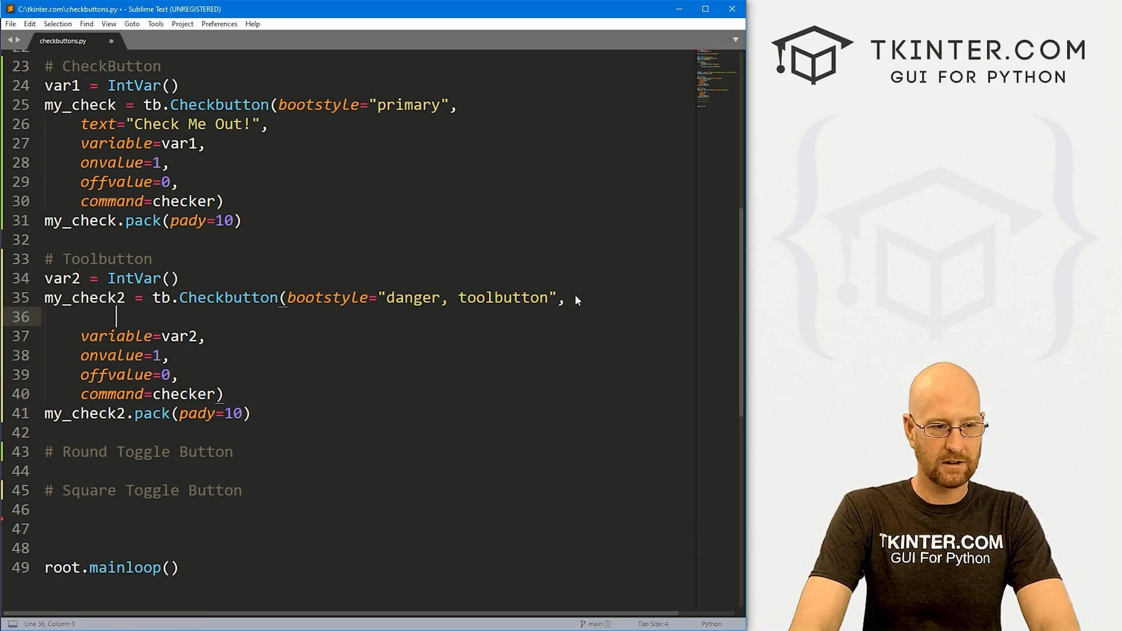
type("text=\"TH")
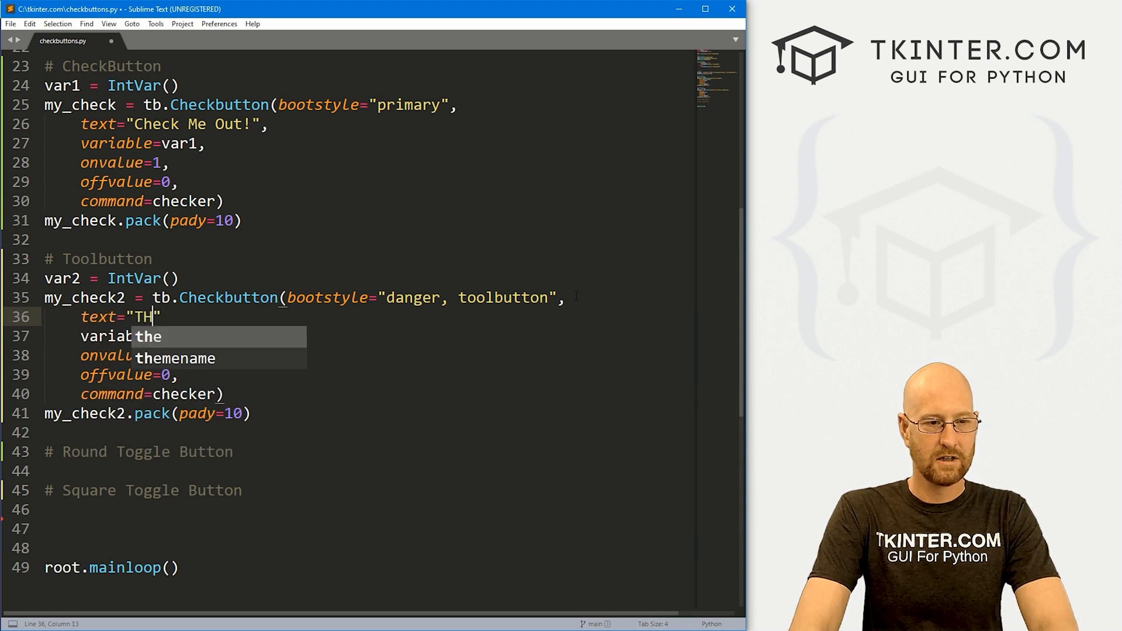
type("oolButto")
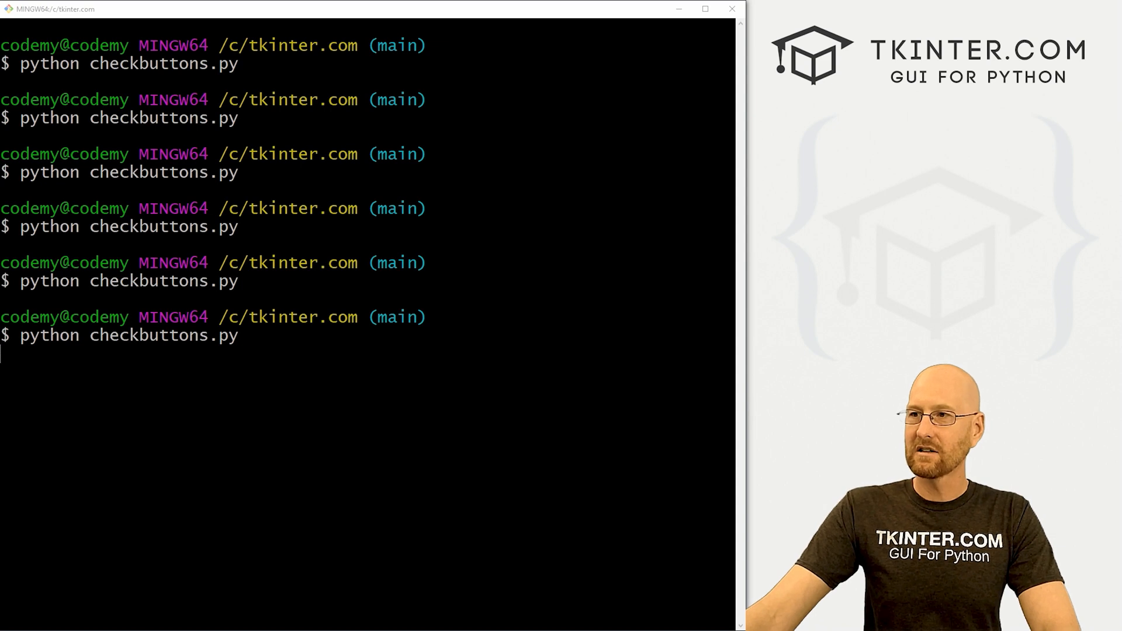
Run python checkbuttons.py and toggle the red ToolButton!! on and off in the app window.
key("Return")
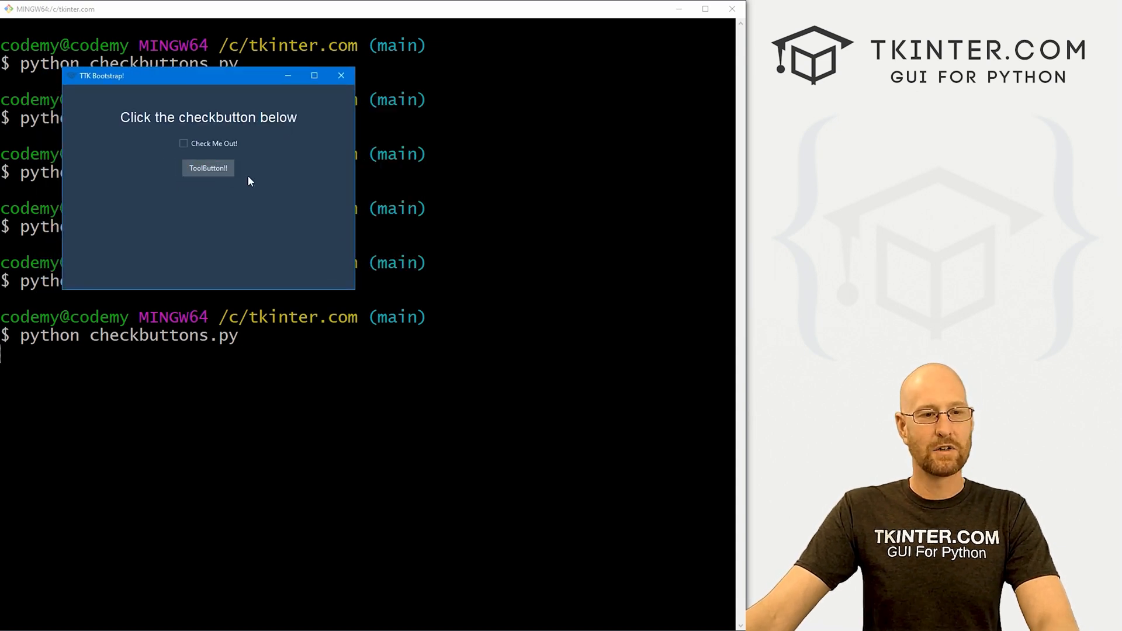
left_click(208, 167)
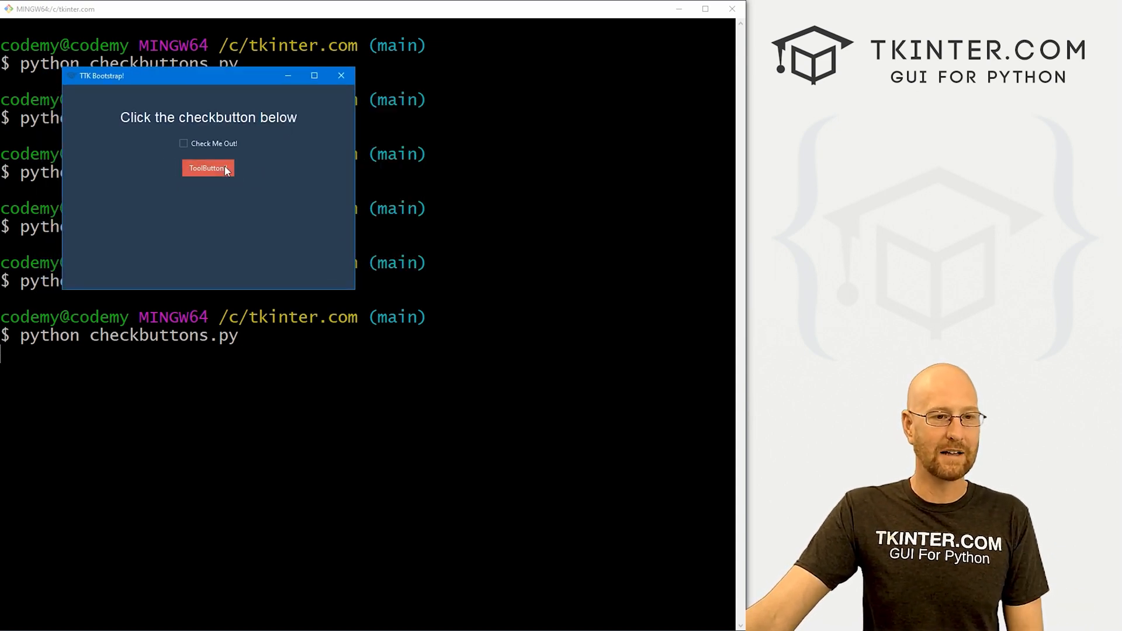
left_click(208, 167)
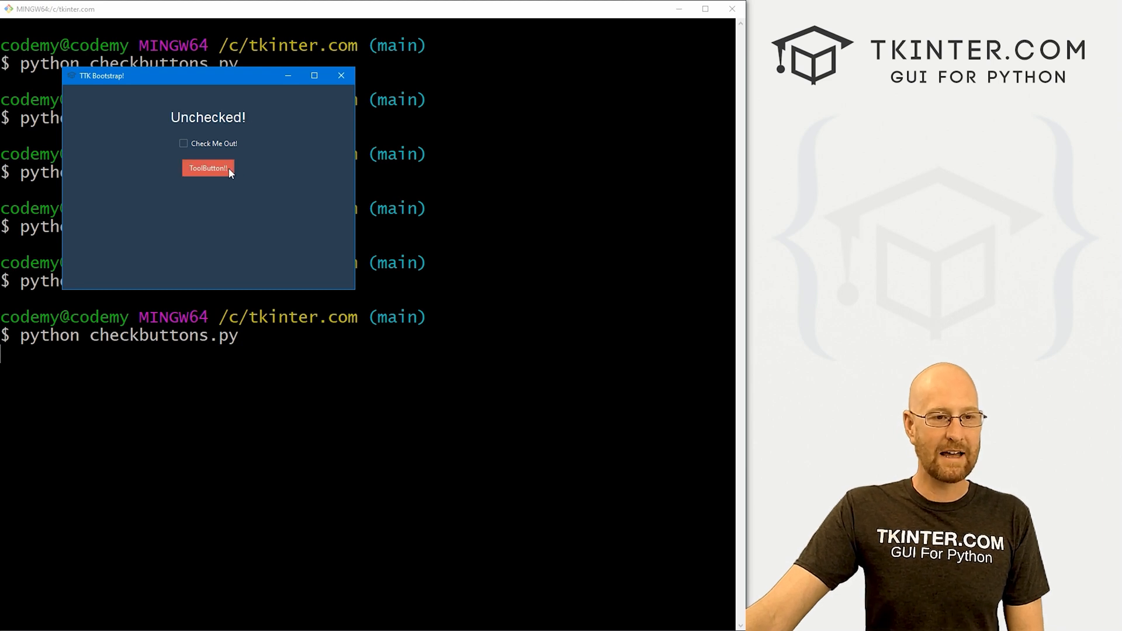
mouse_move(246, 192)
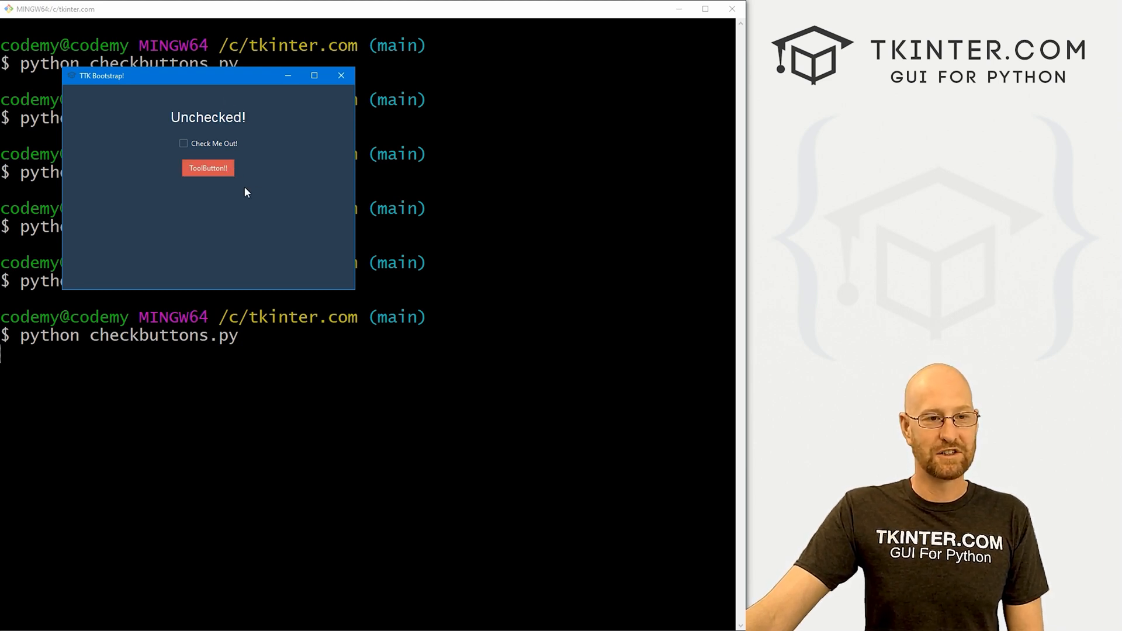
mouse_move(285, 208)
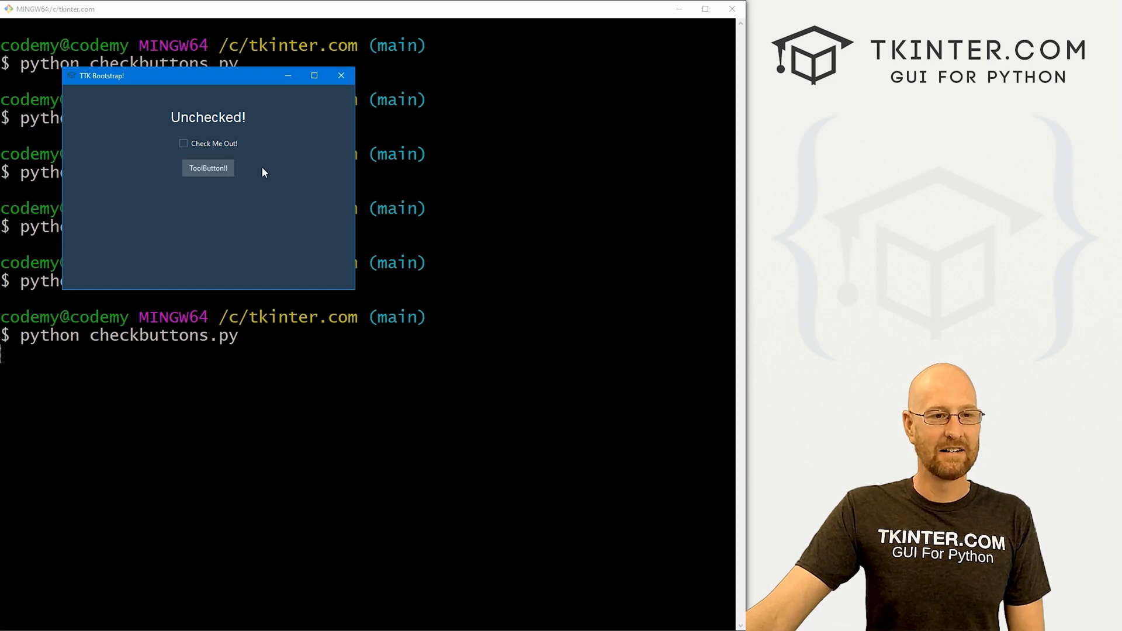
mouse_move(257, 189)
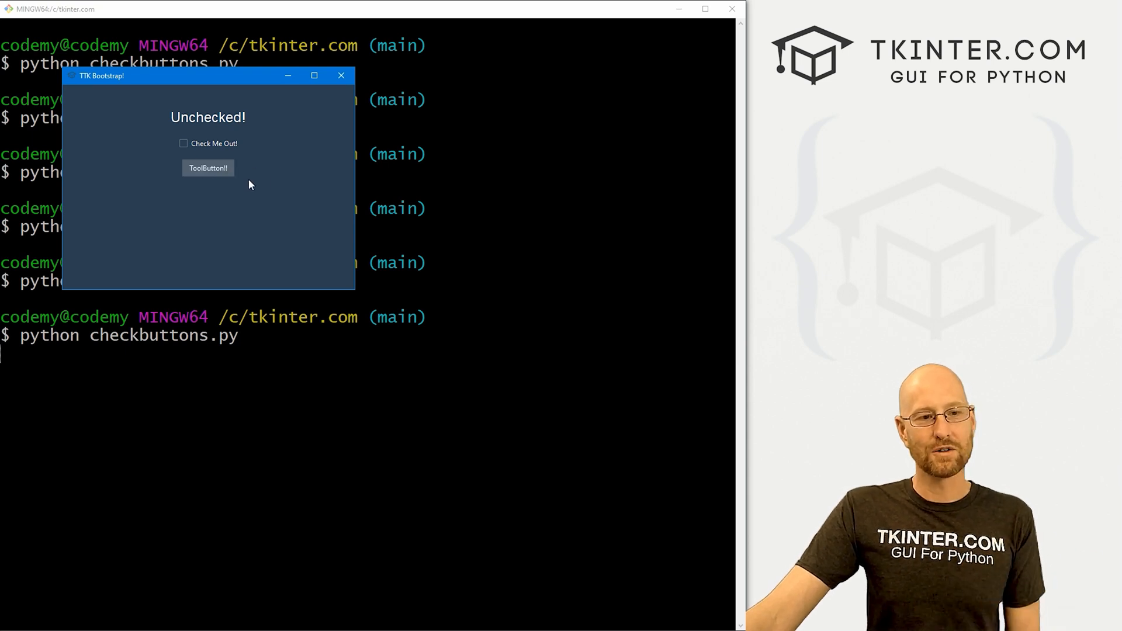
mouse_move(191, 187)
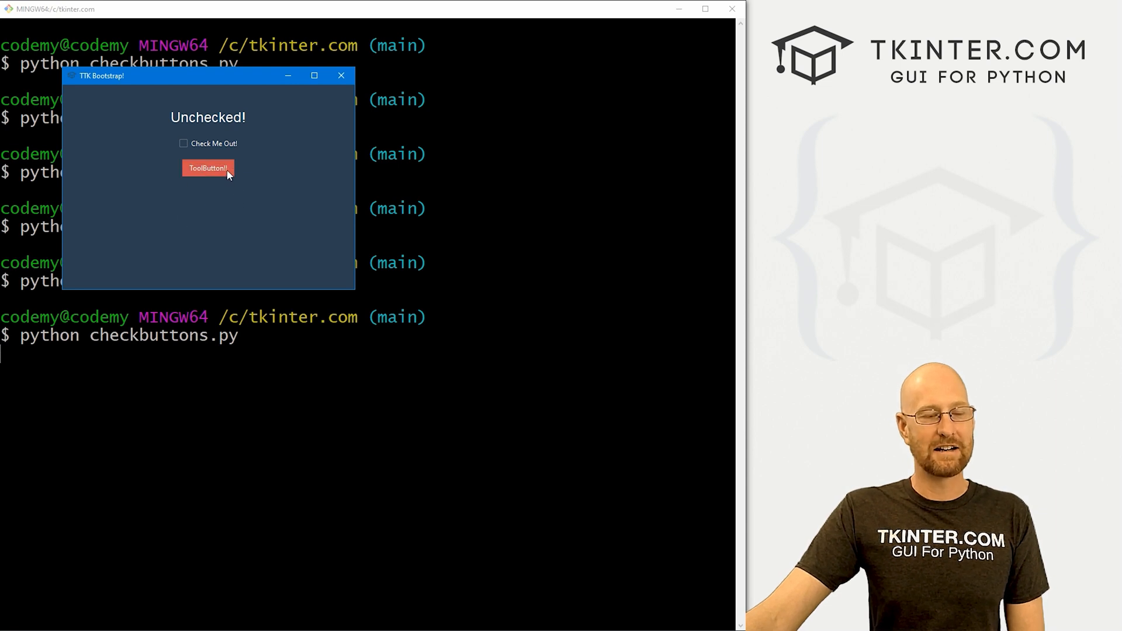
left_click(341, 75)
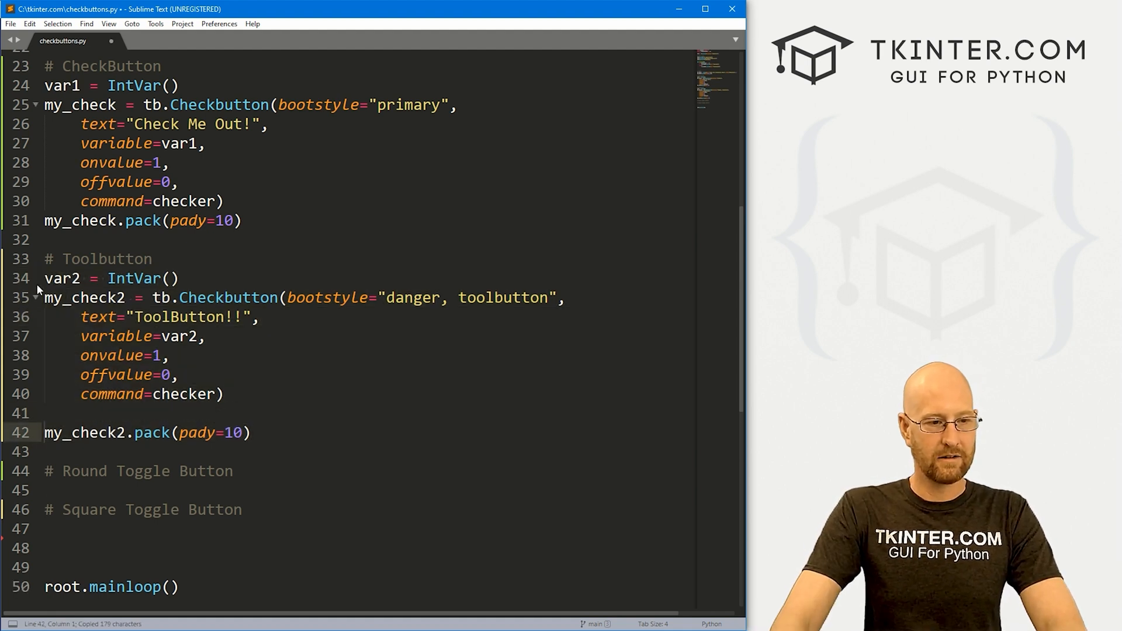
Add an '# Outlines Toolbutton' block copying the toolbutton as var3/my_check3 with text 'Outlined ToolButton!!'.
key("enter")
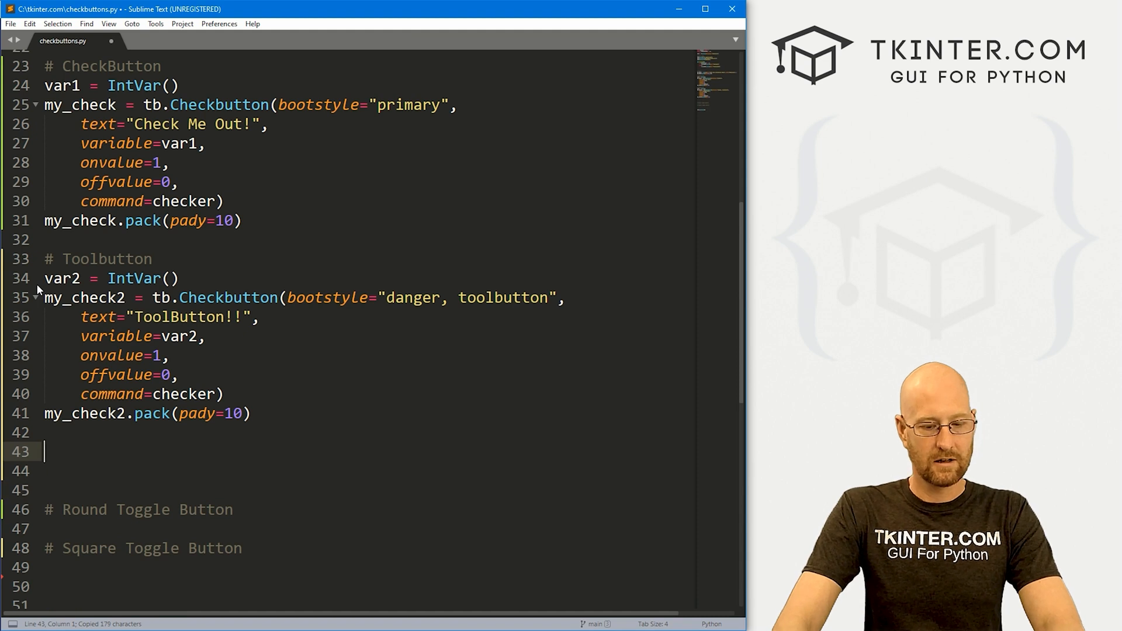
type("# Outlines Toolbutton")
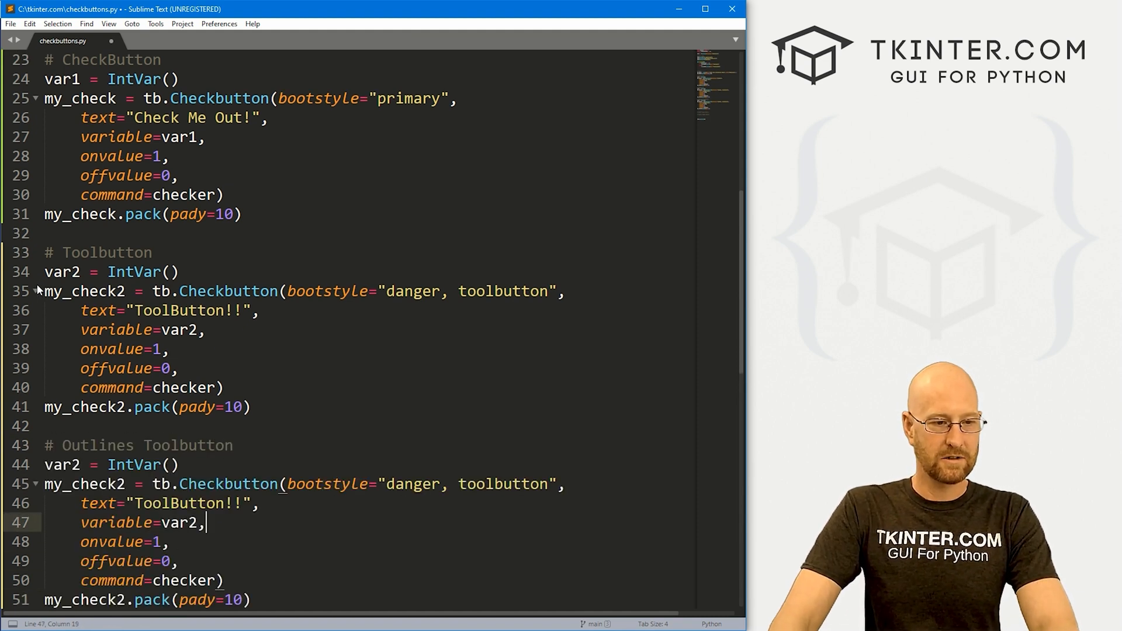
left_click(61, 464)
type("3")
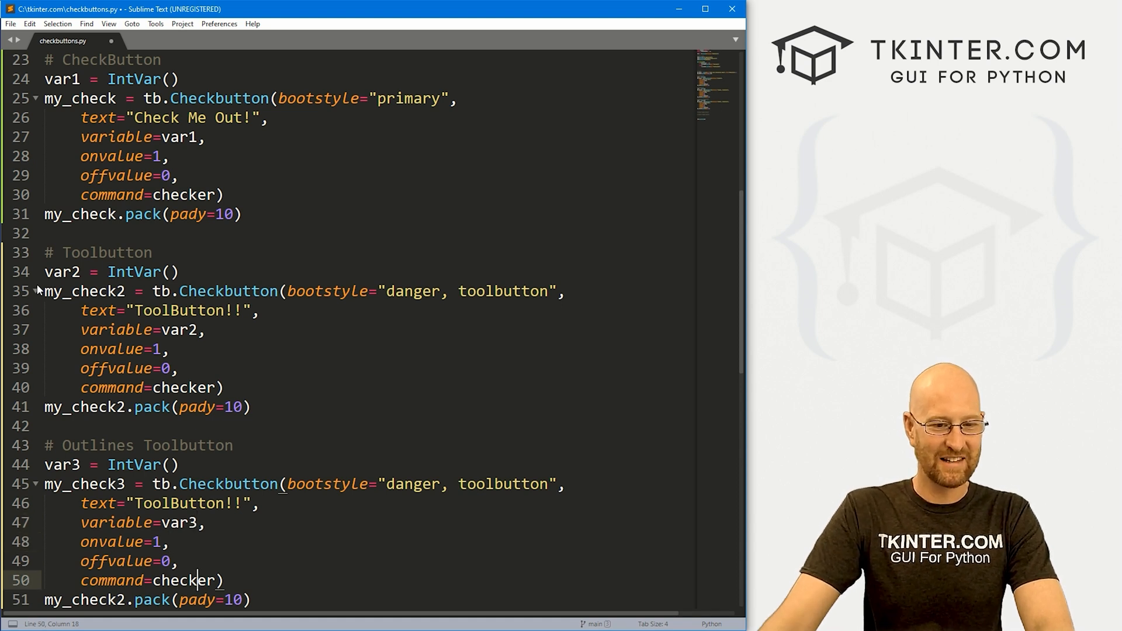
left_click(134, 502)
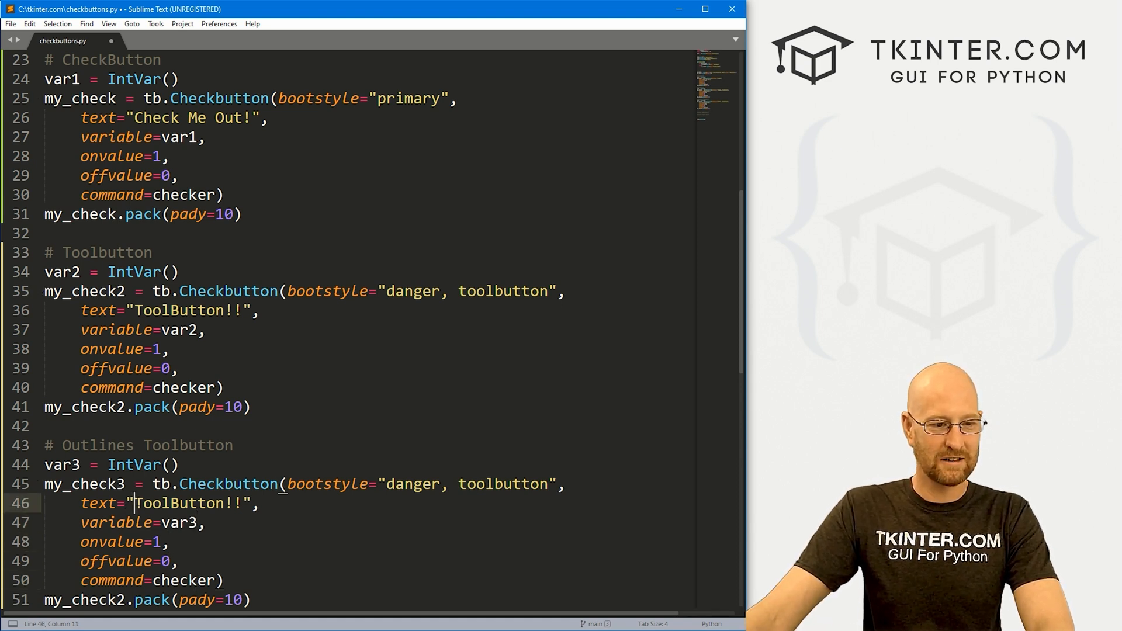
type("Outlined")
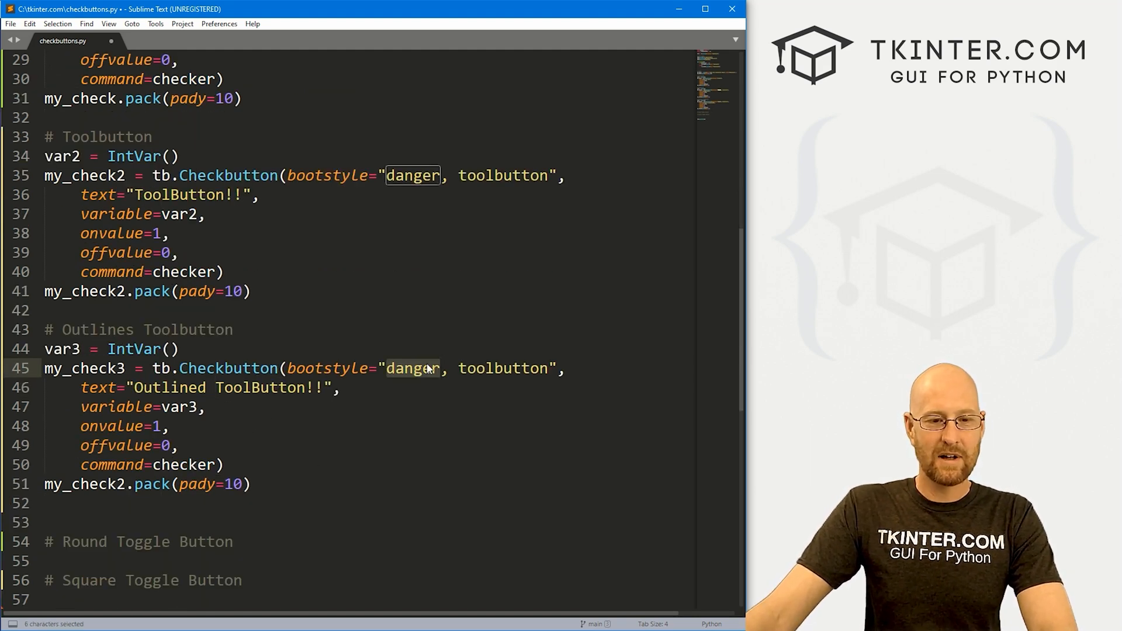
Give my_check3 the 'danger, toolbutton, outline' style and return to the terminal to rerun.
double_click(503, 368)
type(", outline")
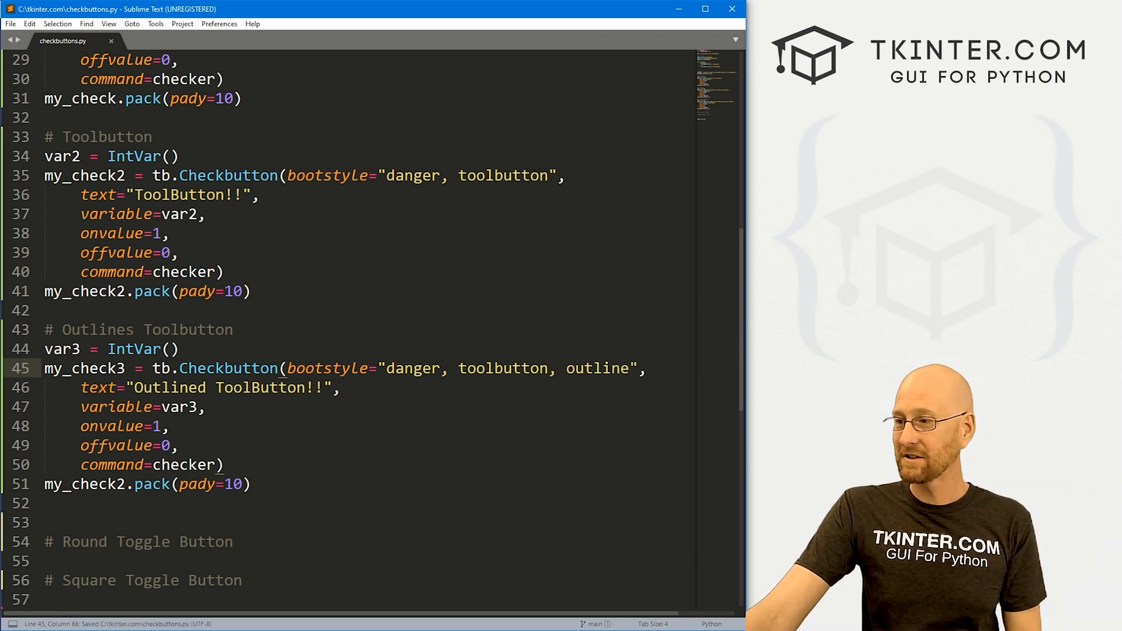
left_click(122, 484)
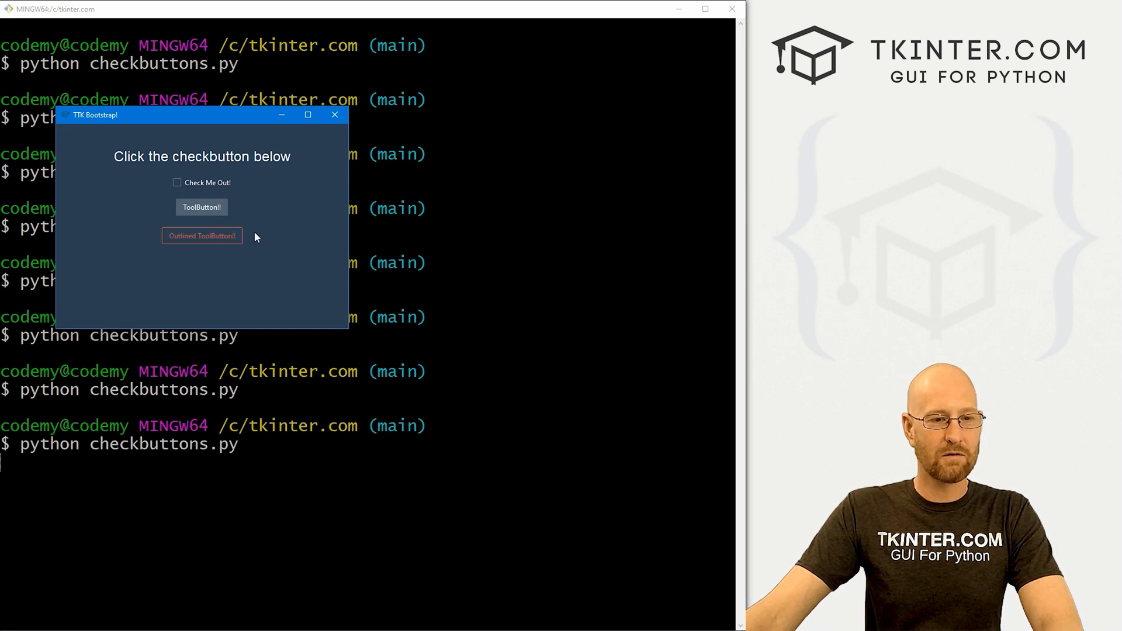
Toggle the red-outlined Outlined ToolButton!! on and off in the relaunched app.
left_click(202, 235)
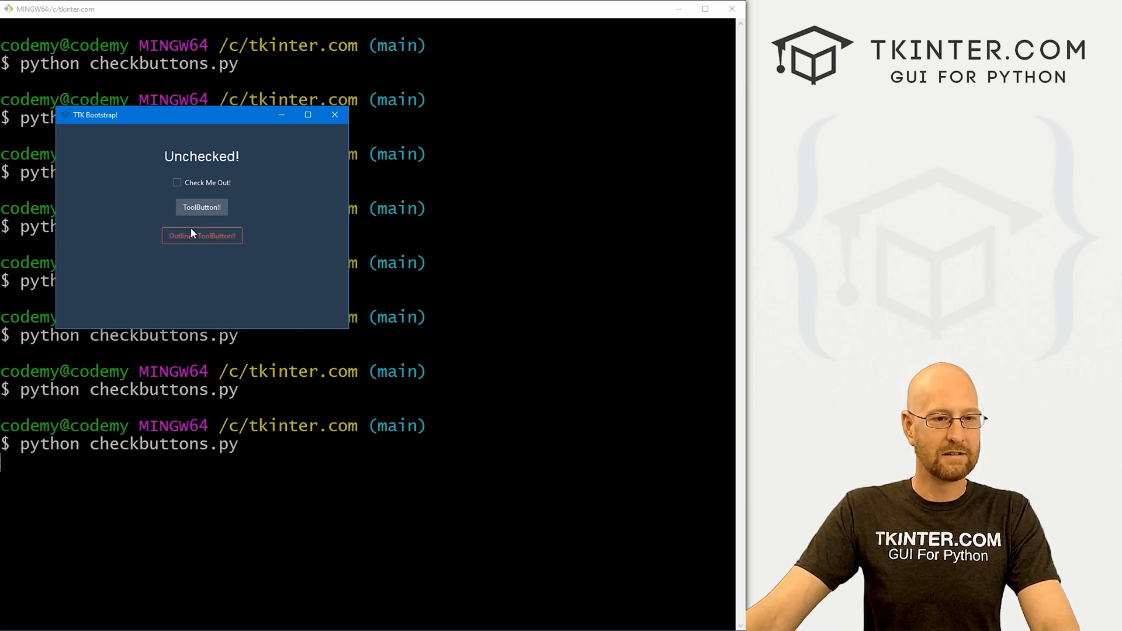
left_click(334, 114)
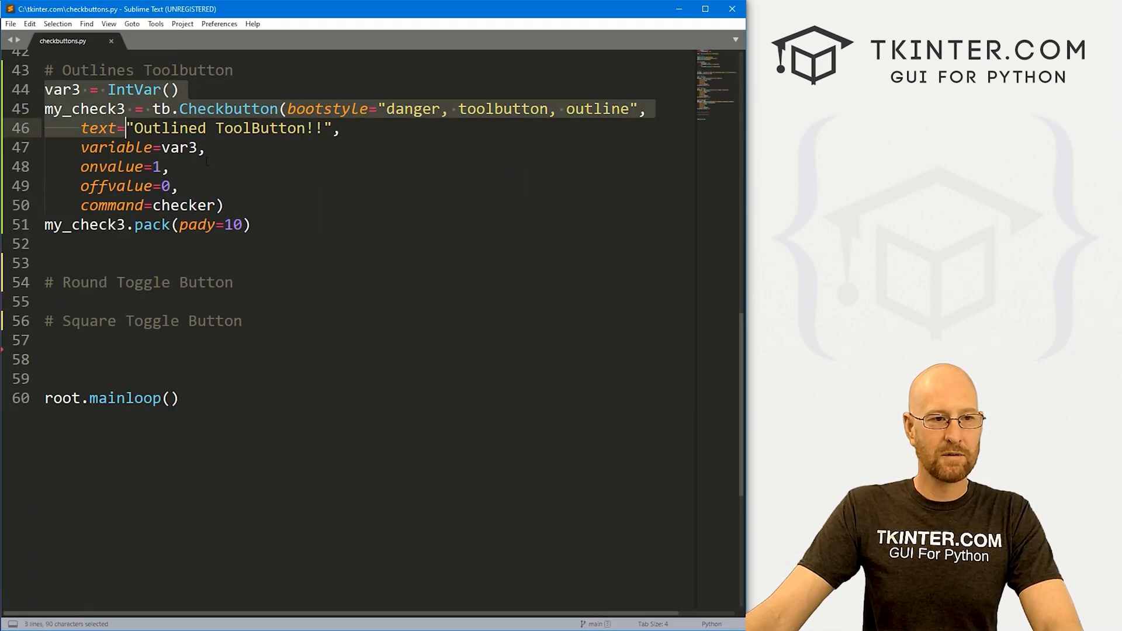
Paste a copy of the outlined block as the fourth checkbutton and change its style colour to success.
key("ctrl+c")
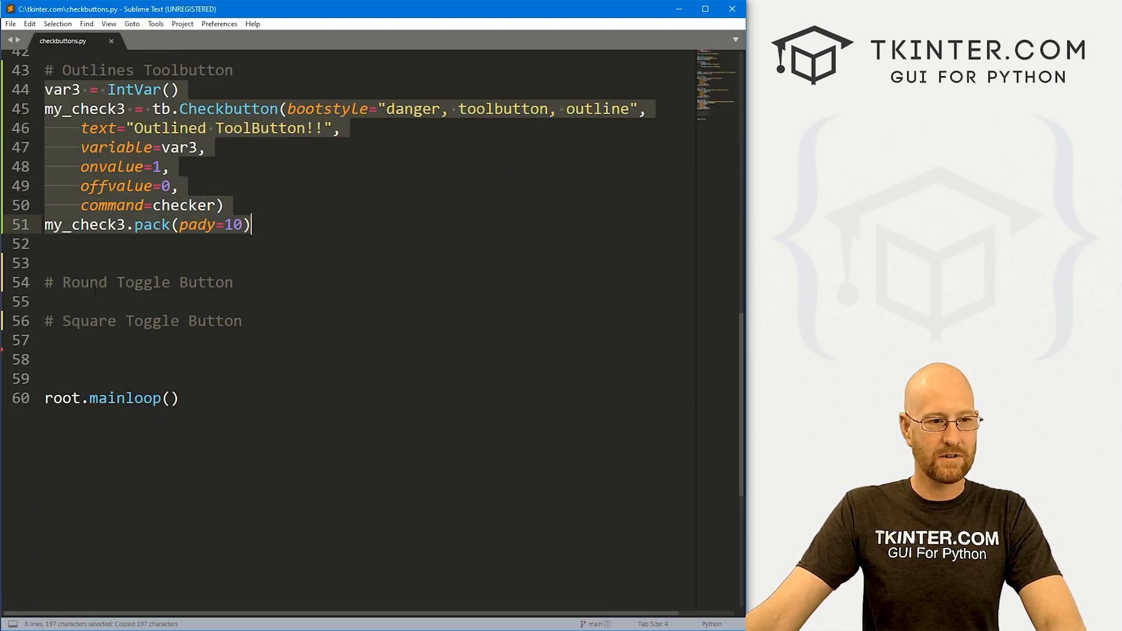
key("ctrl+v")
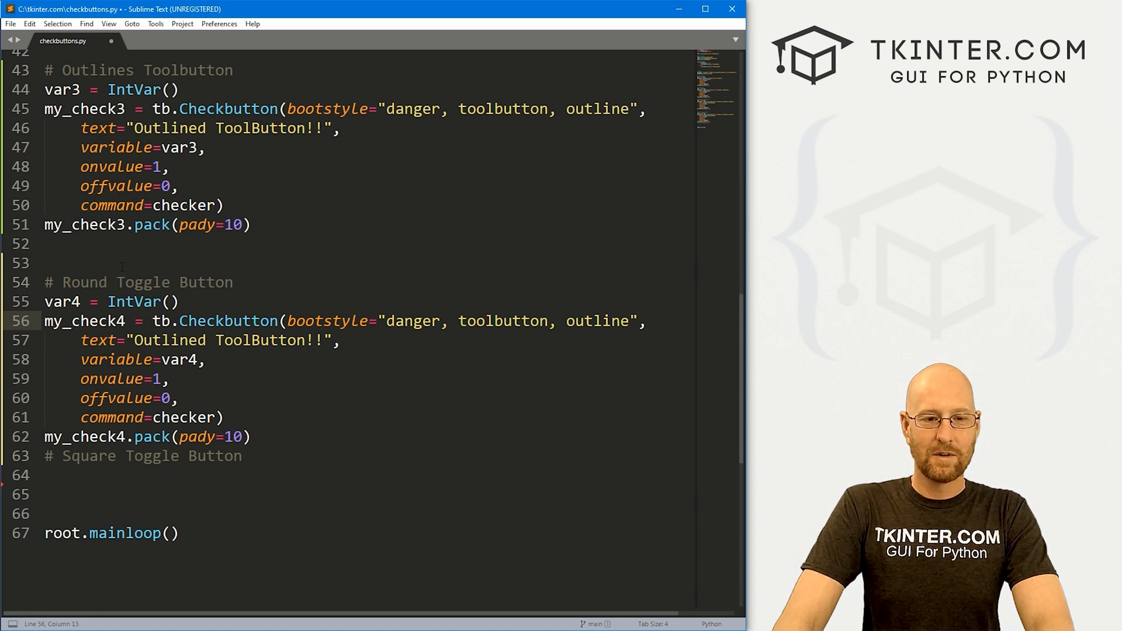
double_click(406, 320)
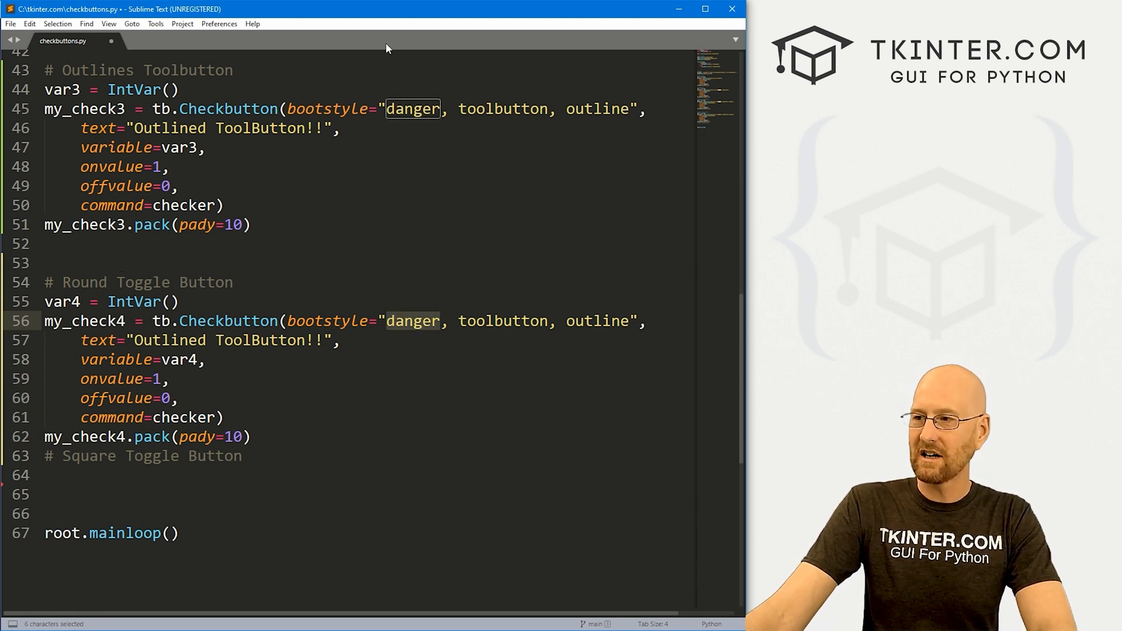
type("suc")
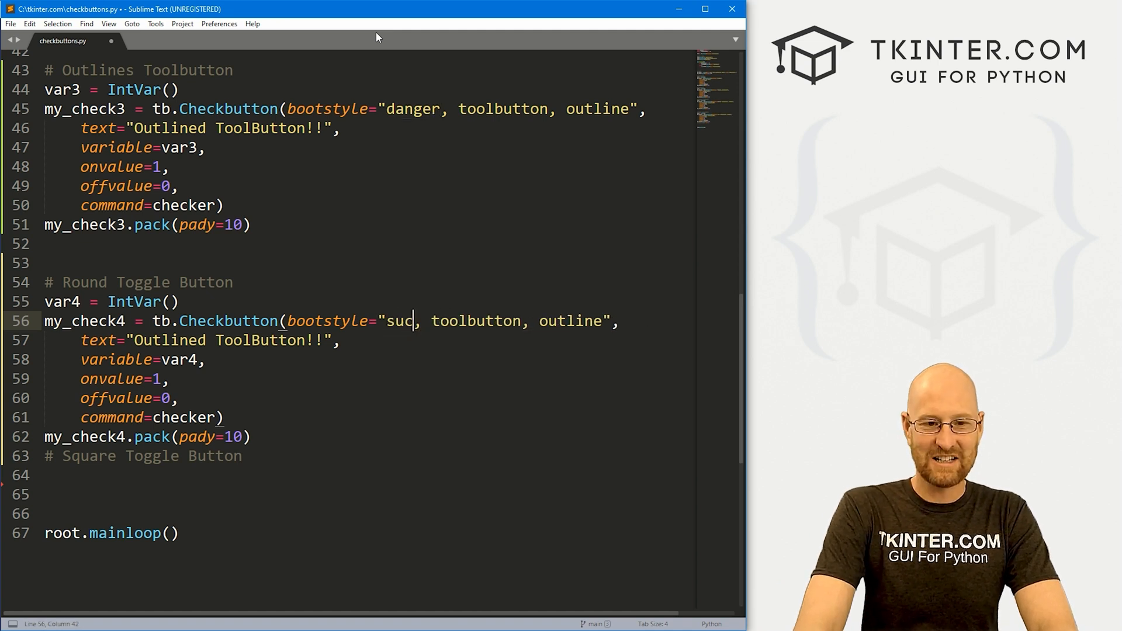
type("cess,")
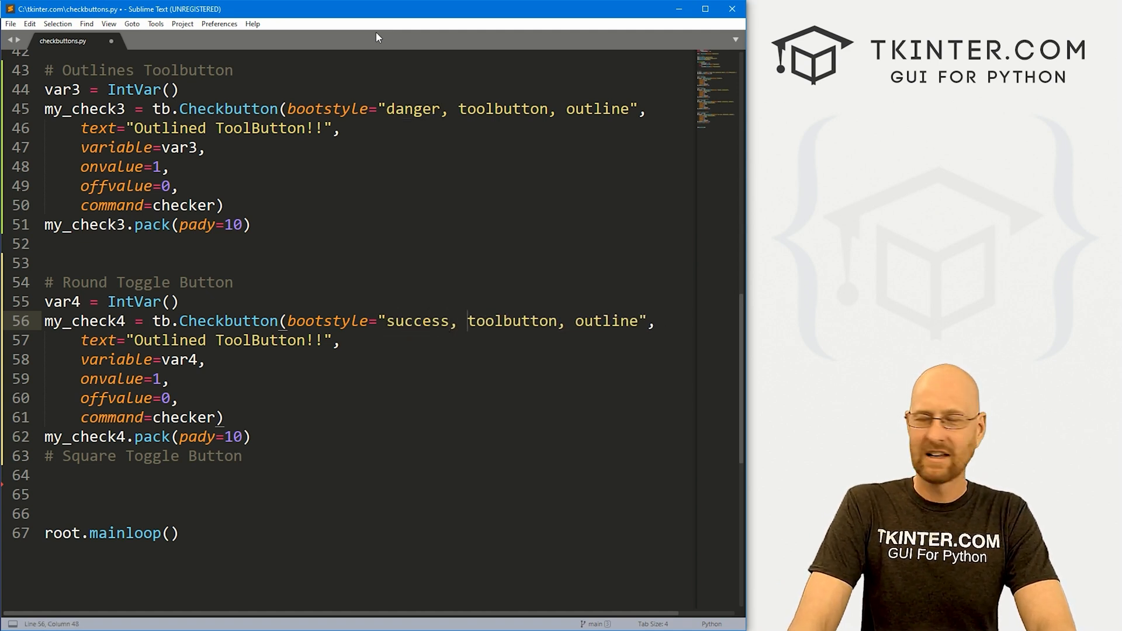
Replace 'toolbutton, outline' with round-toggle, set the text to 'Round Toggle!!' and save.
double_click(511, 320)
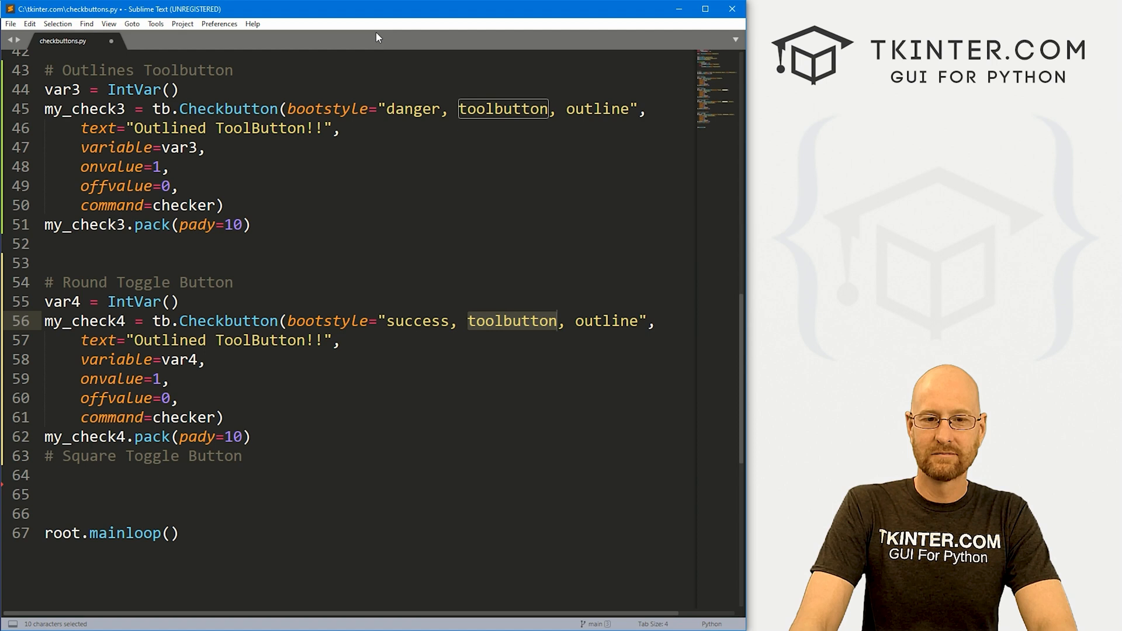
key("Delete")
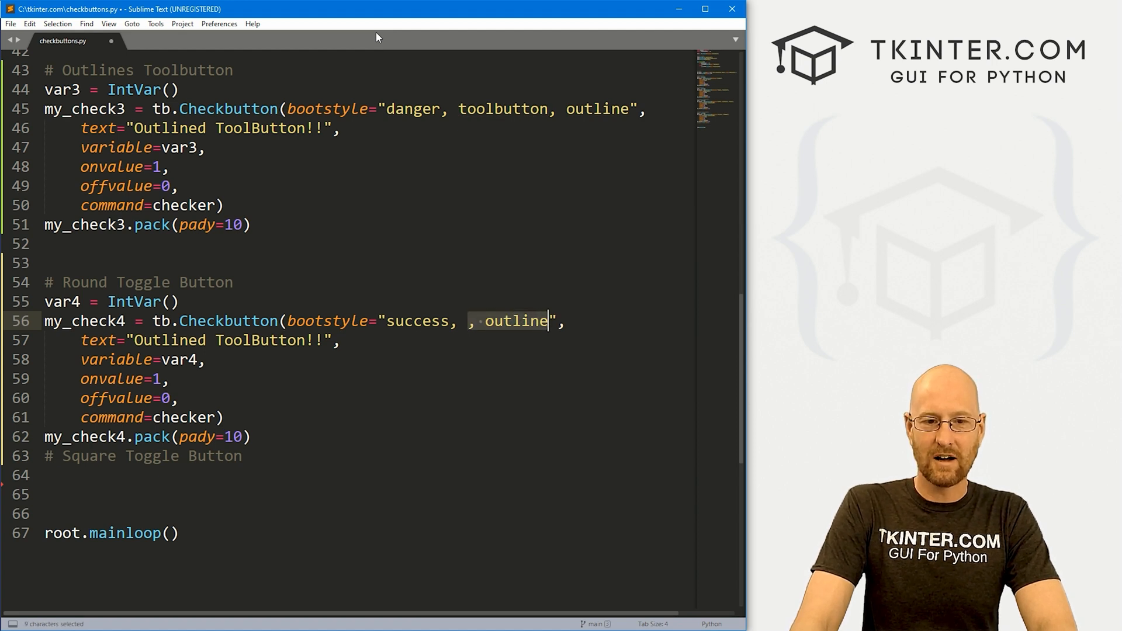
type("round-togg")
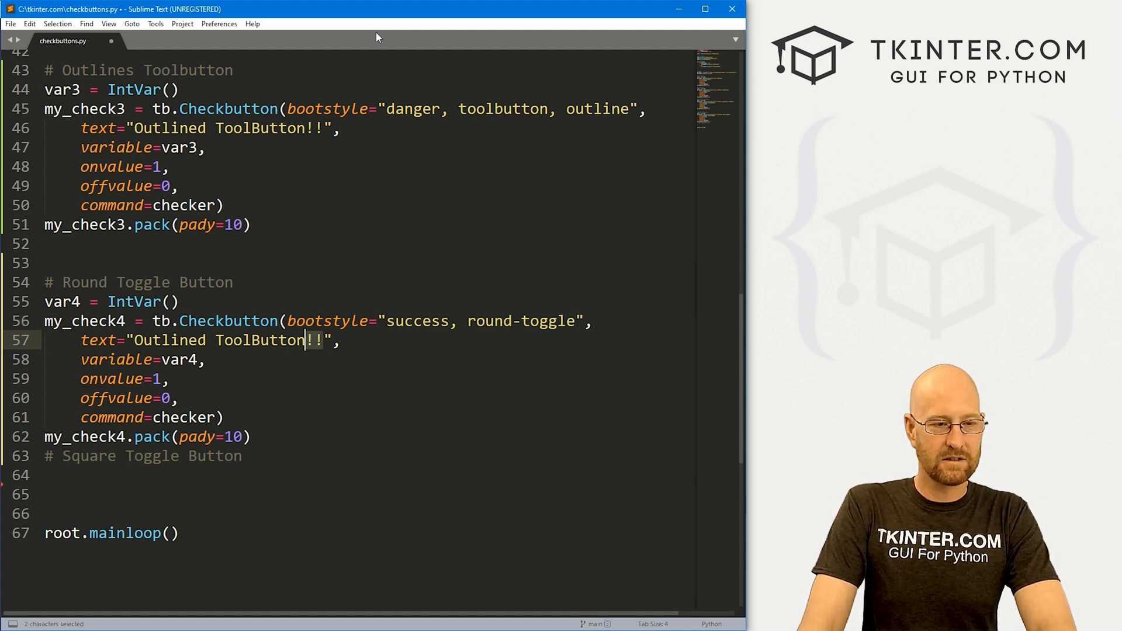
type("Round \",")
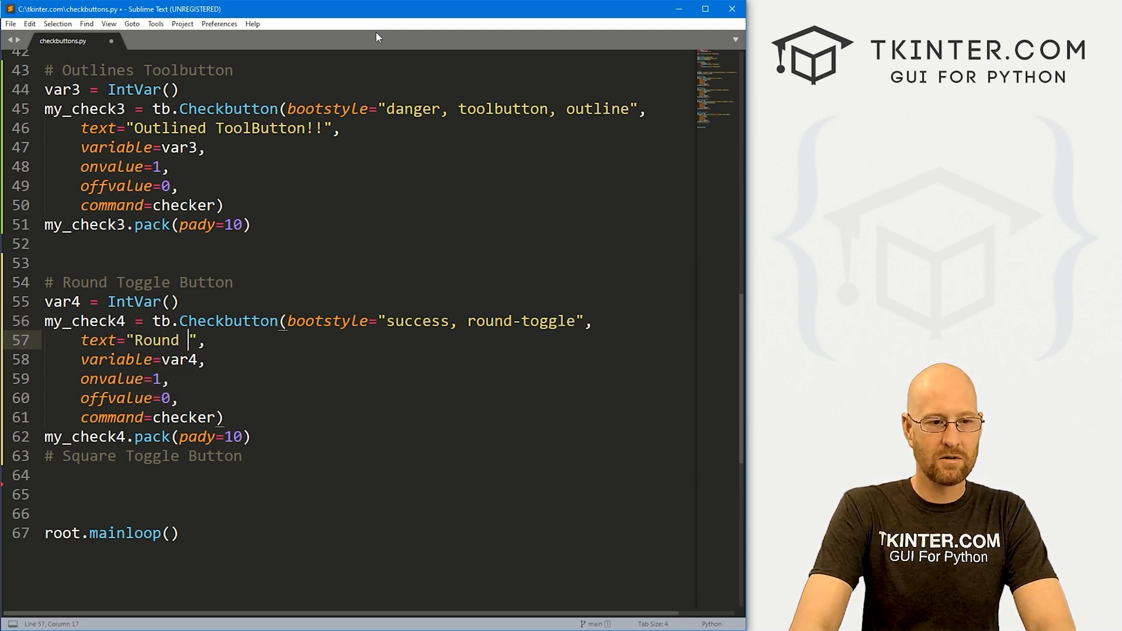
type("Toggle!!")
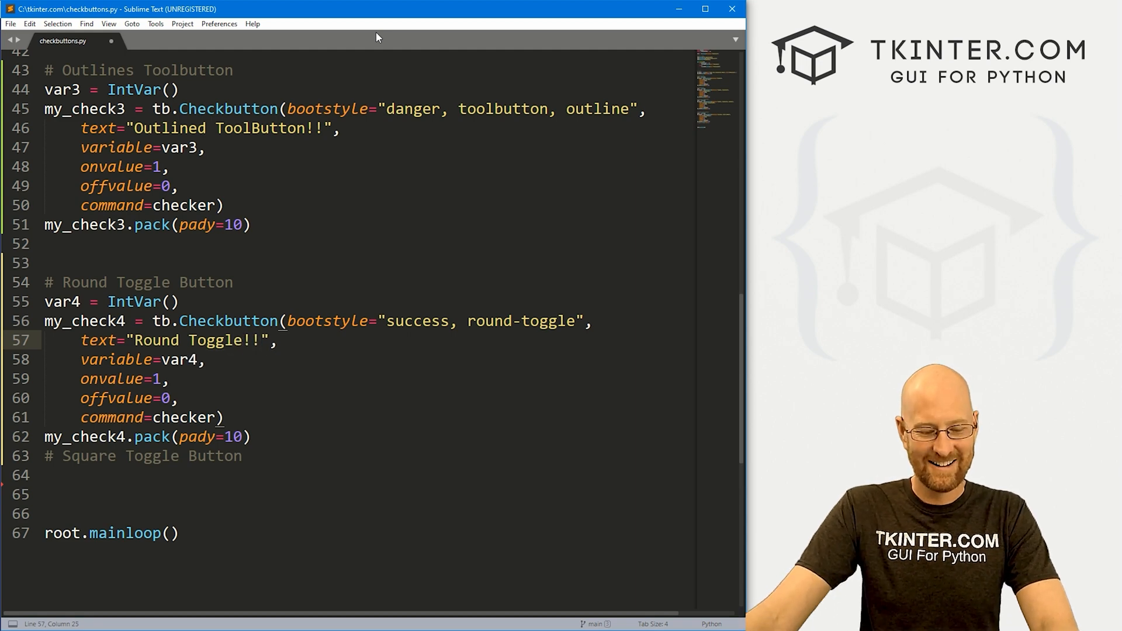
key("ctrl+s")
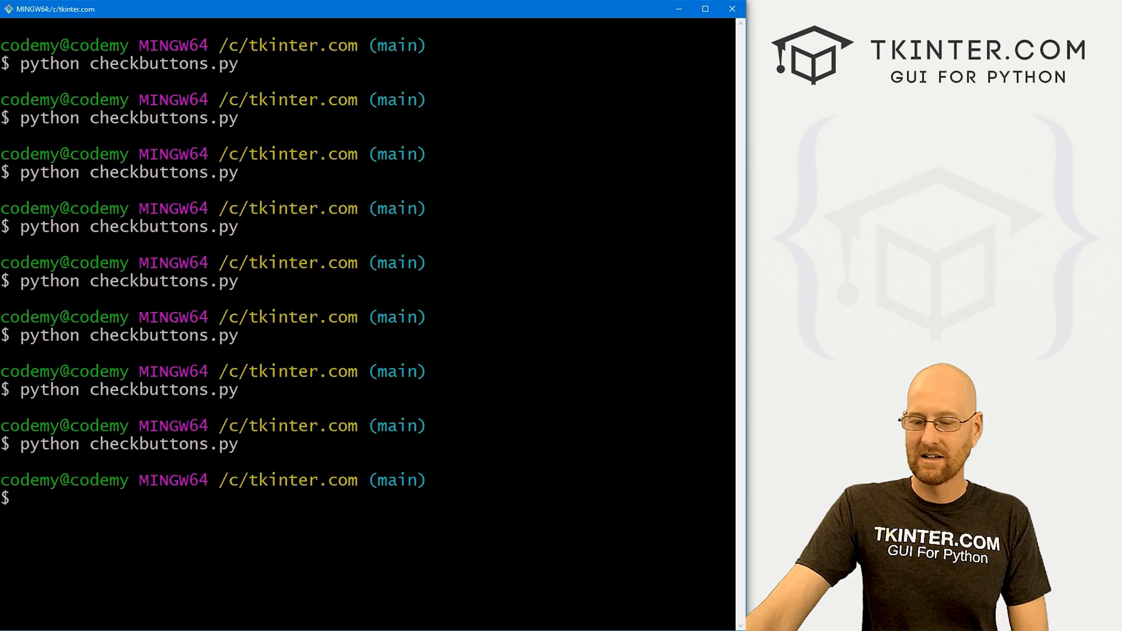
Run python checkbuttons.py and flip the Round Toggle!! switch on and off several times.
type("python checkbuttons.py")
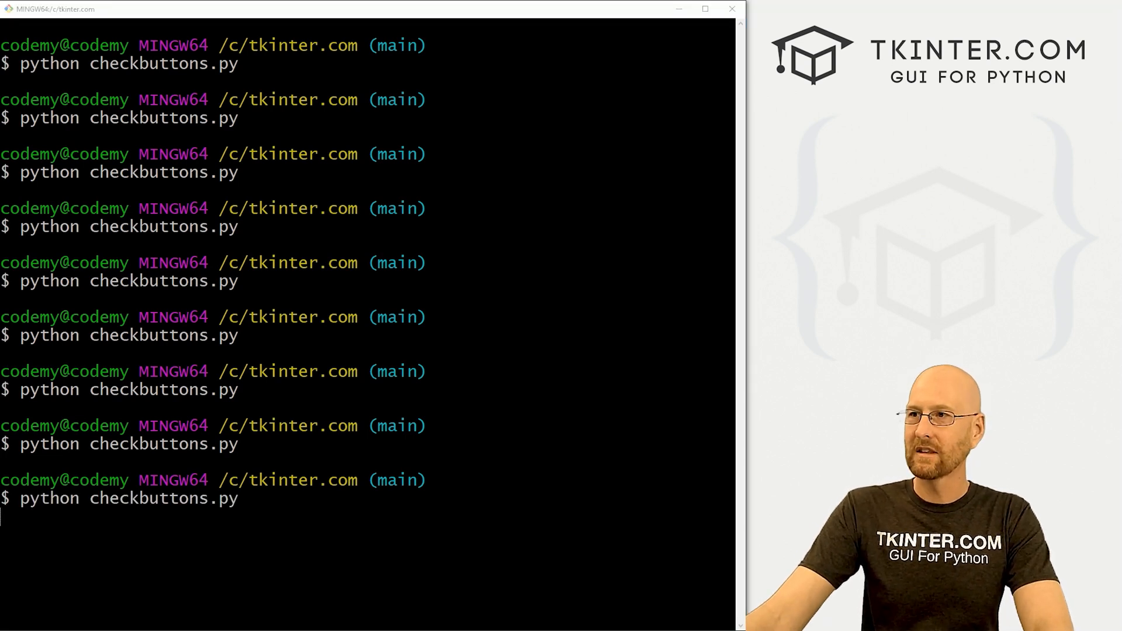
key("Return")
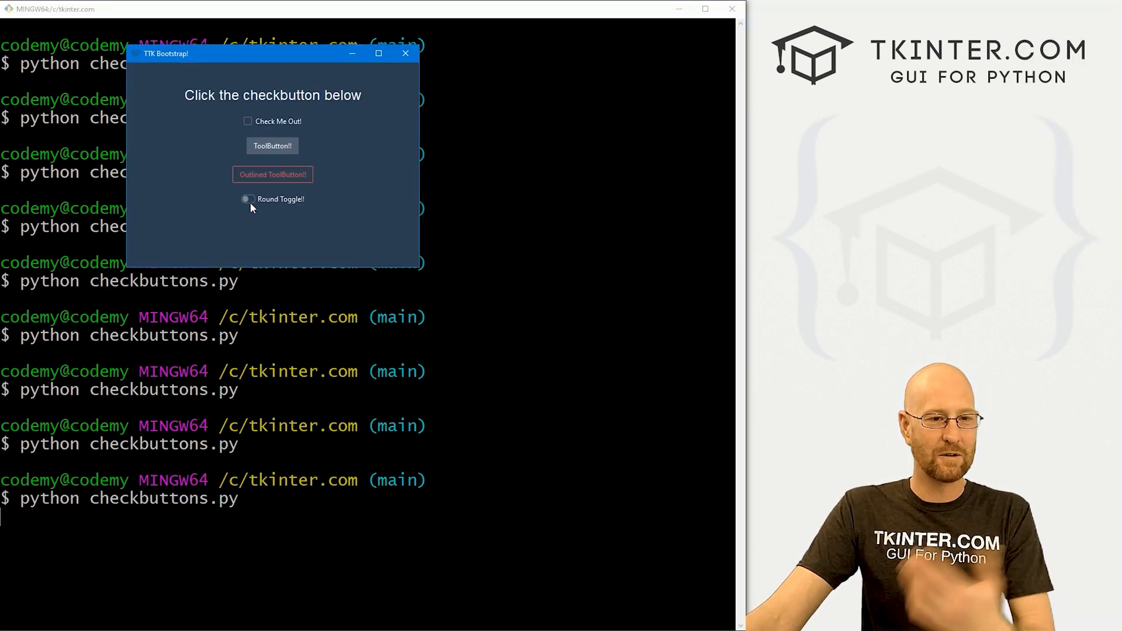
left_click(247, 198)
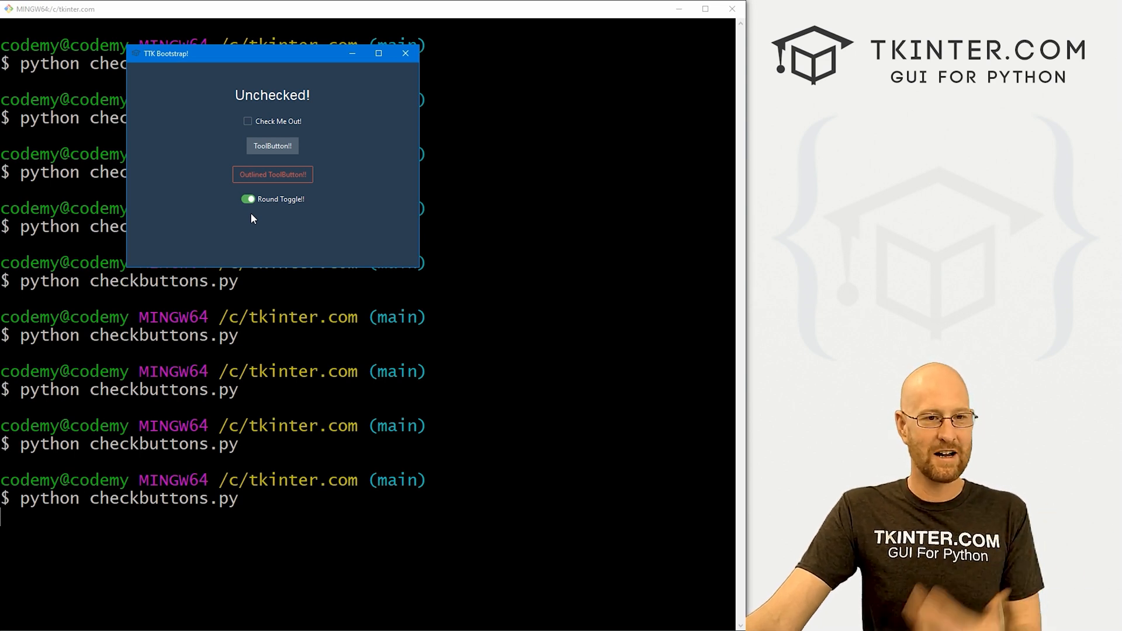
left_click(248, 198)
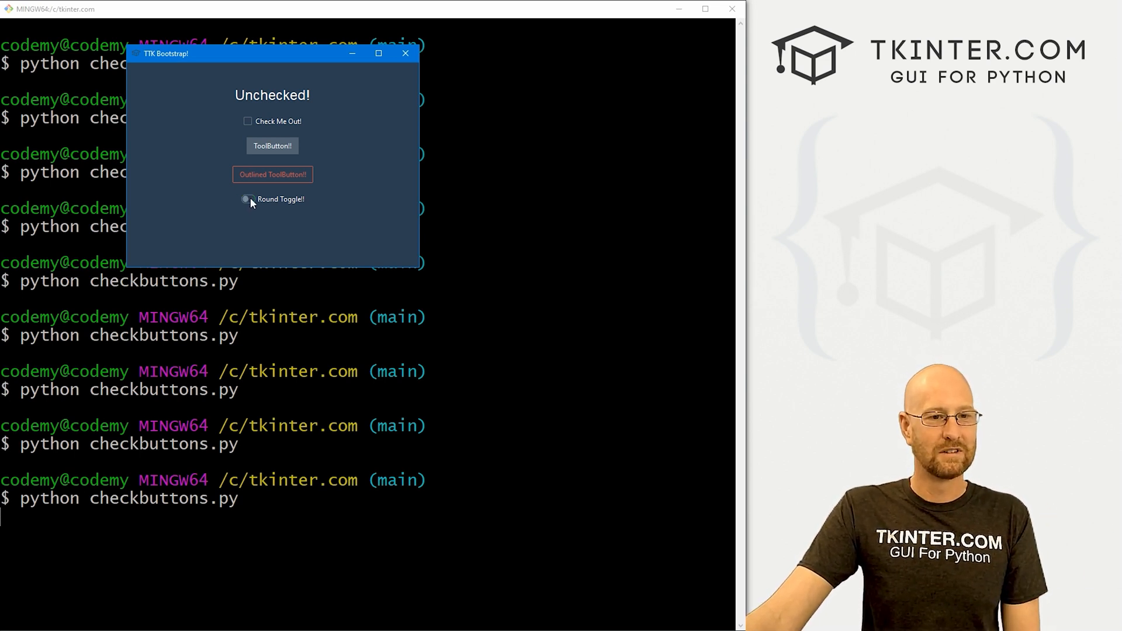
left_click(247, 199)
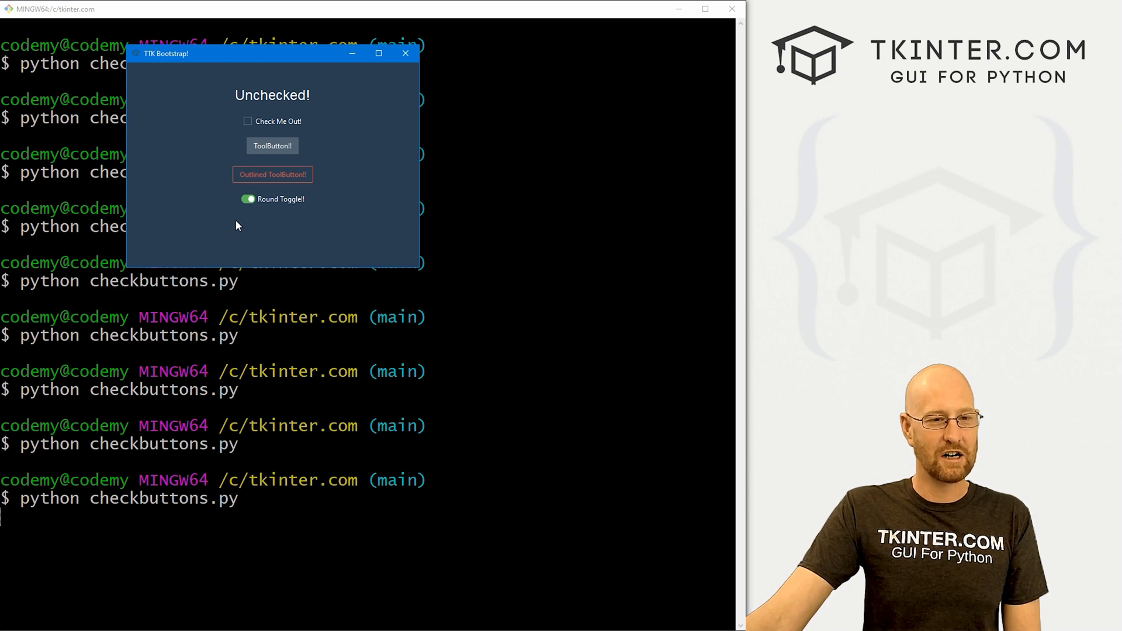
left_click(248, 199)
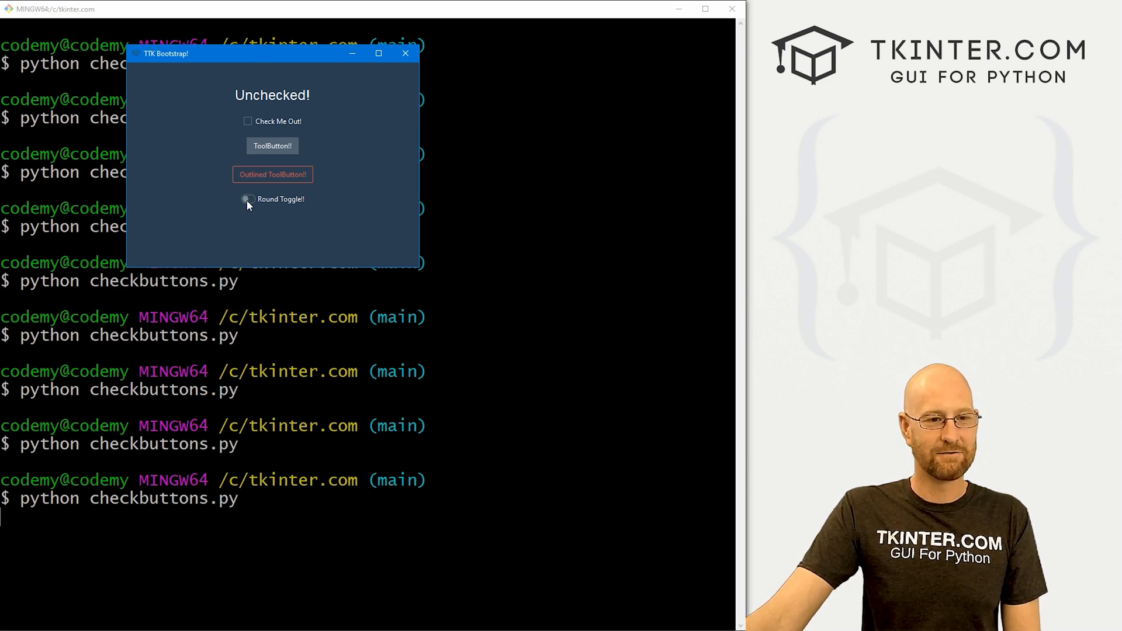
left_click(247, 198)
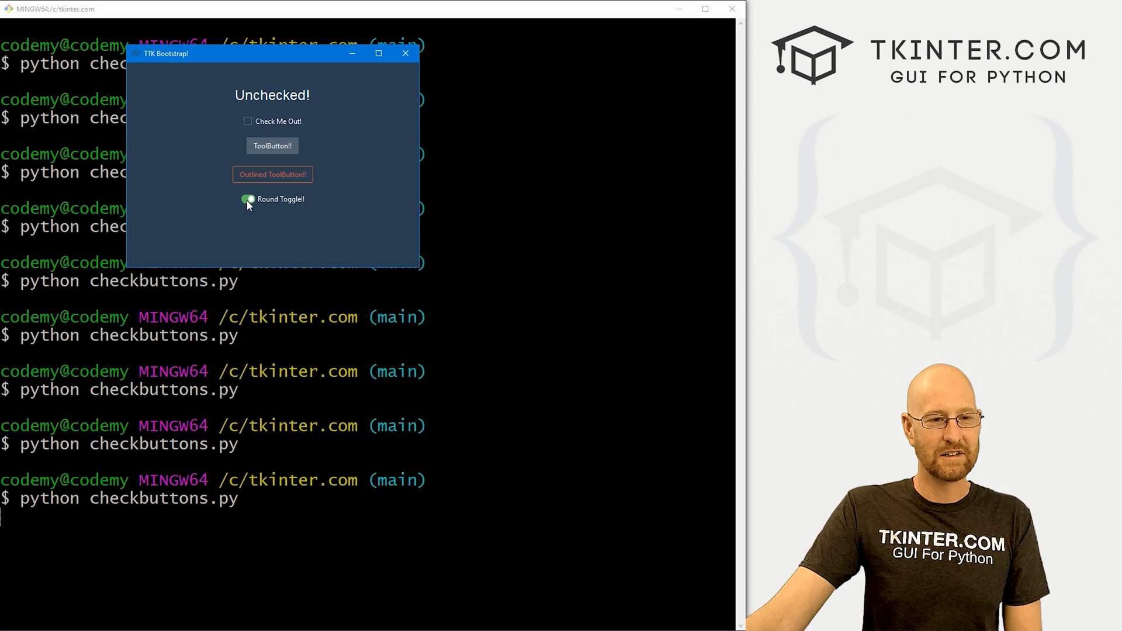
left_click(248, 198)
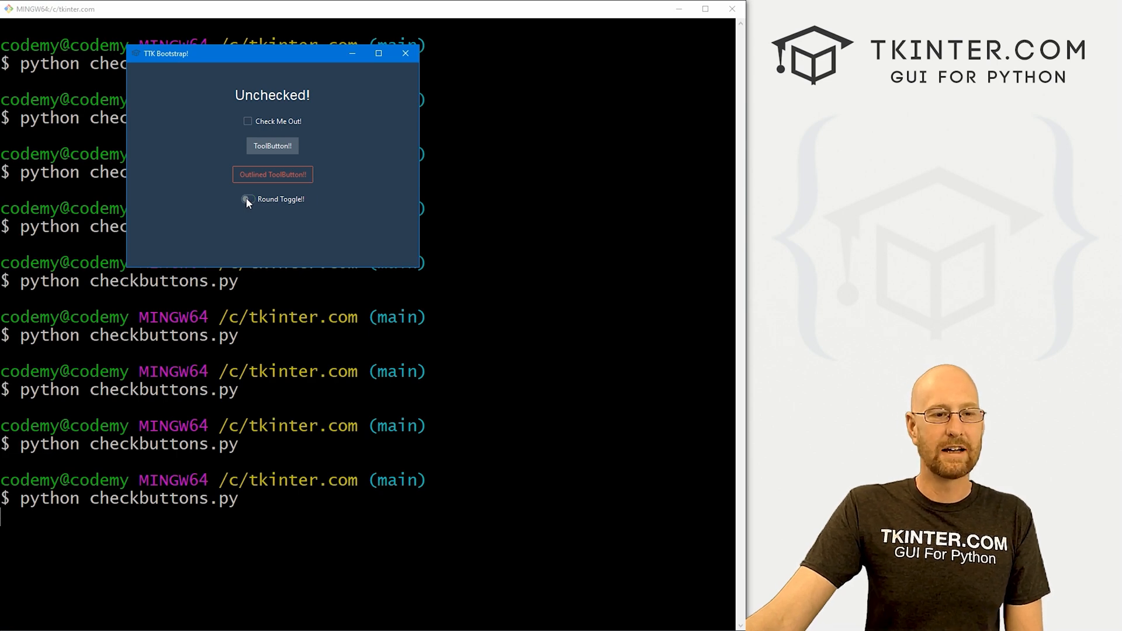
left_click(405, 53)
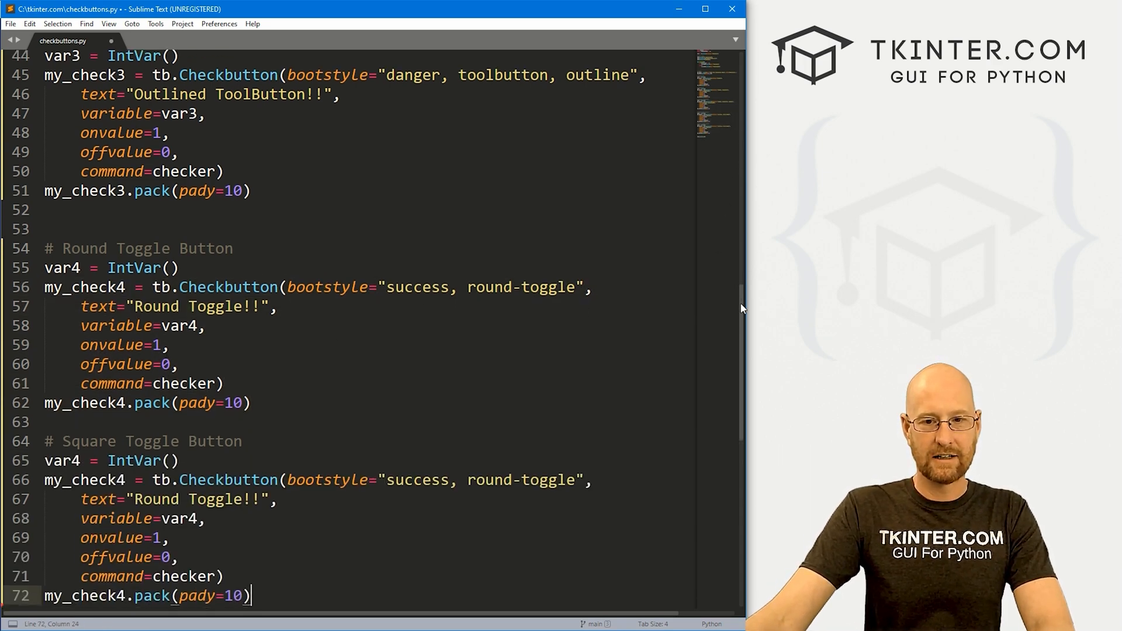
Make the fifth checkbutton 'Square Toggle!!' with bootstyle 'warning, square-toggle' and save.
scroll("down", 3)
type("5")
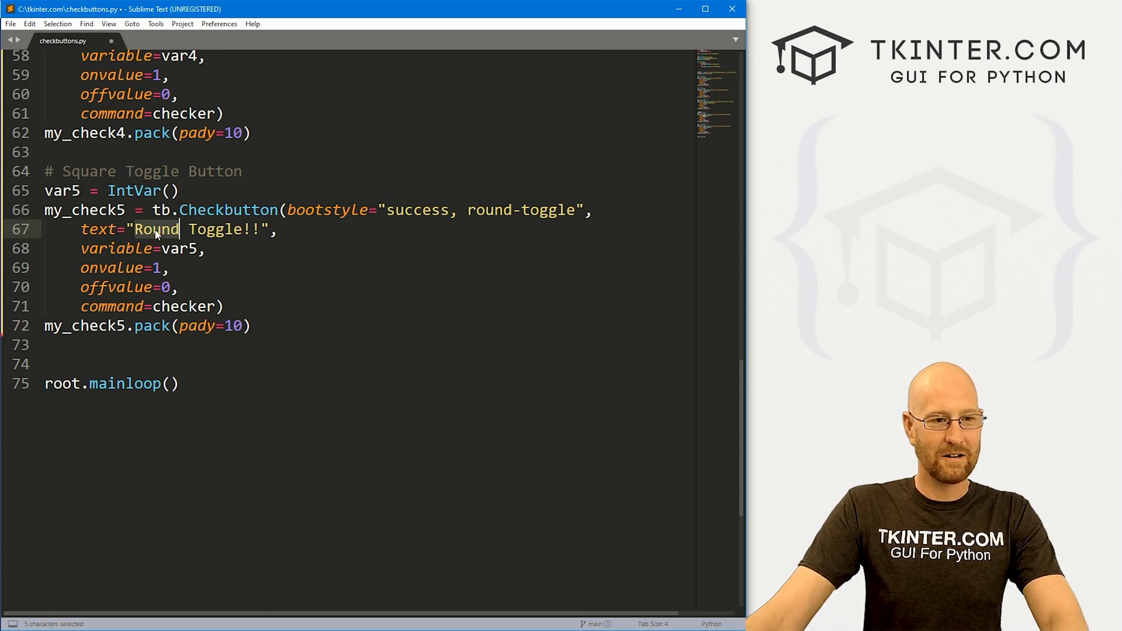
type("Square")
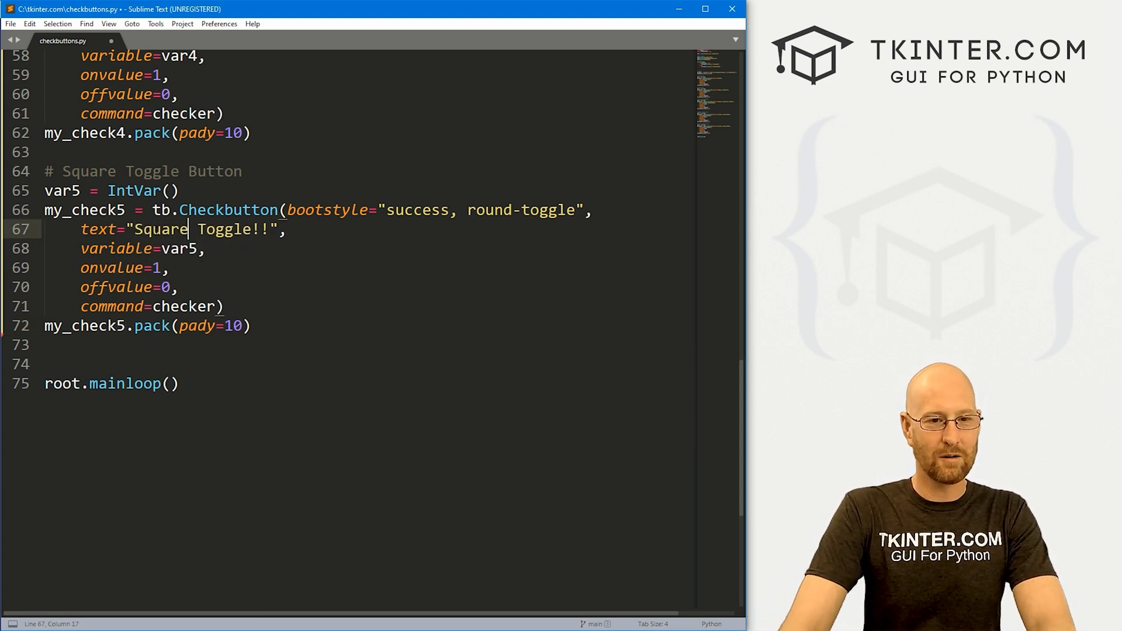
left_click(503, 209)
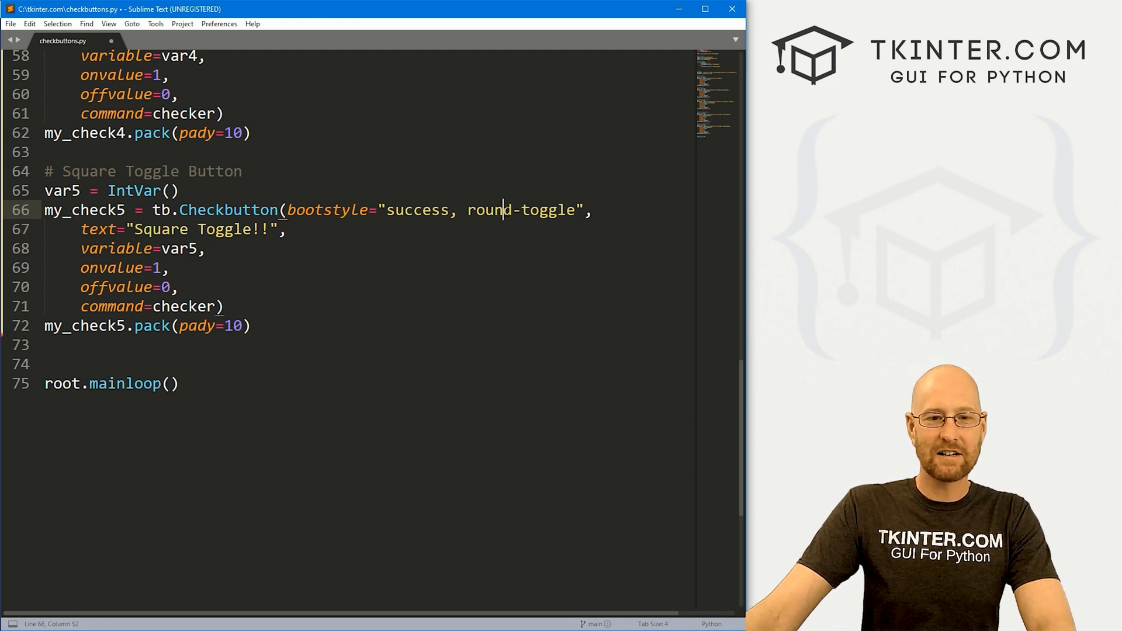
double_click(487, 209)
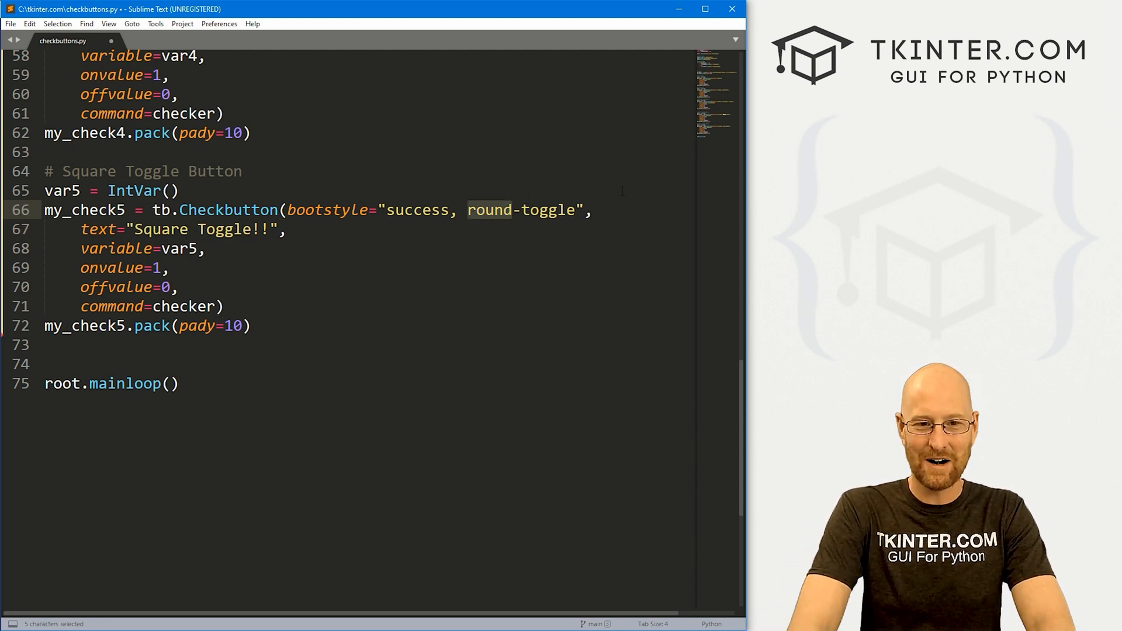
type("sw")
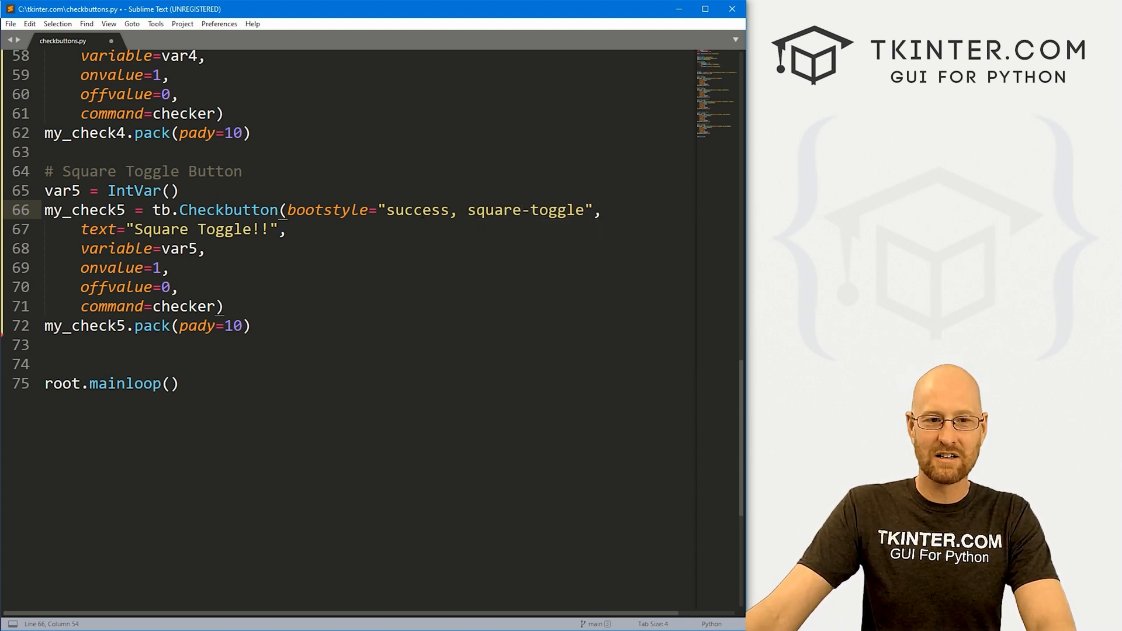
type("warning")
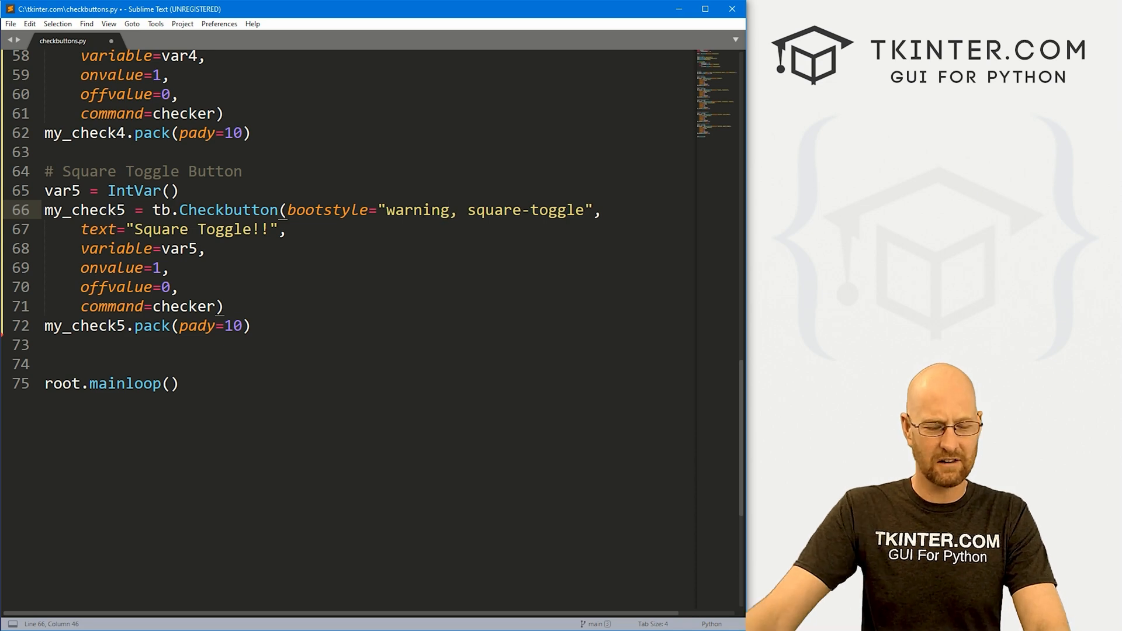
key("ctrl+s")
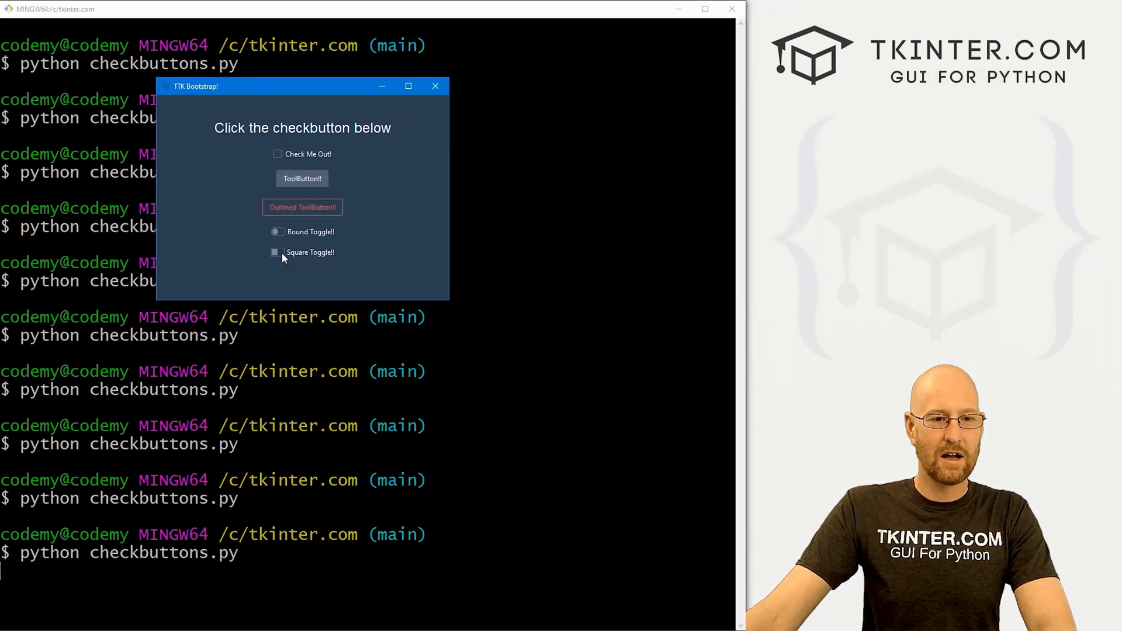
Switch the orange Square Toggle!! and the Round Toggle!! on in the running app.
left_click(278, 252)
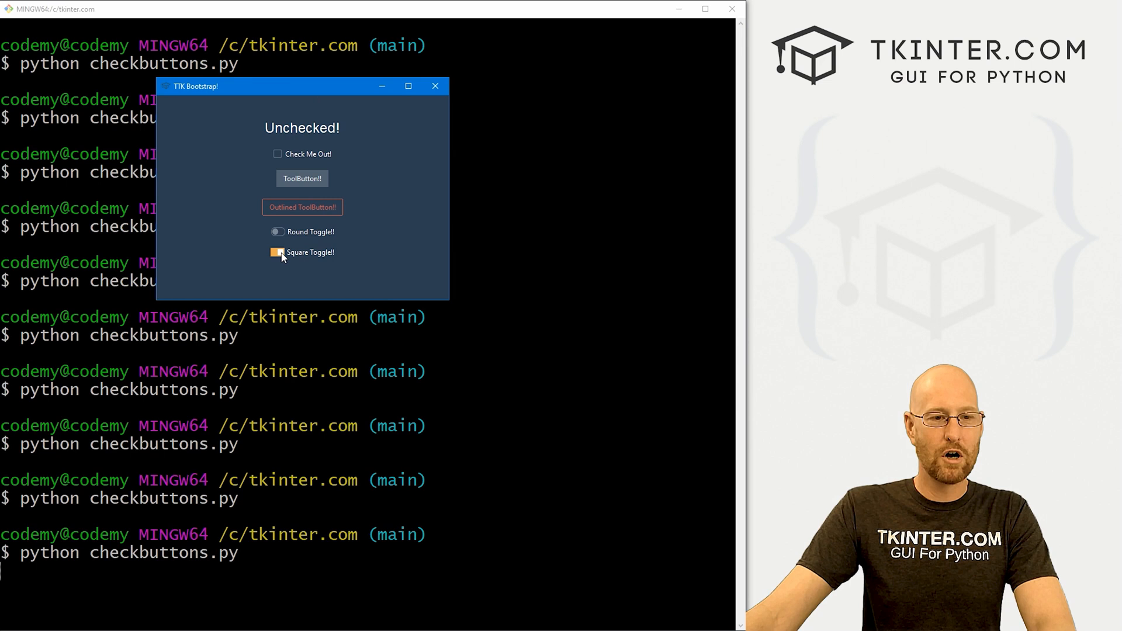
mouse_move(282, 261)
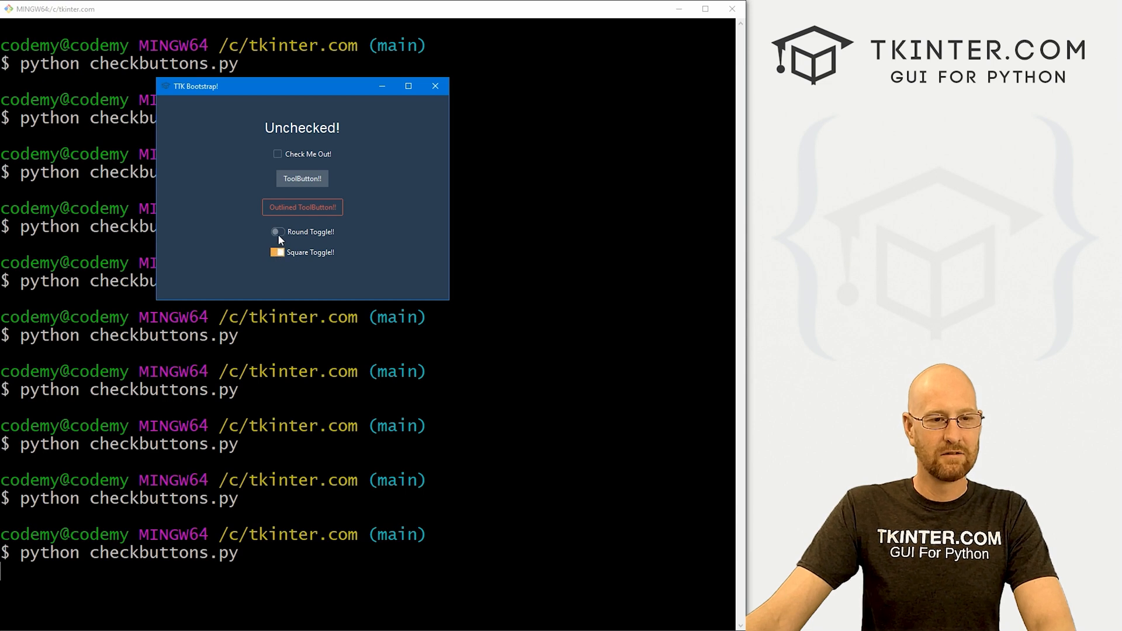
left_click(301, 177)
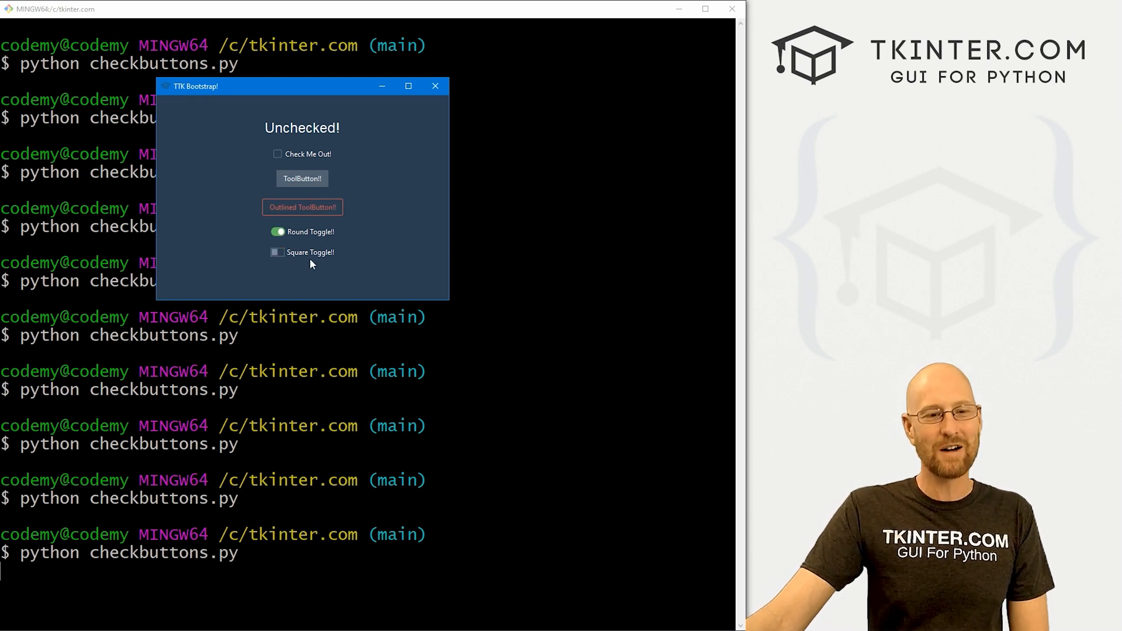
left_click(278, 252)
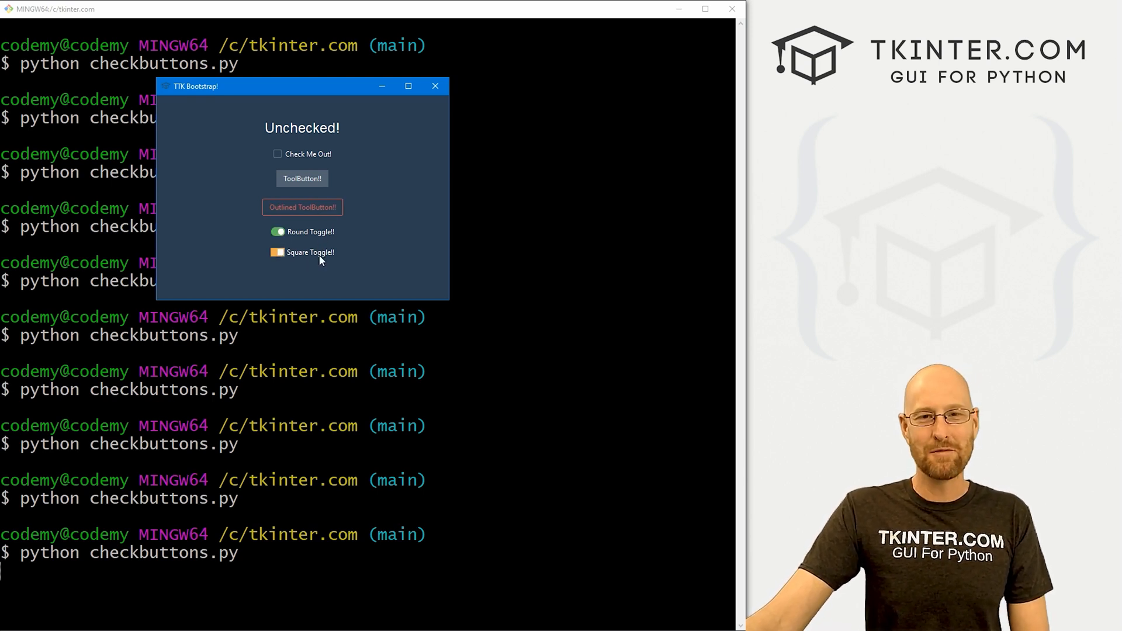